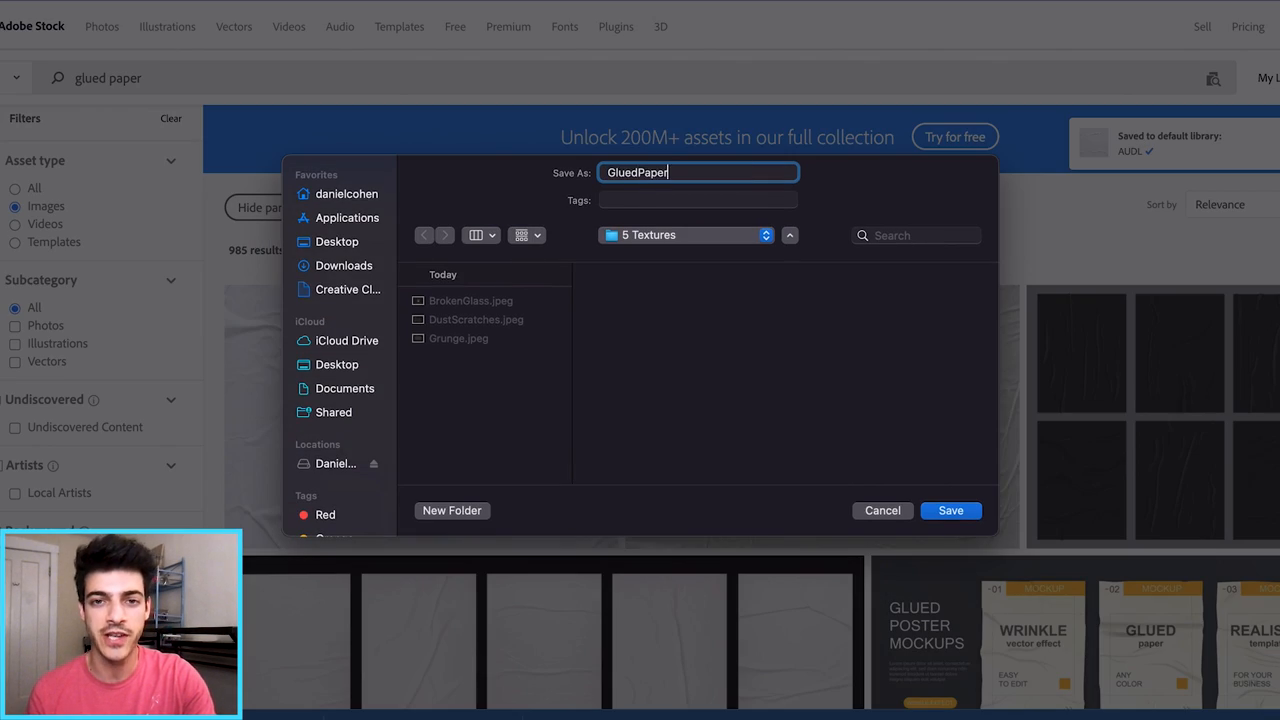
Search Adobe Stock for 'light particles' and save the first free image to the library.
click(949, 510)
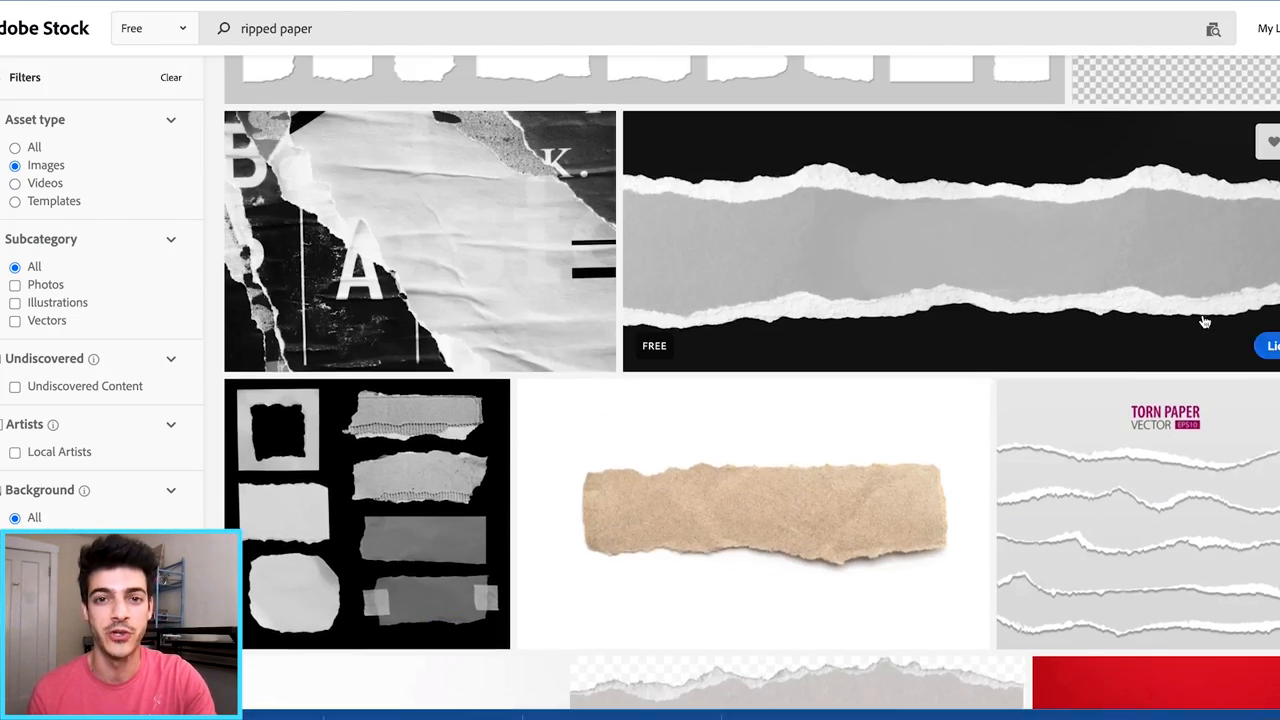
text(light particles)
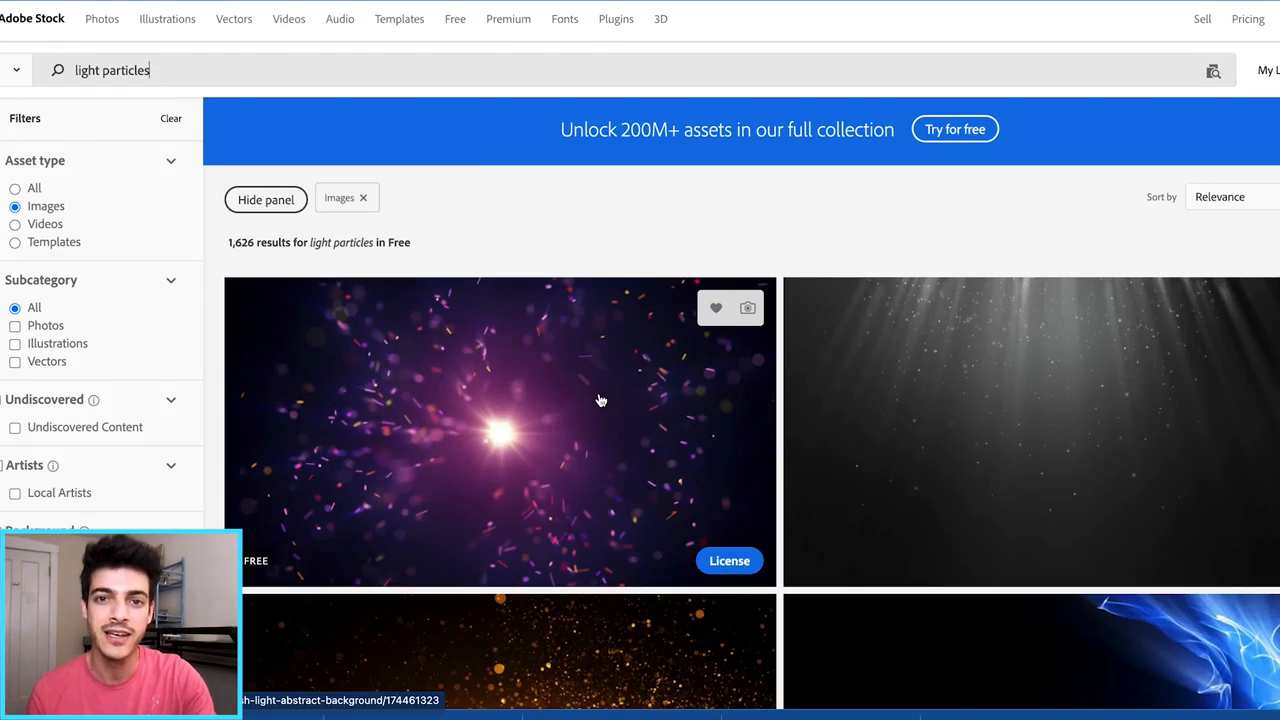
click(716, 308)
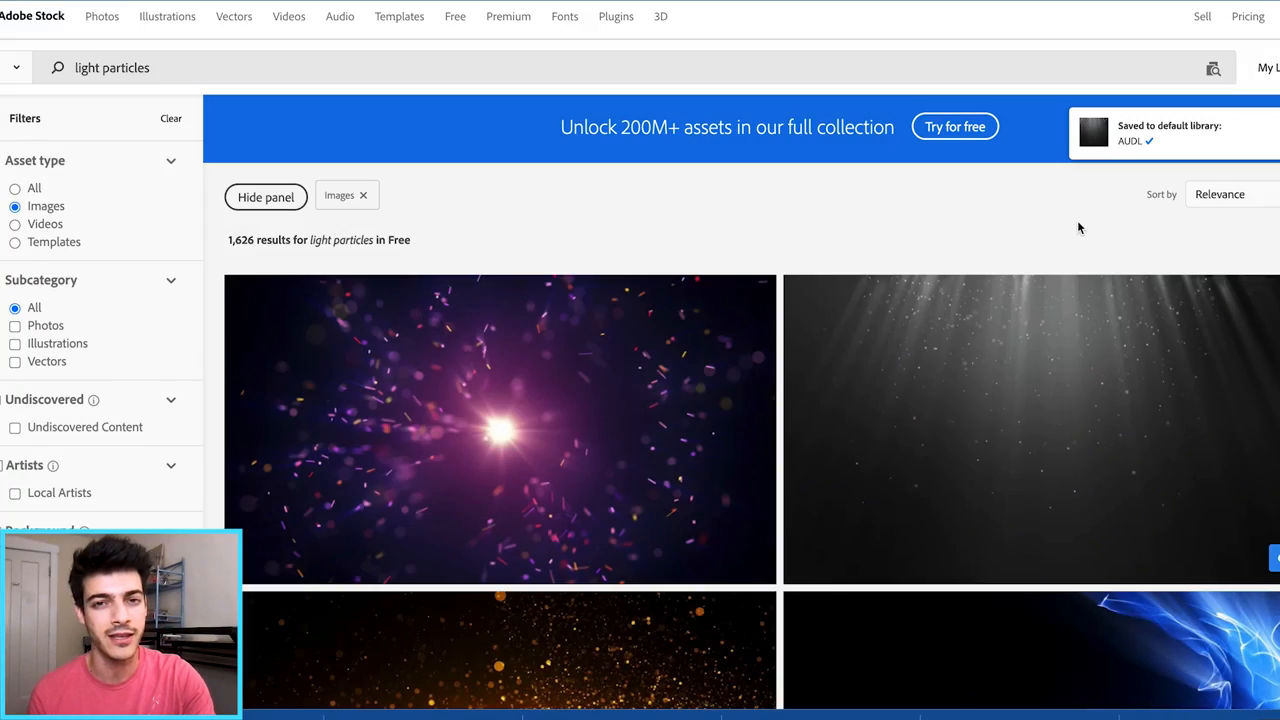
scroll(down, 3)
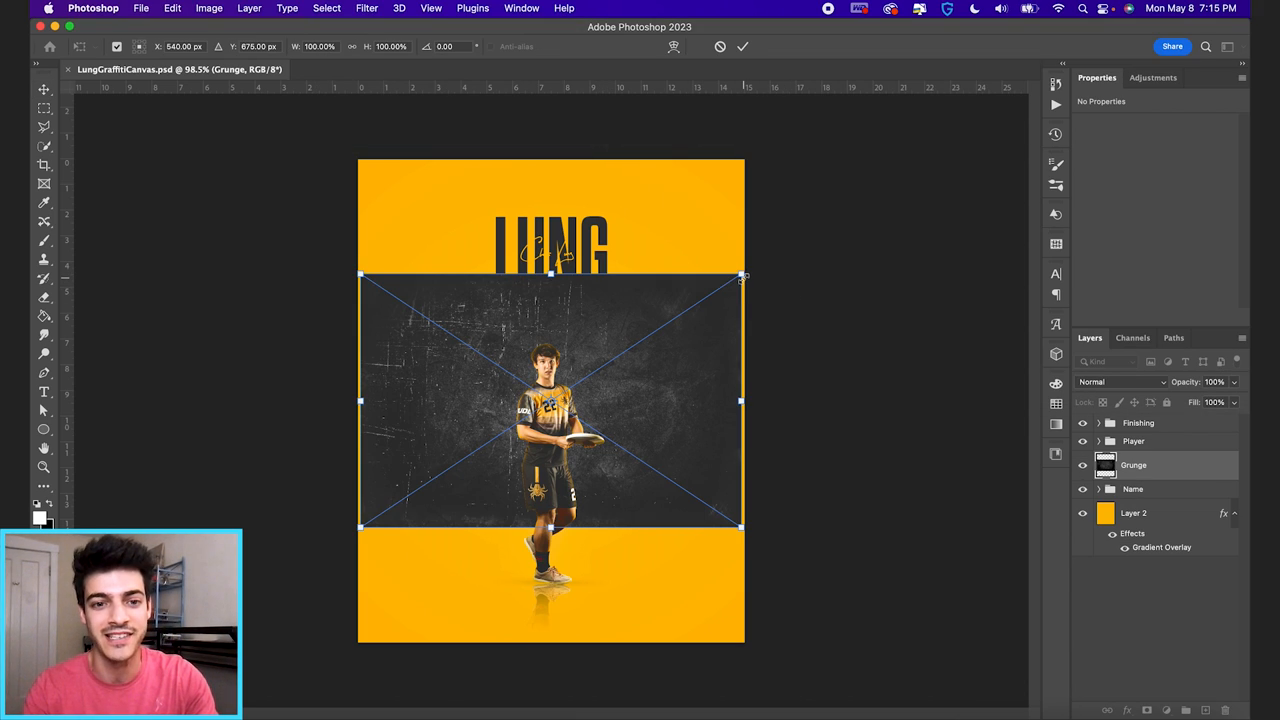
Drag the Grunge texture's transform handles until it fills the poster canvas.
drag(741, 276, 921, 155)
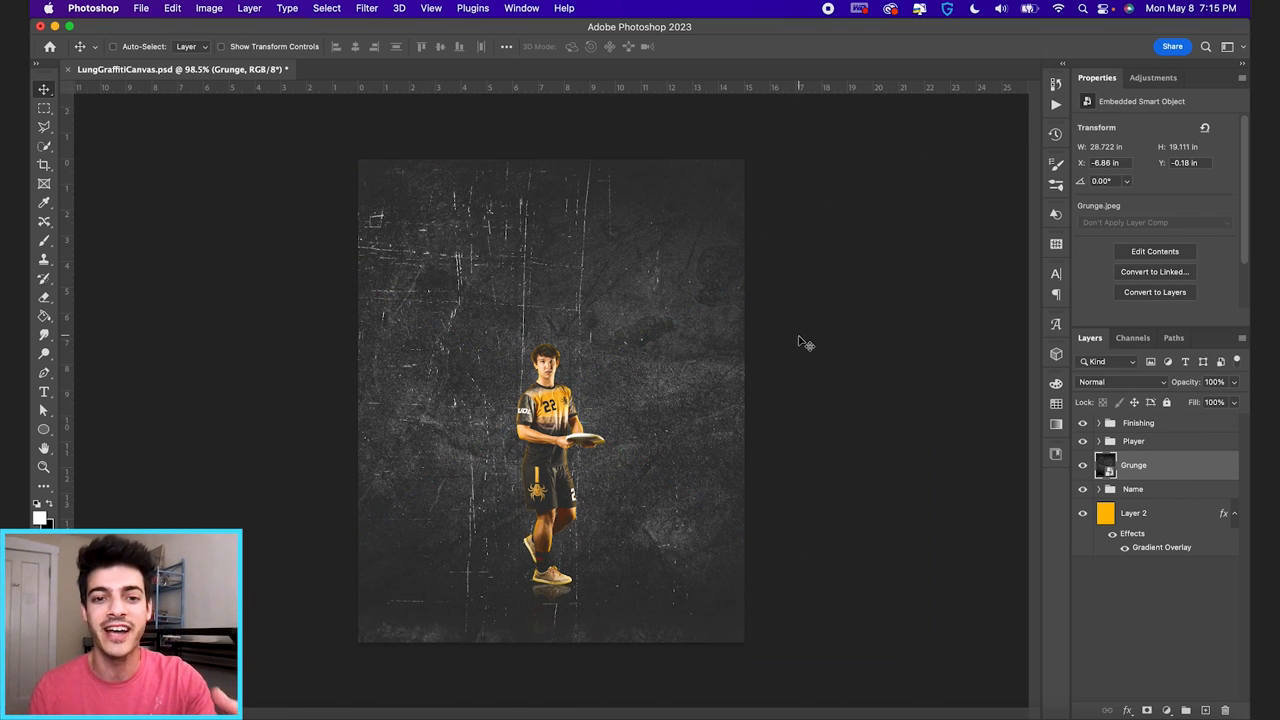
mouse_move(640, 362)
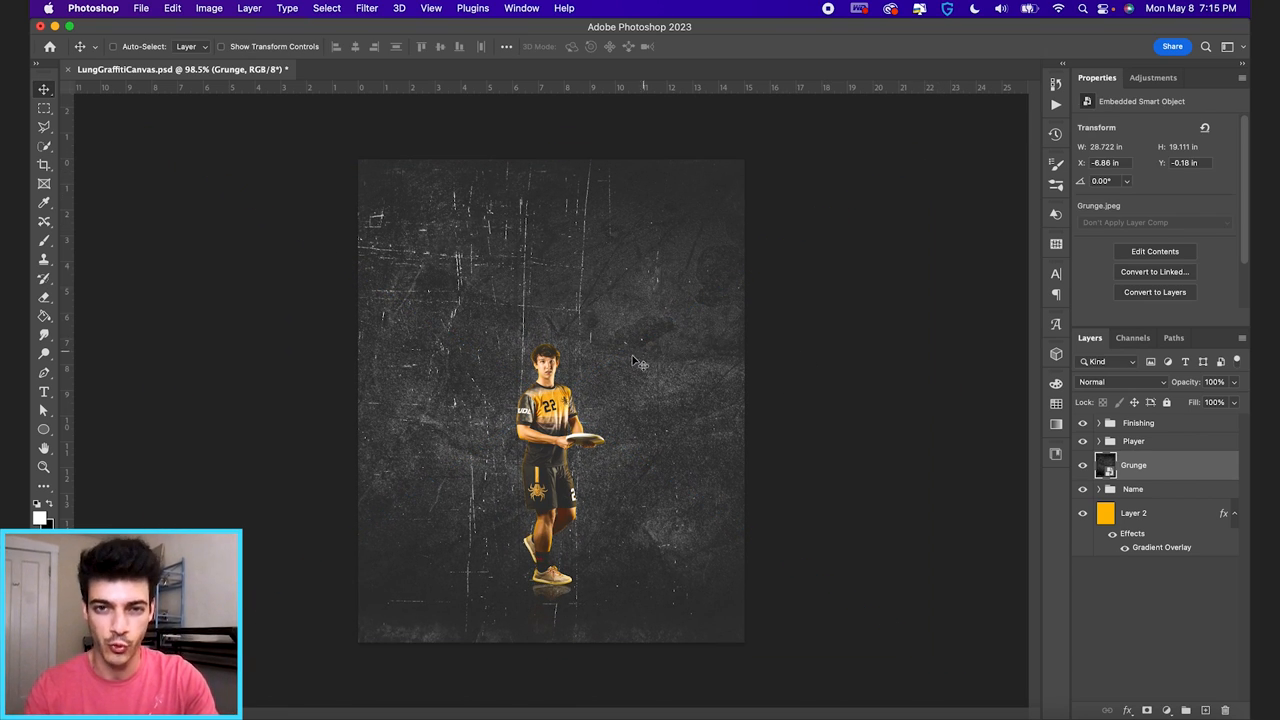
mouse_move(595, 380)
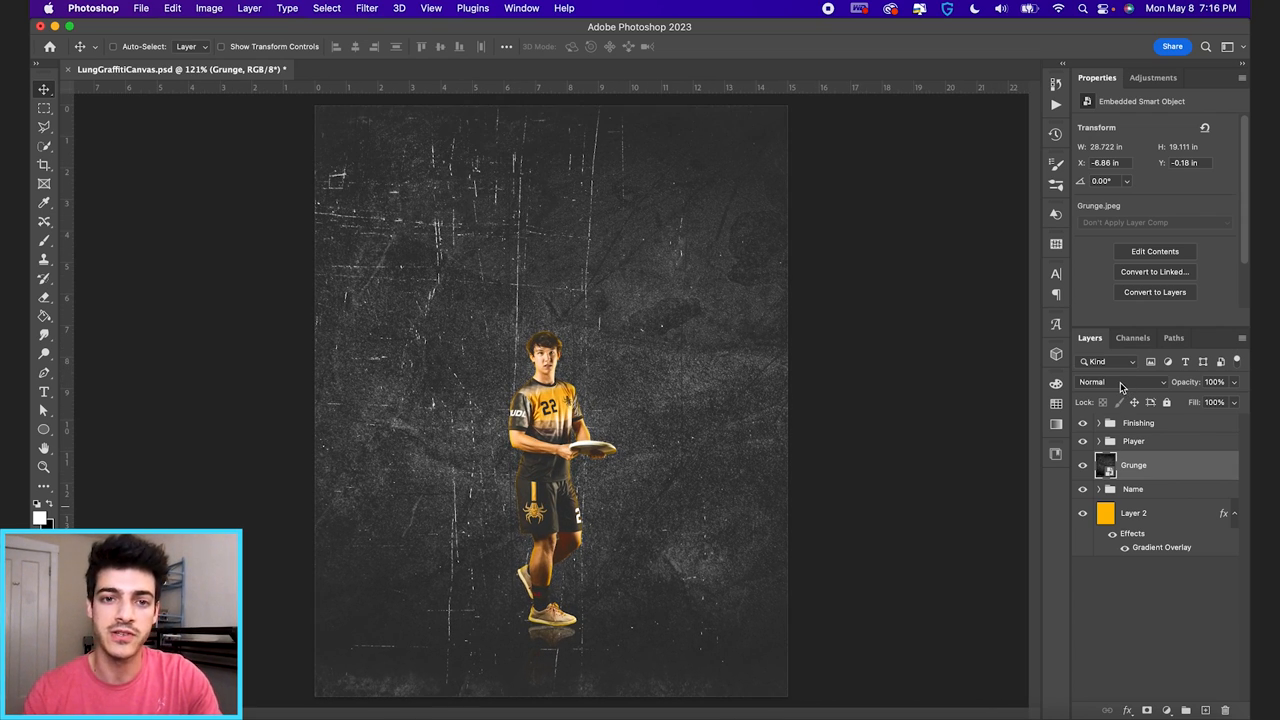
mouse_move(922, 437)
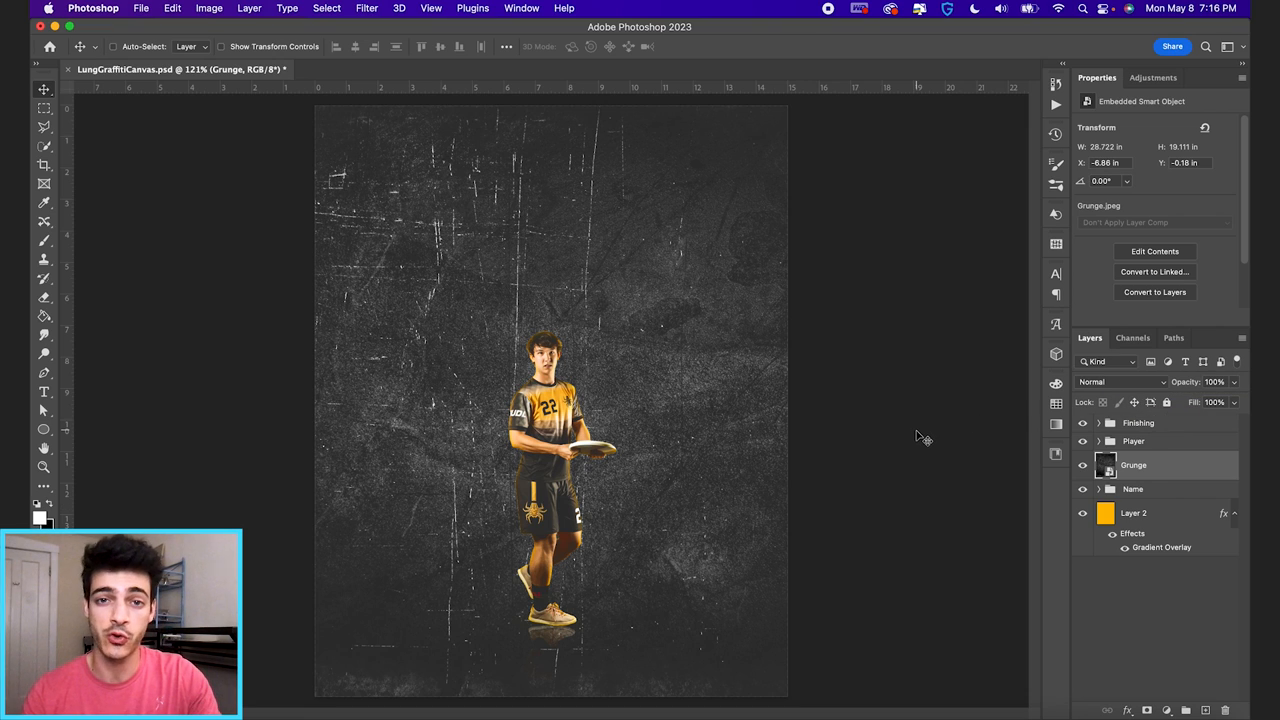
Set the Grunge layer's blend mode to Screen and lower its opacity to 40%.
click(1120, 381)
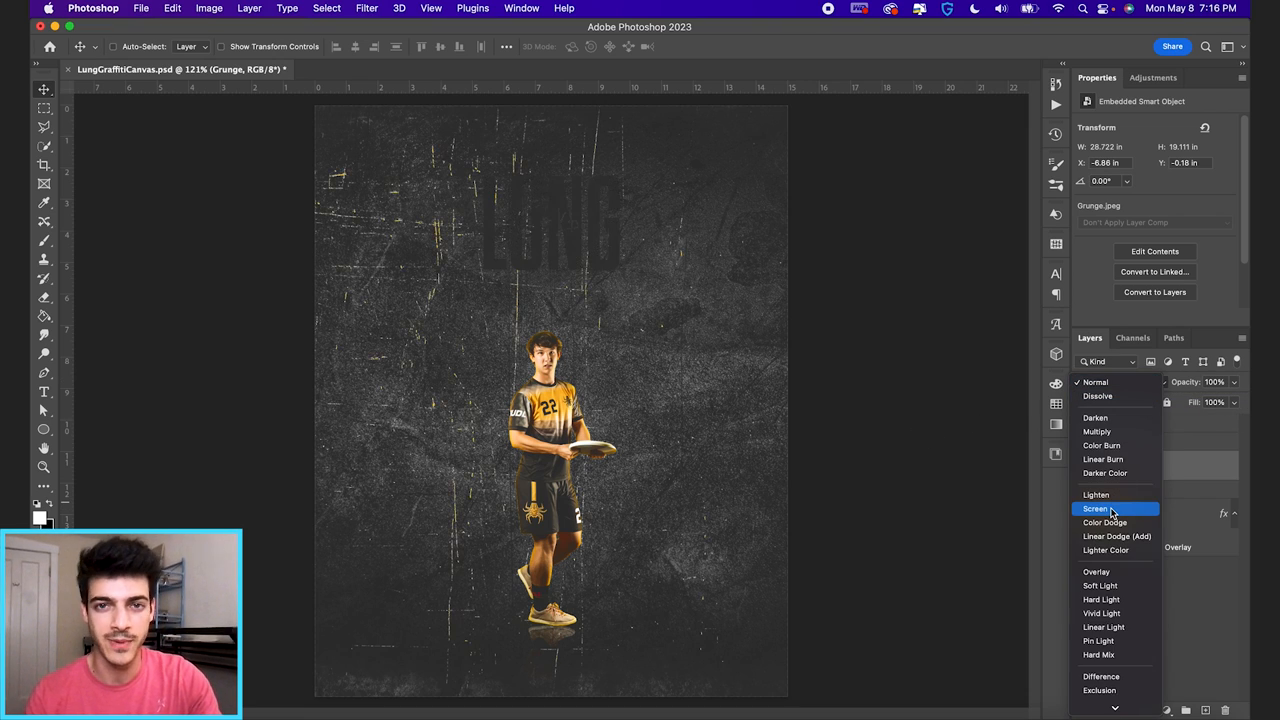
click(1096, 509)
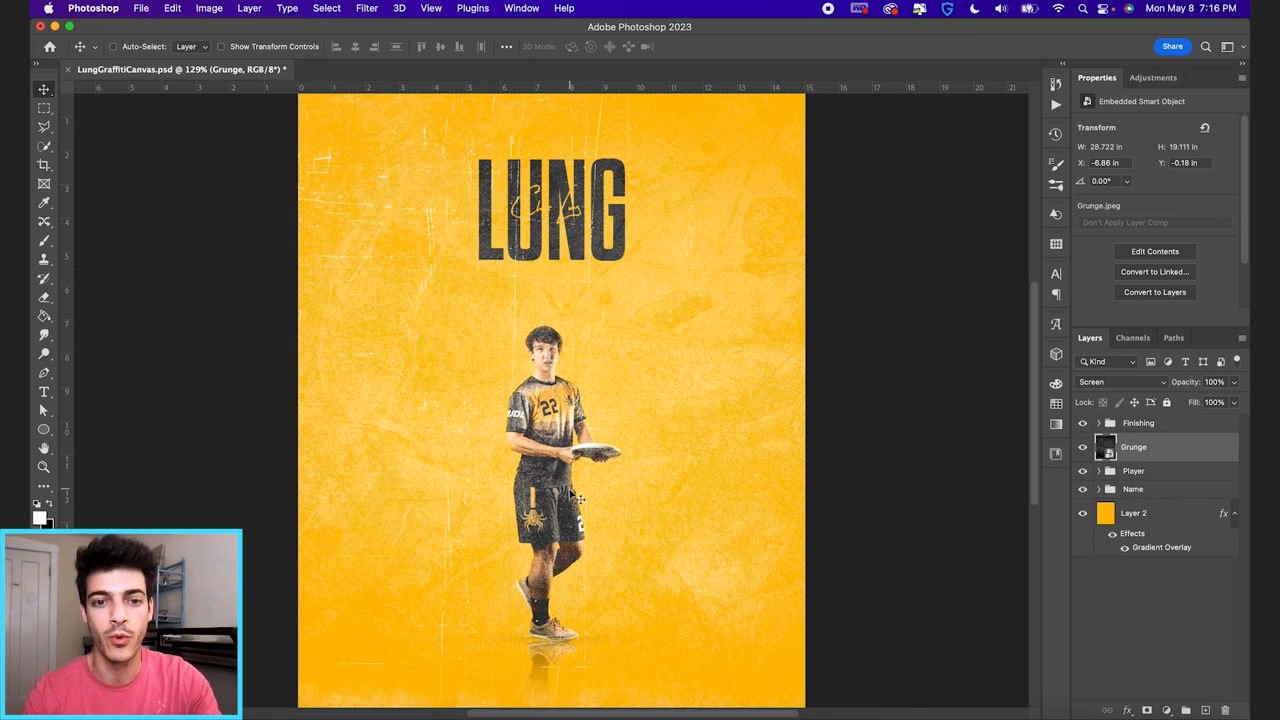
mouse_move(1047, 466)
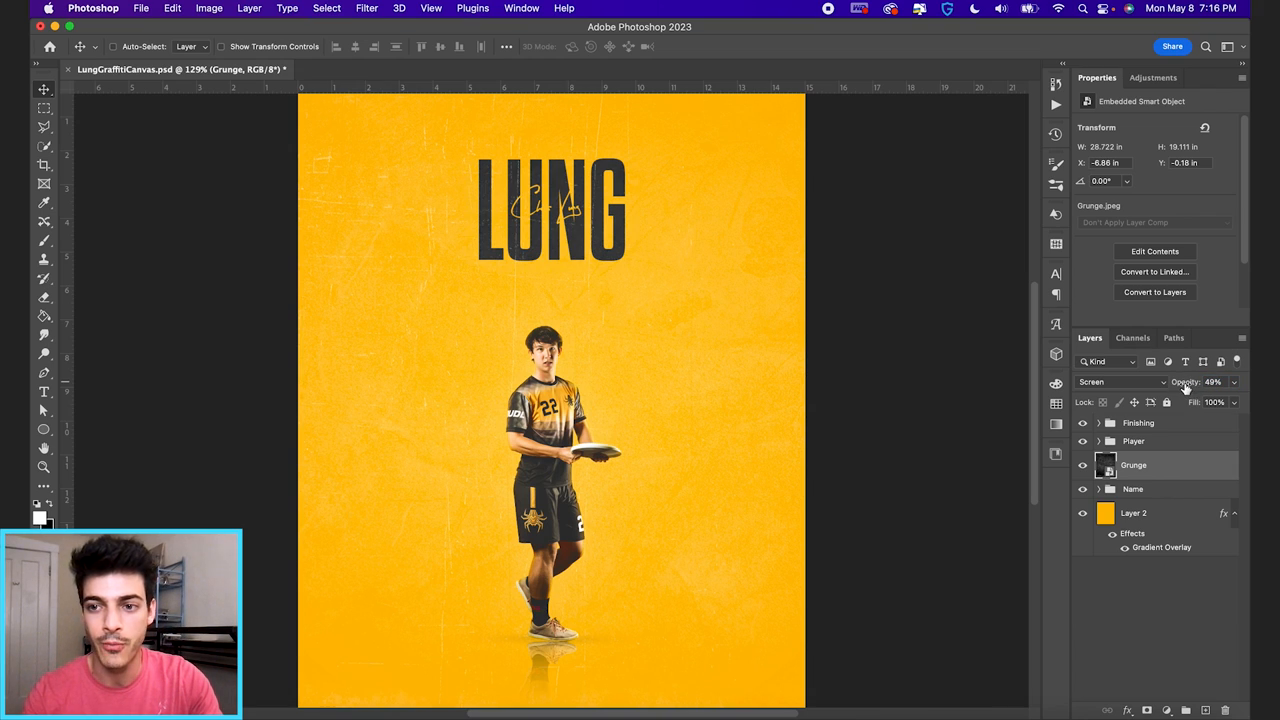
click(1212, 382)
text(40)
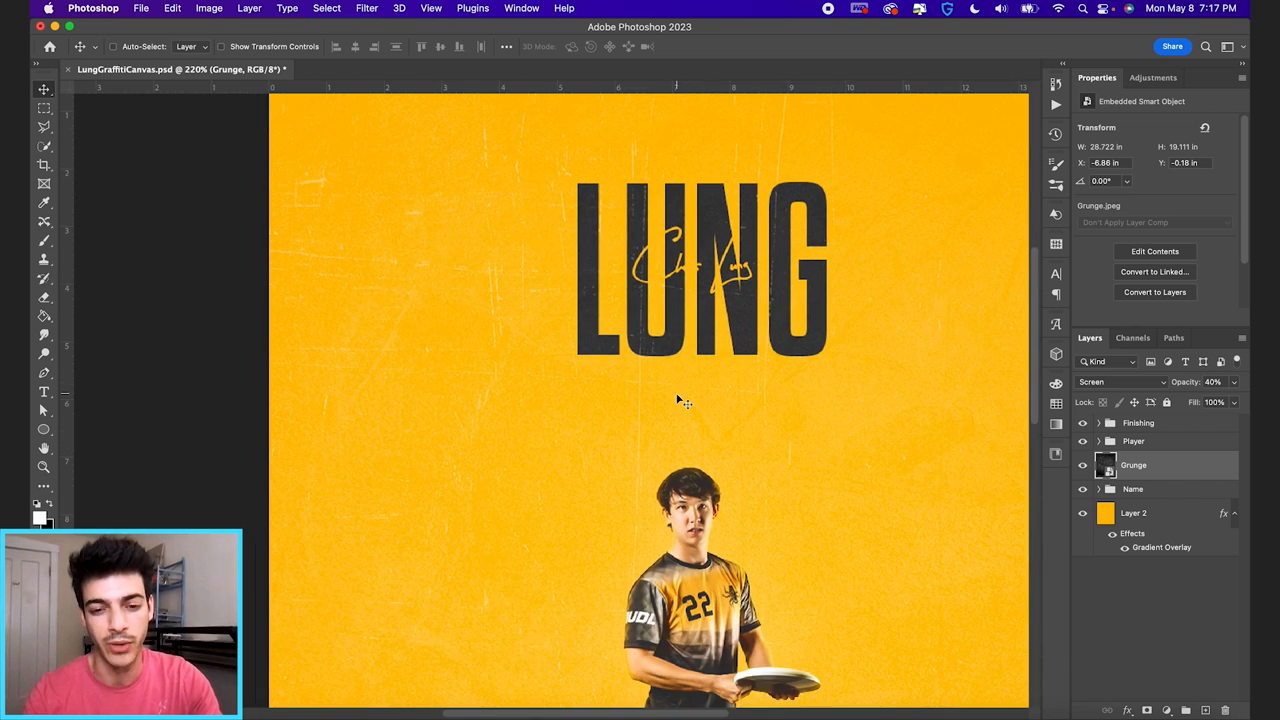
scroll(down, 3)
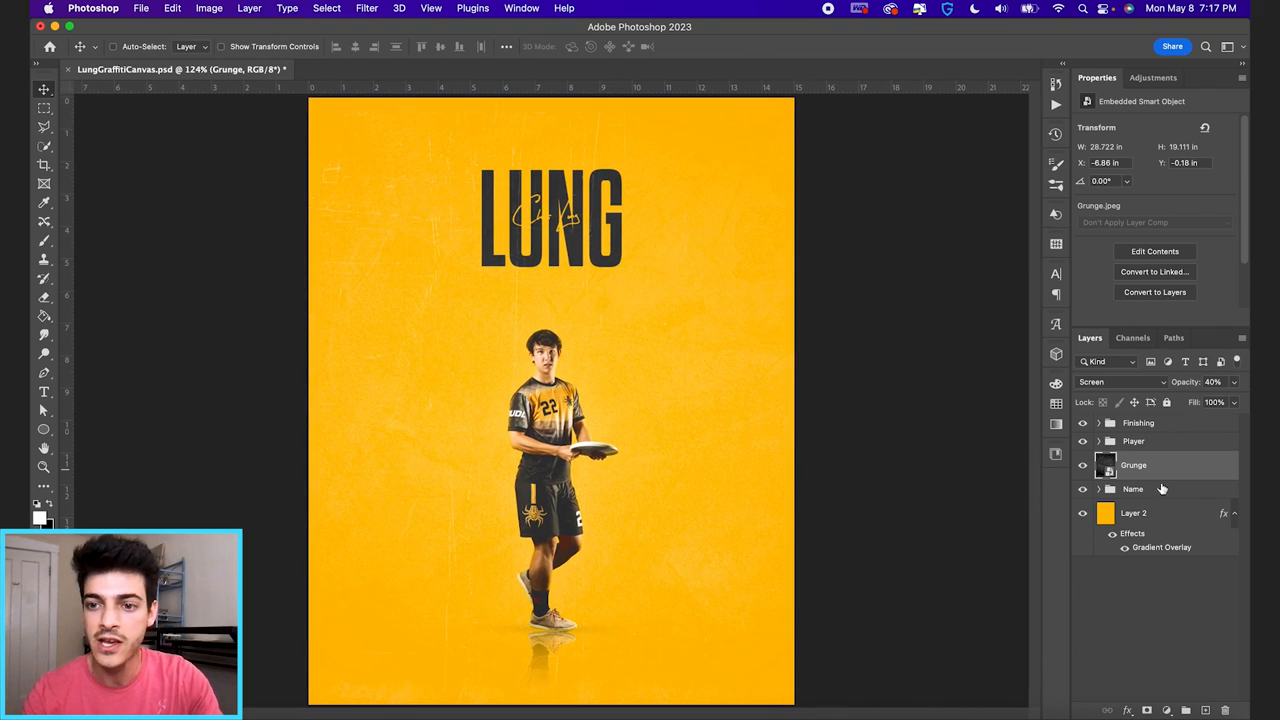
mouse_move(1195, 393)
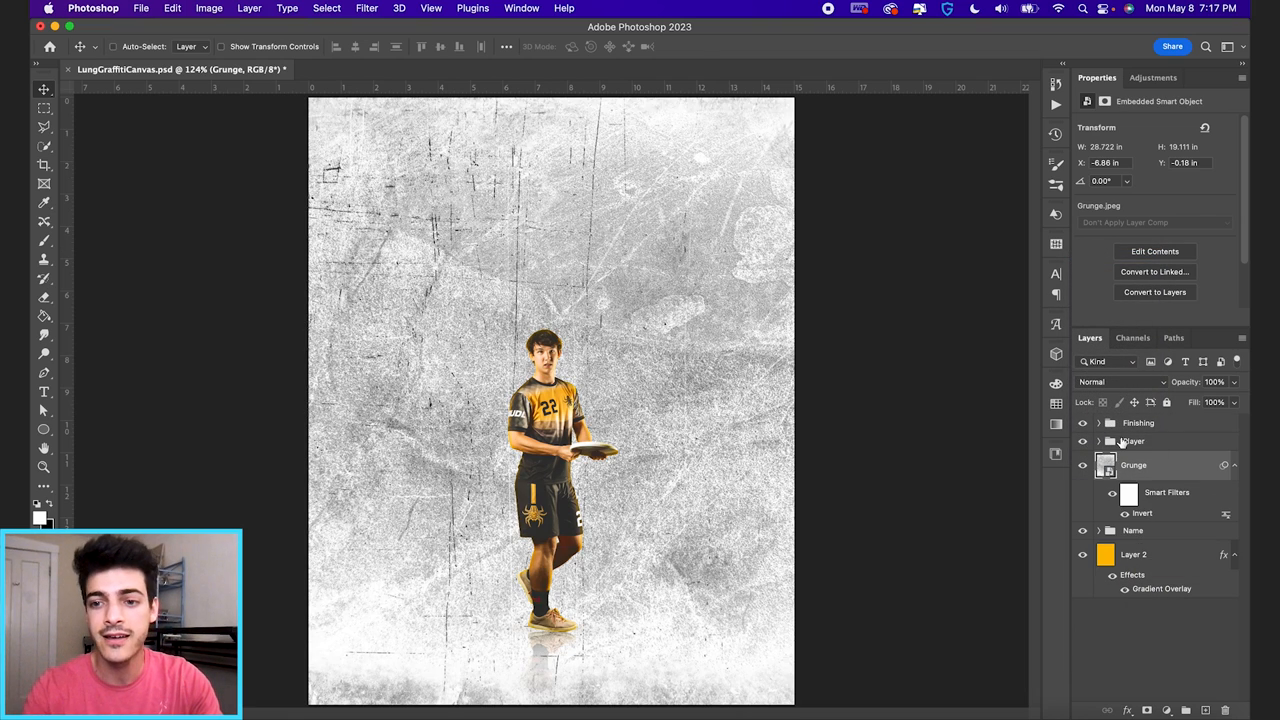
Invert the Grunge smart object and switch its blend mode to Multiply at 100% opacity.
click(209, 8)
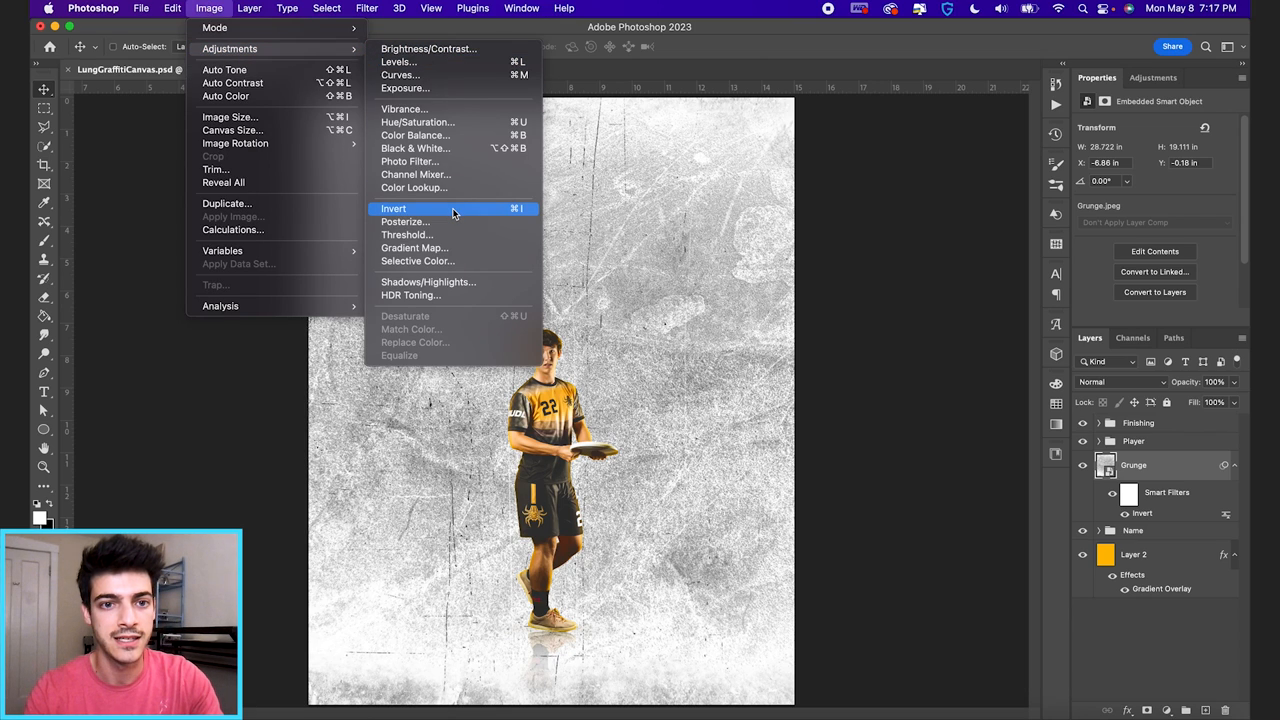
click(393, 208)
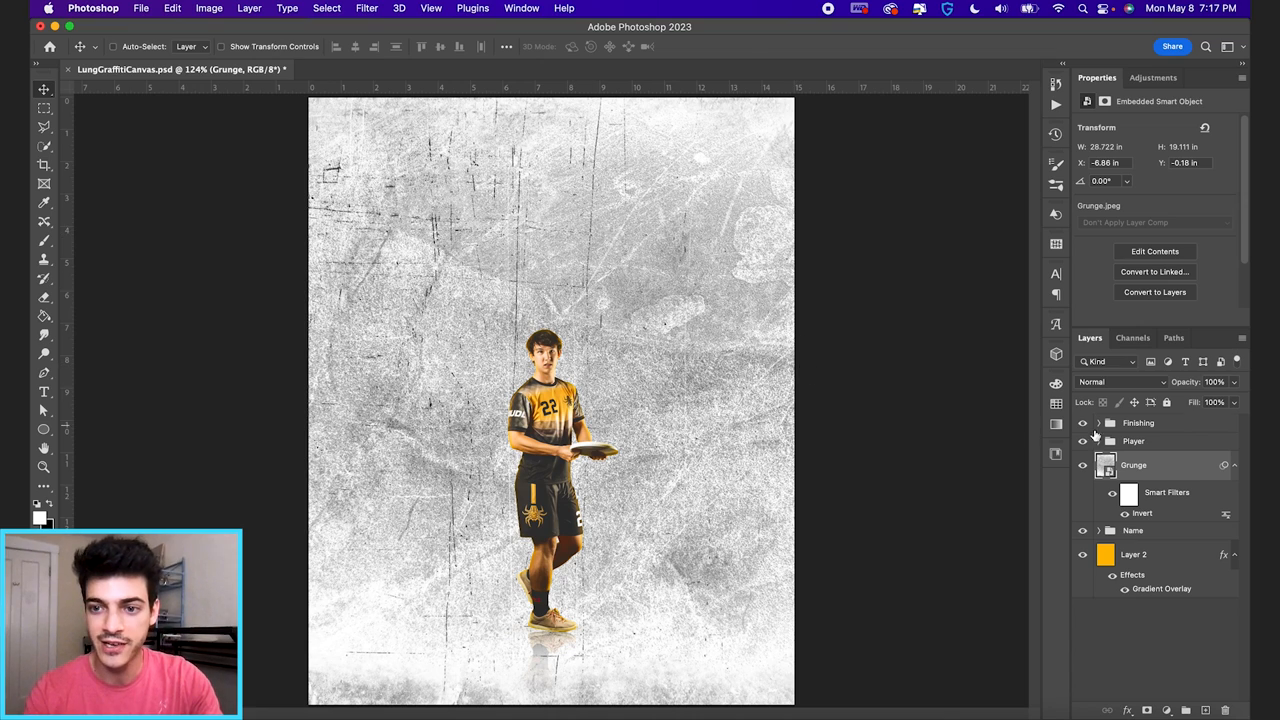
click(1120, 382)
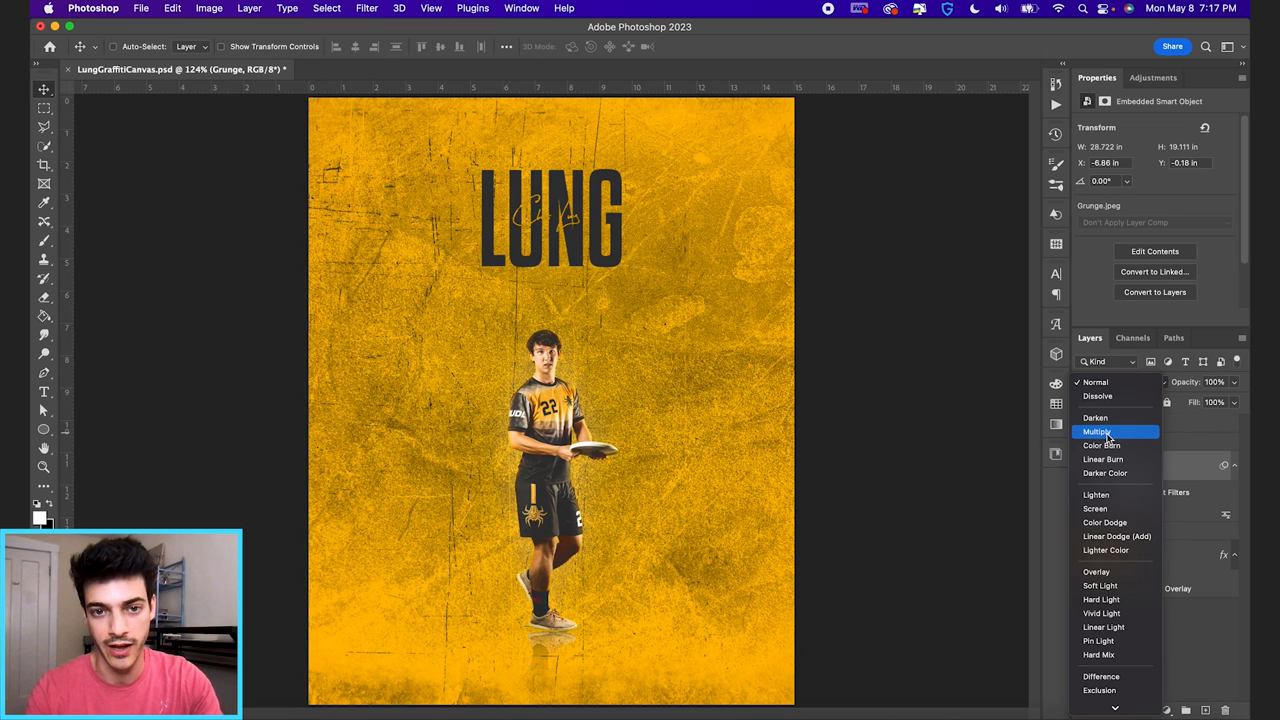
click(1097, 431)
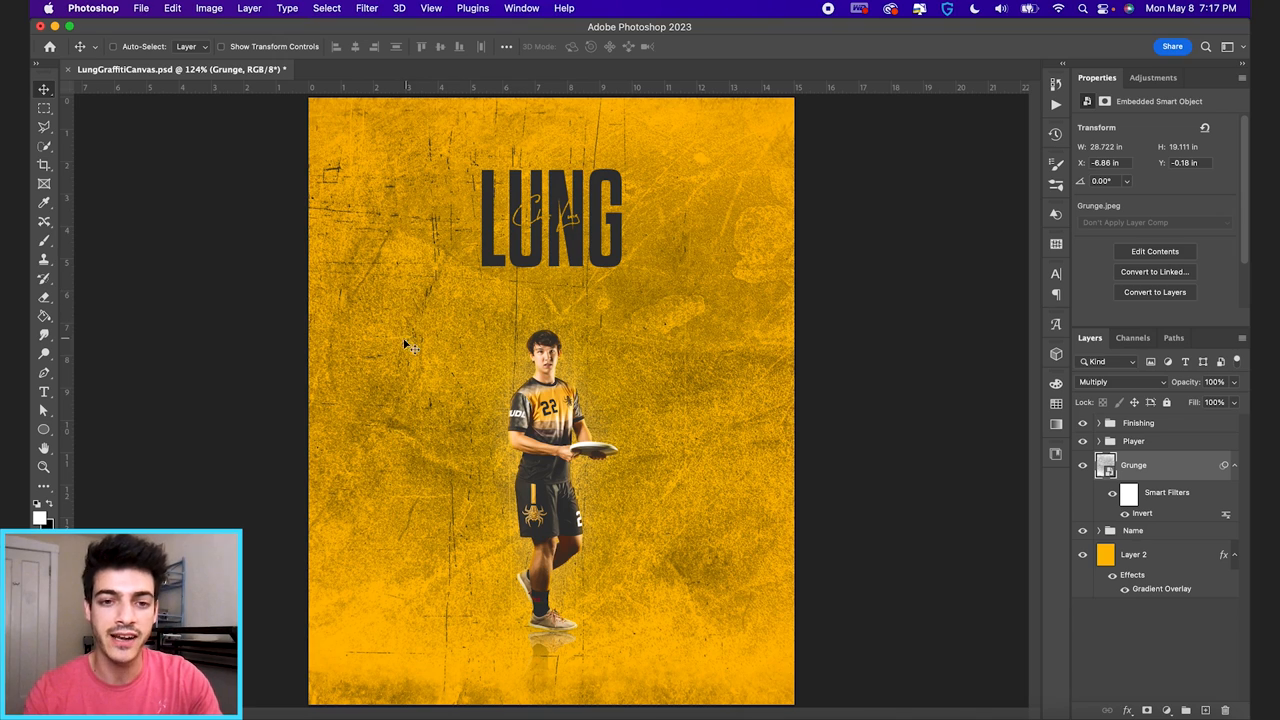
mouse_move(1237, 472)
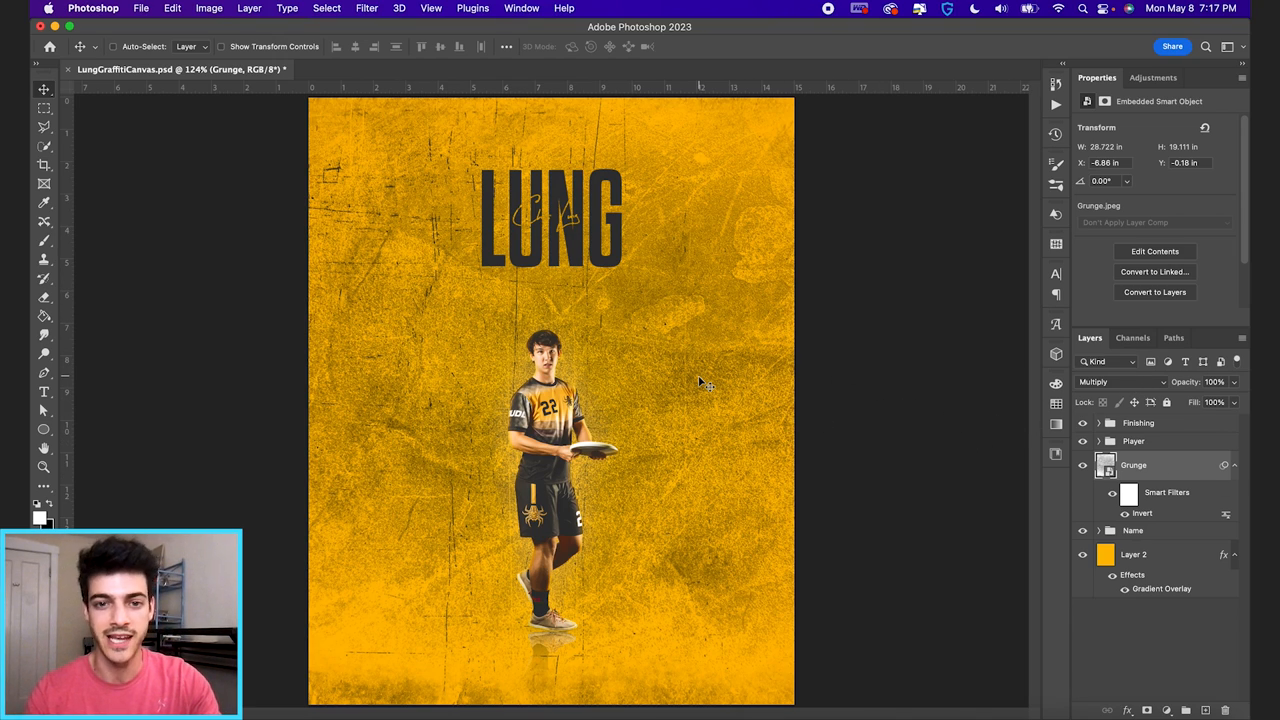
mouse_move(1187, 382)
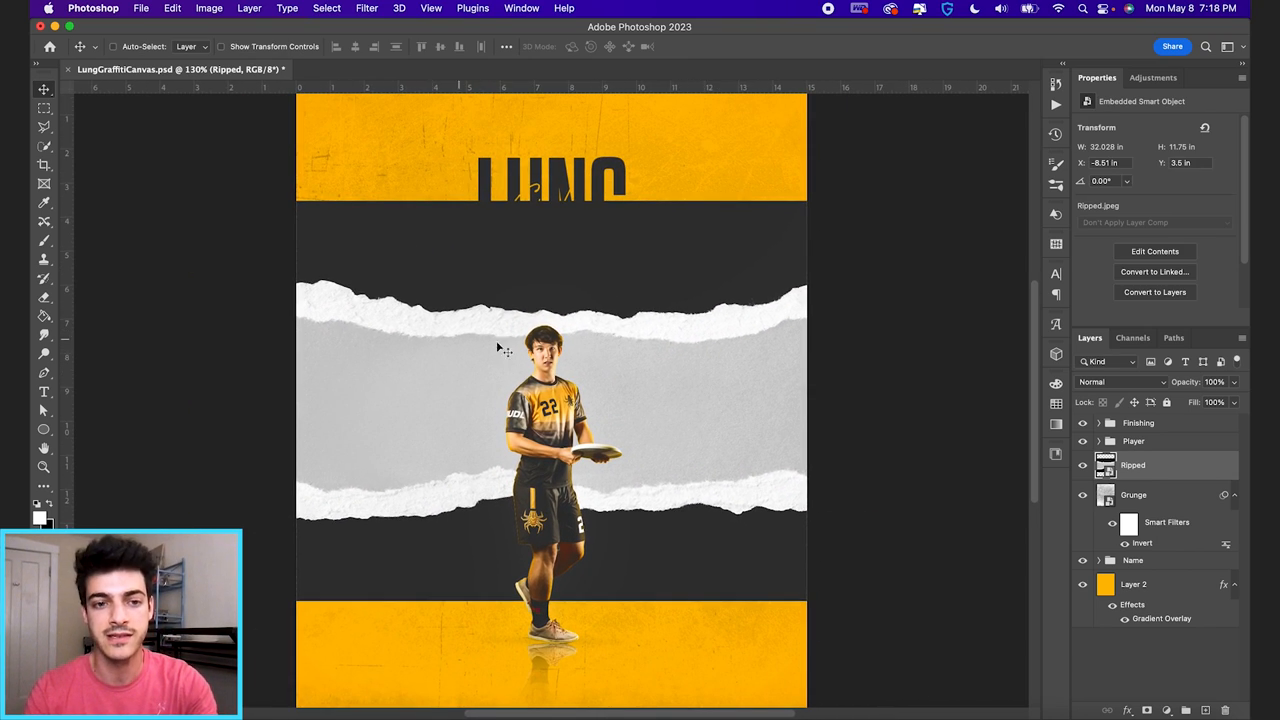
mouse_move(448, 350)
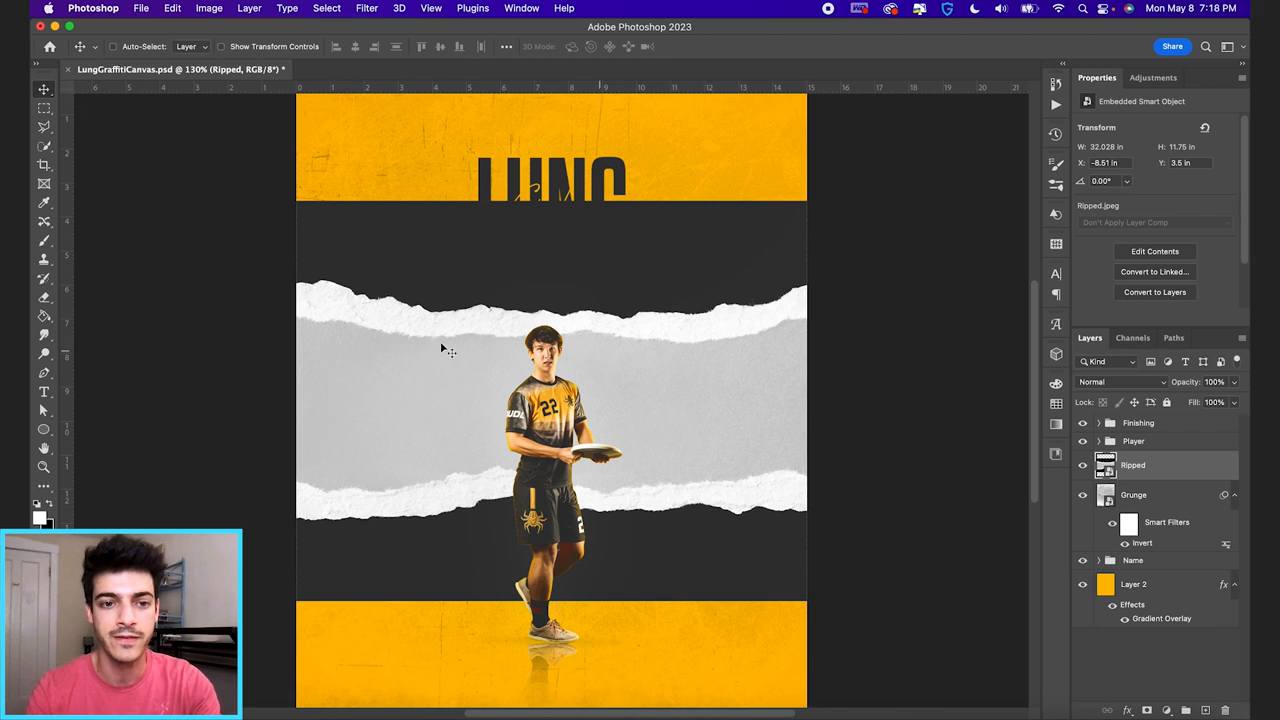
mouse_move(588, 390)
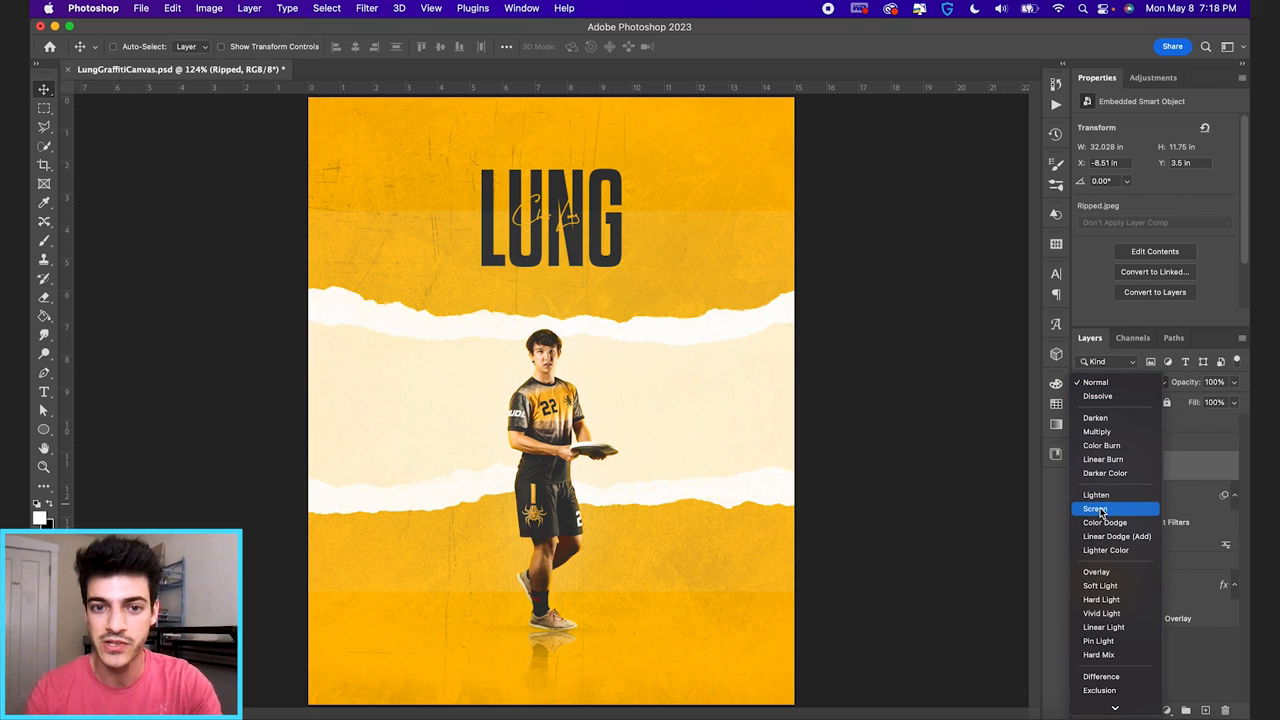
Set the Ripped paper layer's blend mode to Screen.
click(1097, 509)
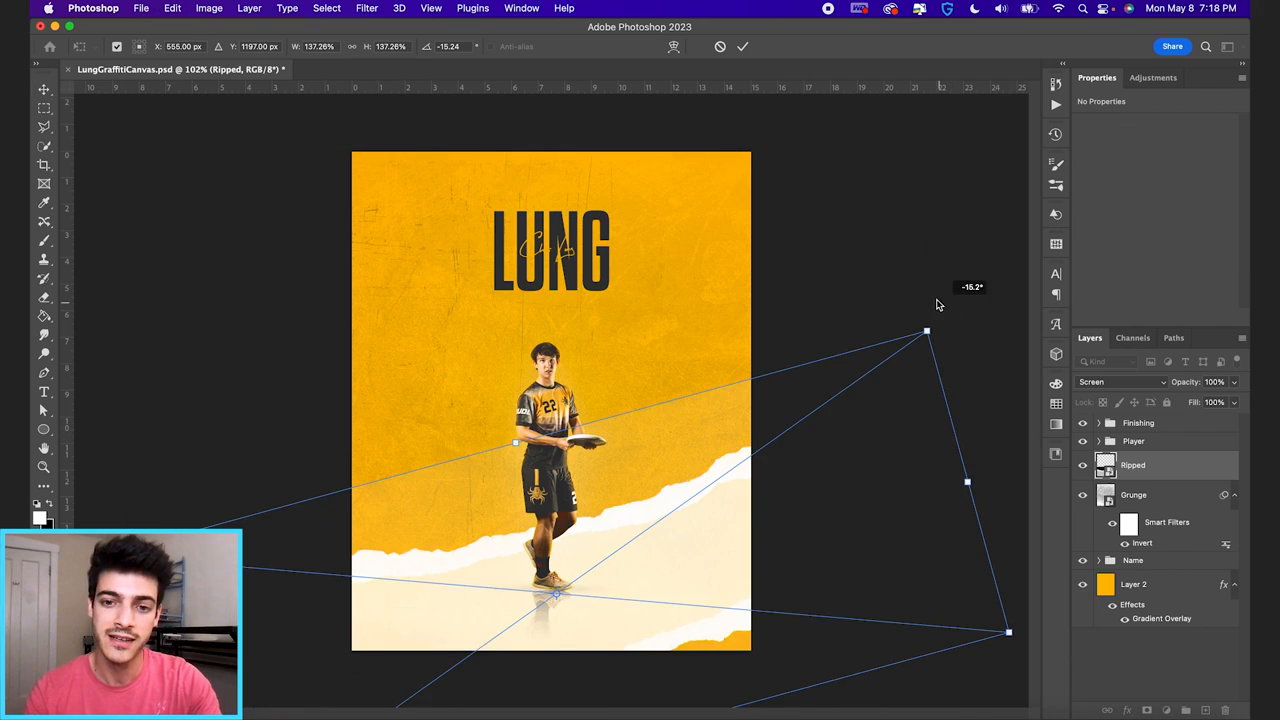
Rotate the ripped paper about -18° and enlarge it diagonally across the lower poster.
drag(926, 330, 931, 318)
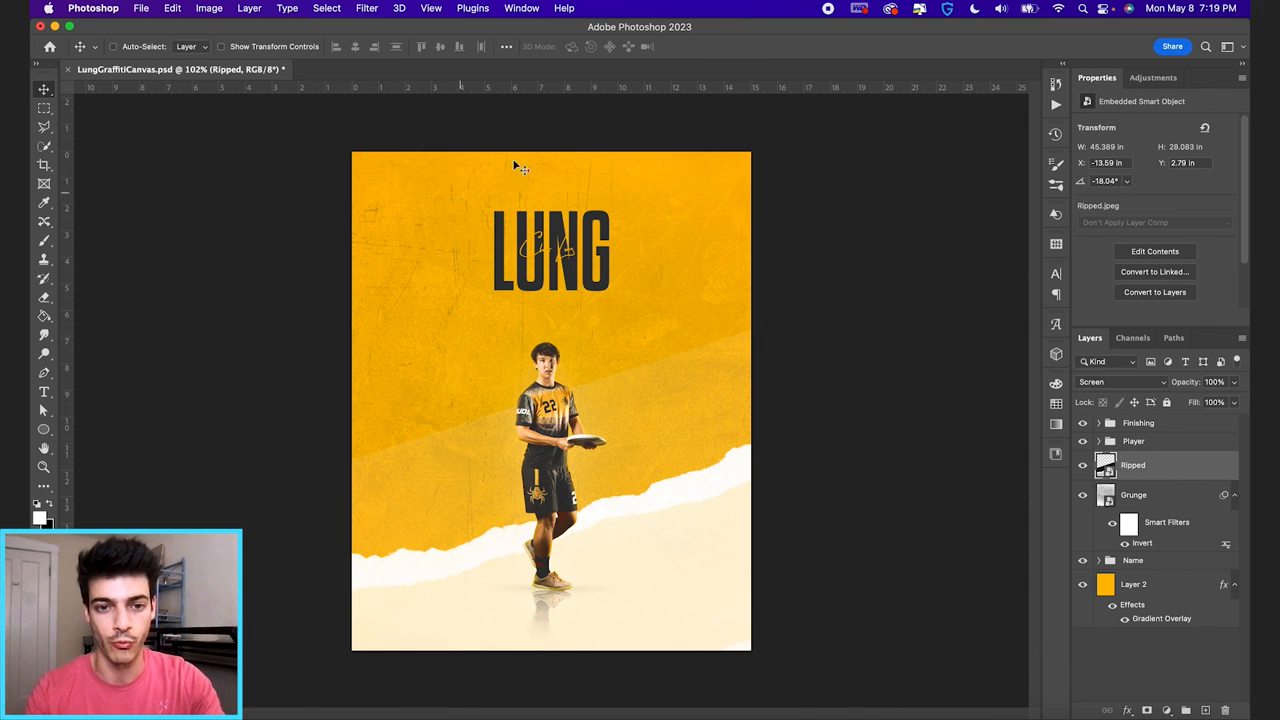
mouse_move(679, 353)
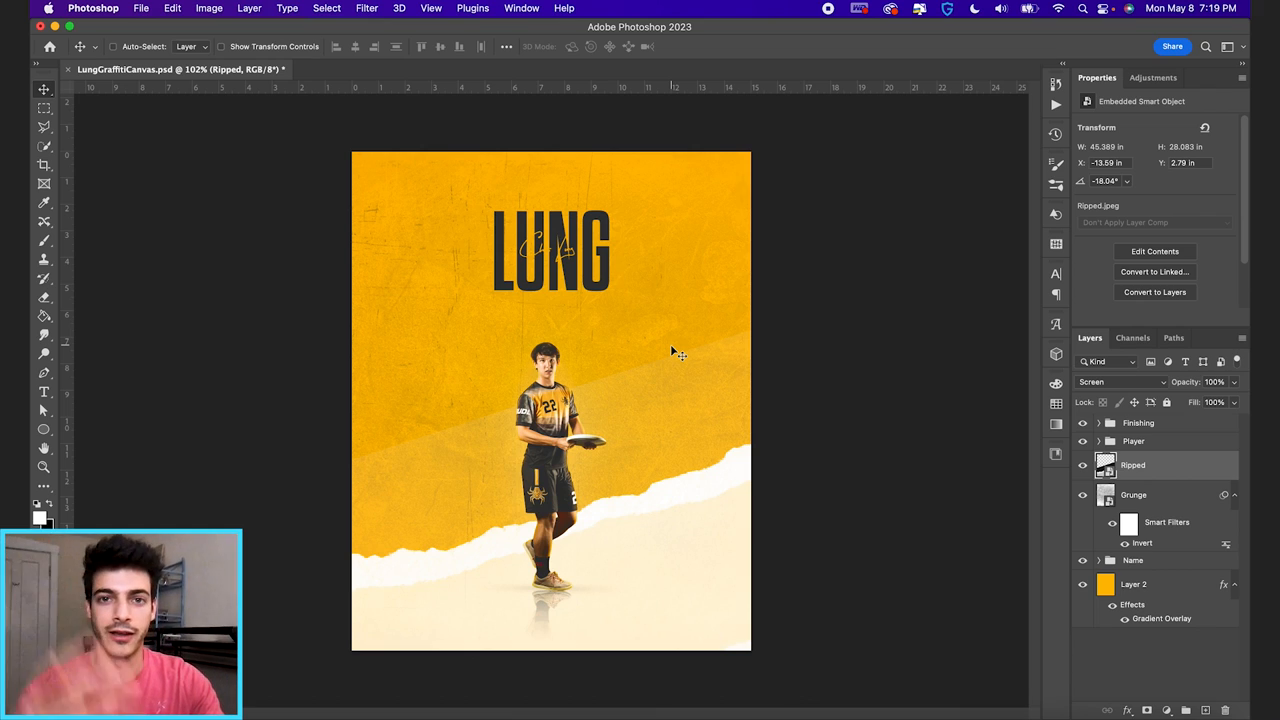
mouse_move(613, 577)
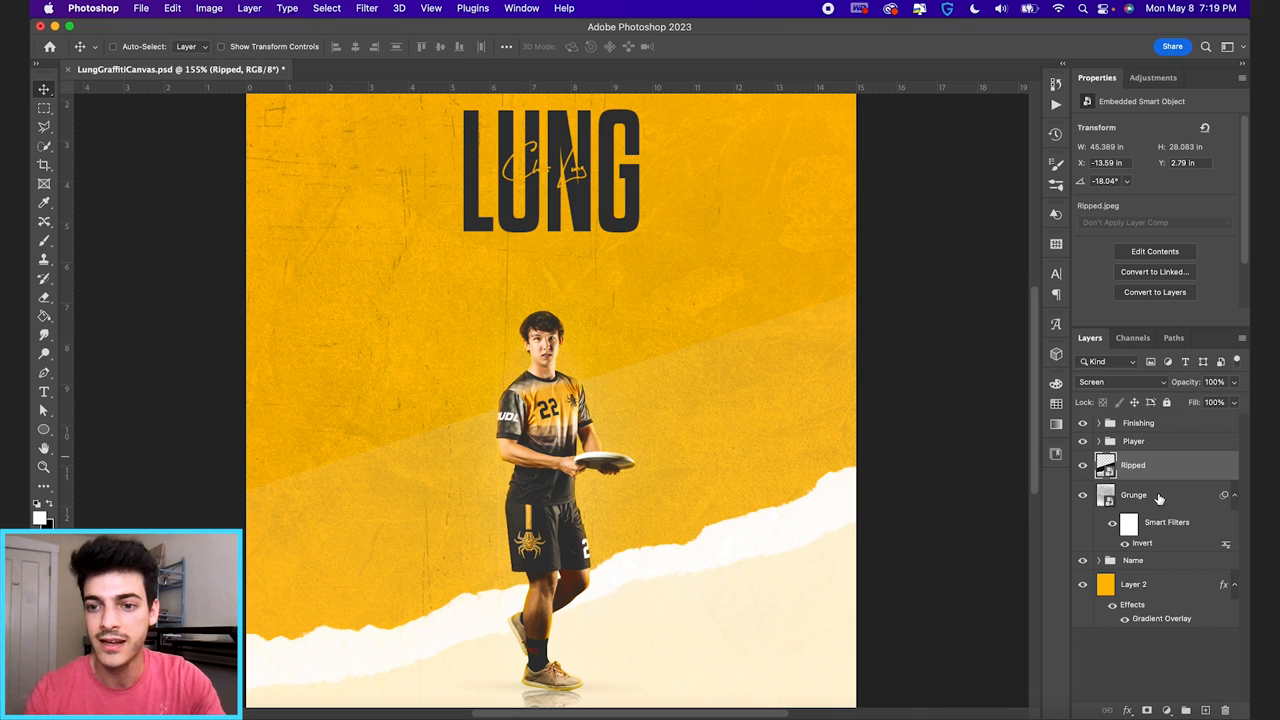
Apply an S-shaped Curves filter to the ripped paper and add an empty layer beneath.
click(208, 8)
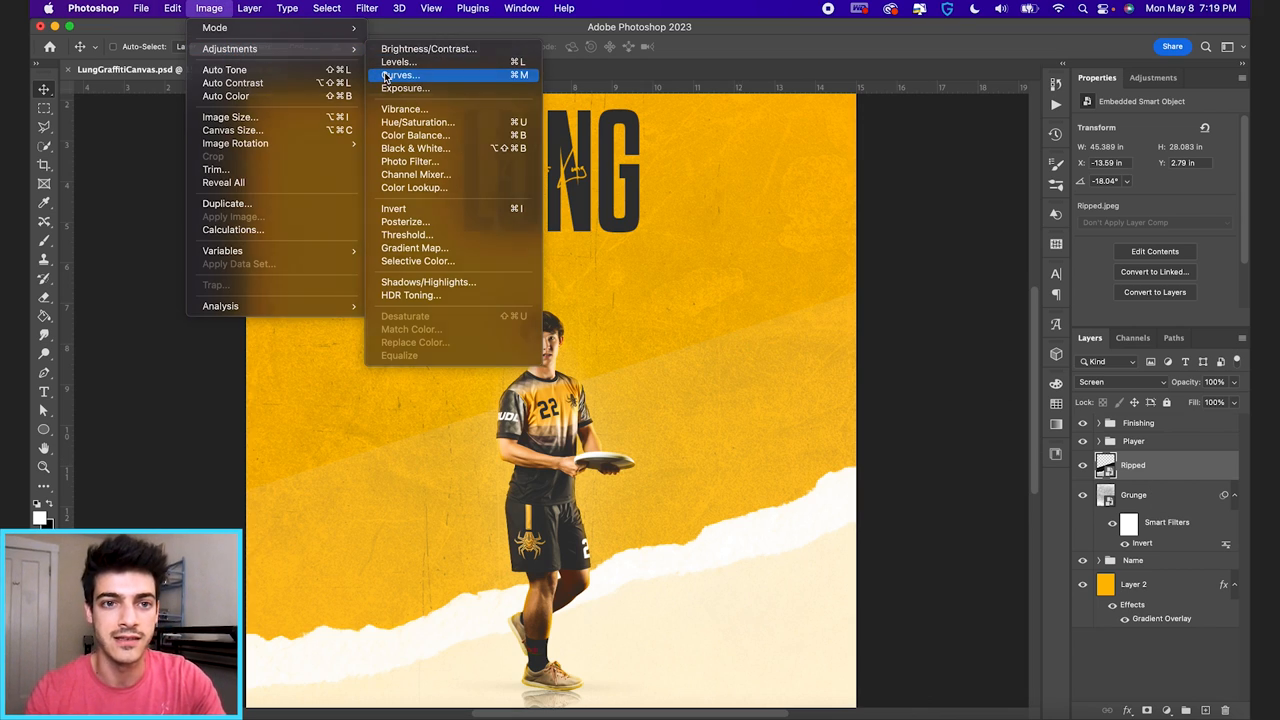
click(399, 75)
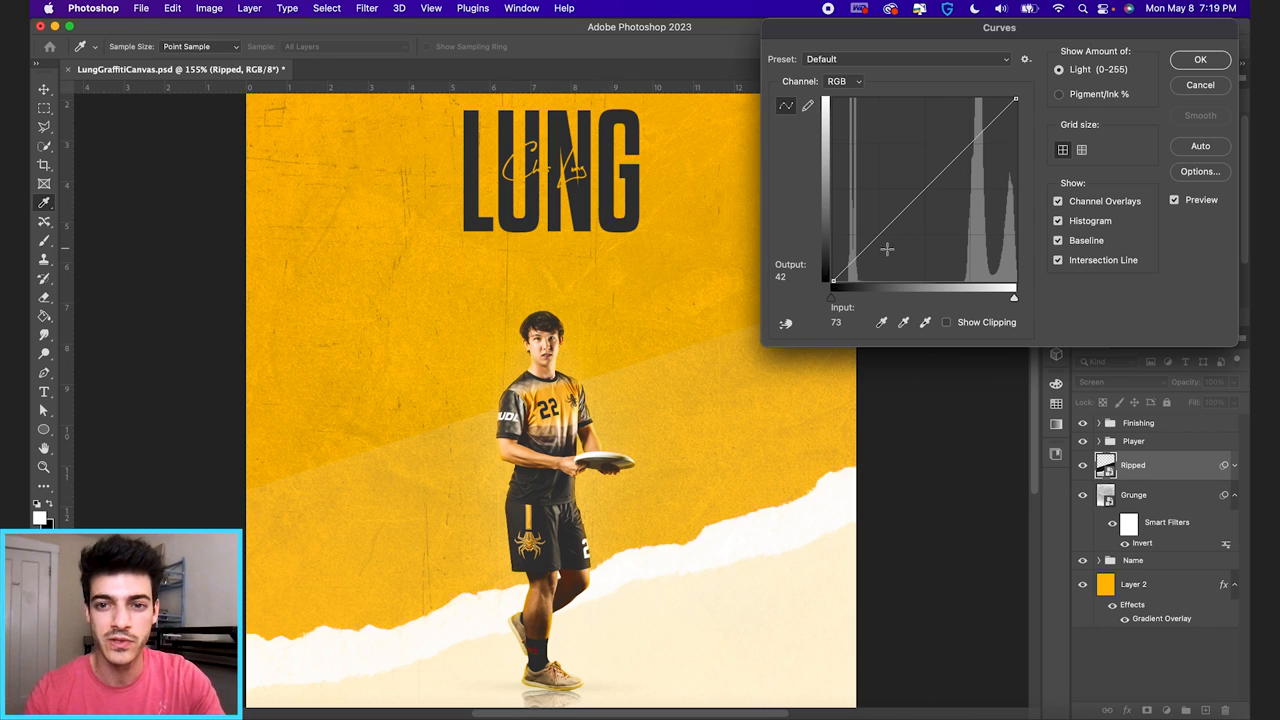
drag(887, 249, 888, 248)
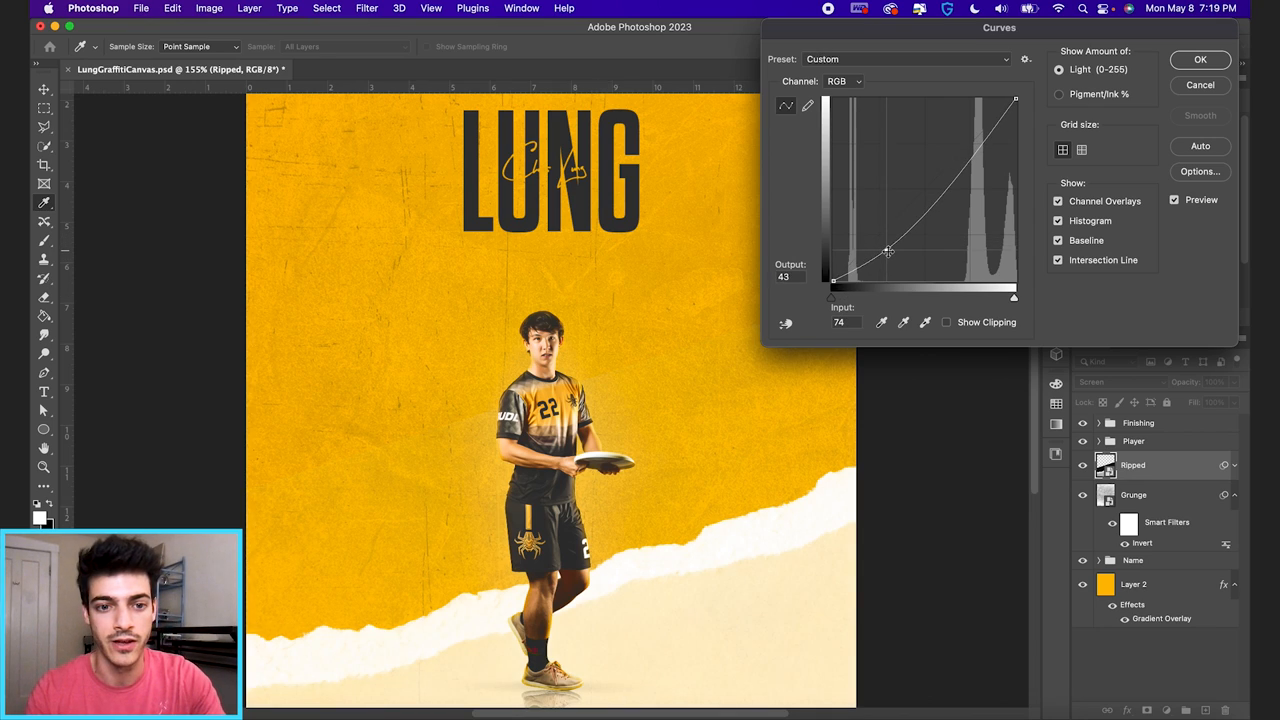
drag(888, 250, 890, 254)
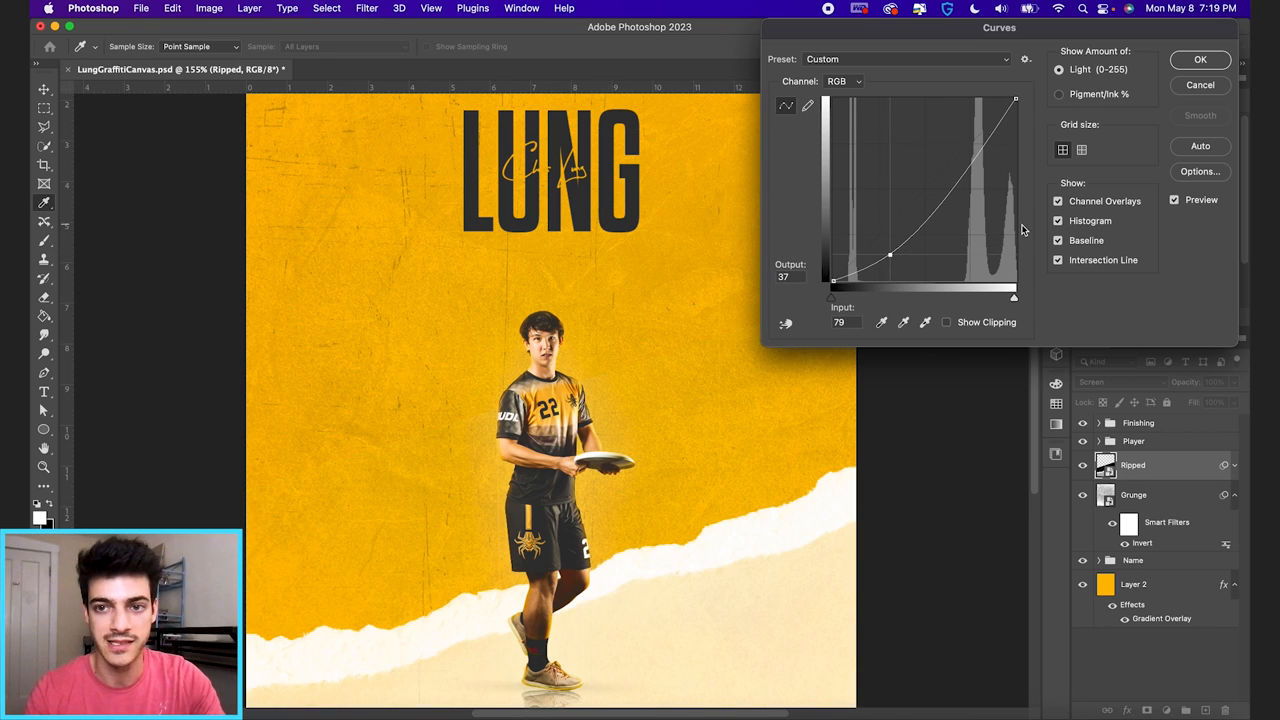
drag(890, 255, 958, 170)
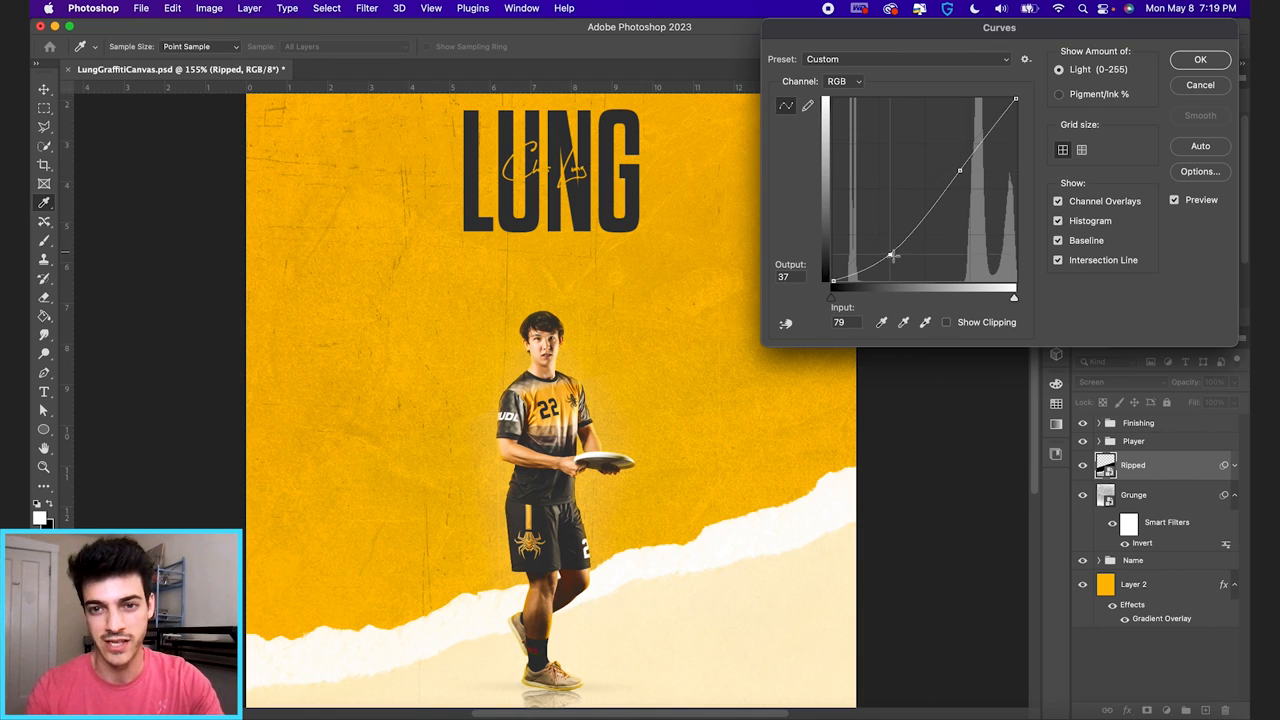
drag(890, 255, 960, 168)
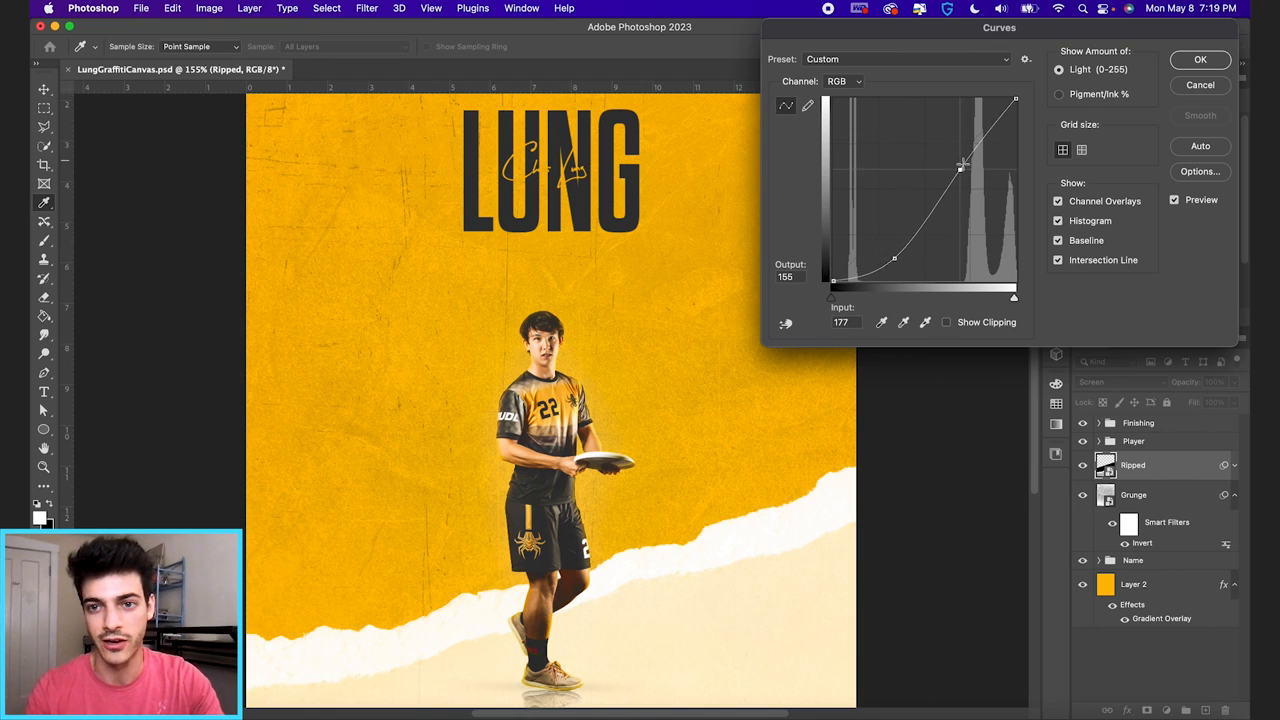
drag(960, 167, 960, 152)
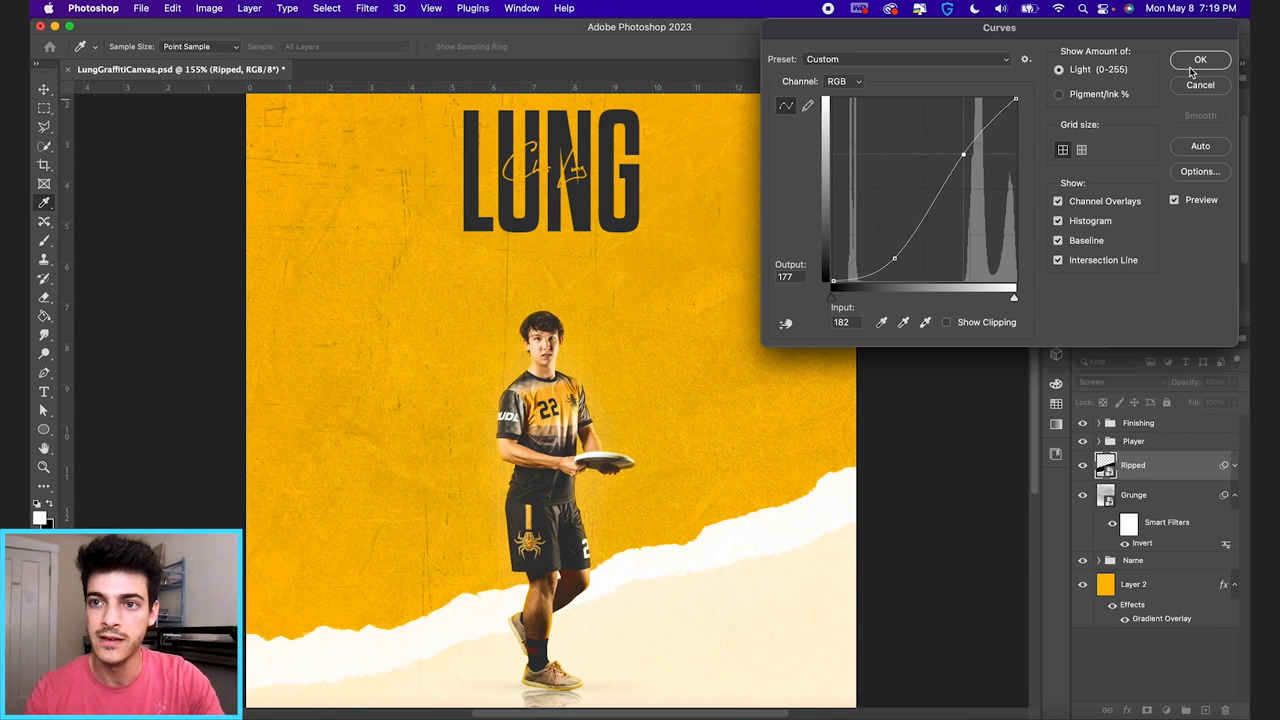
click(1200, 59)
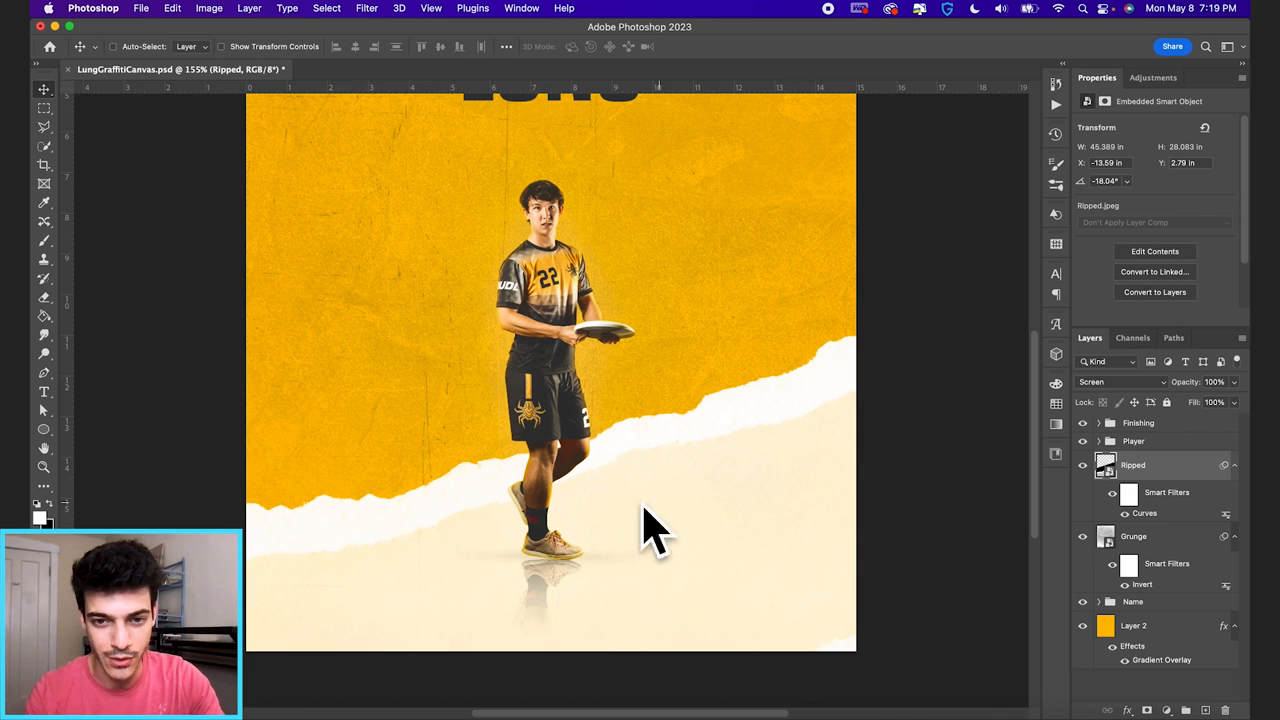
click(1133, 536)
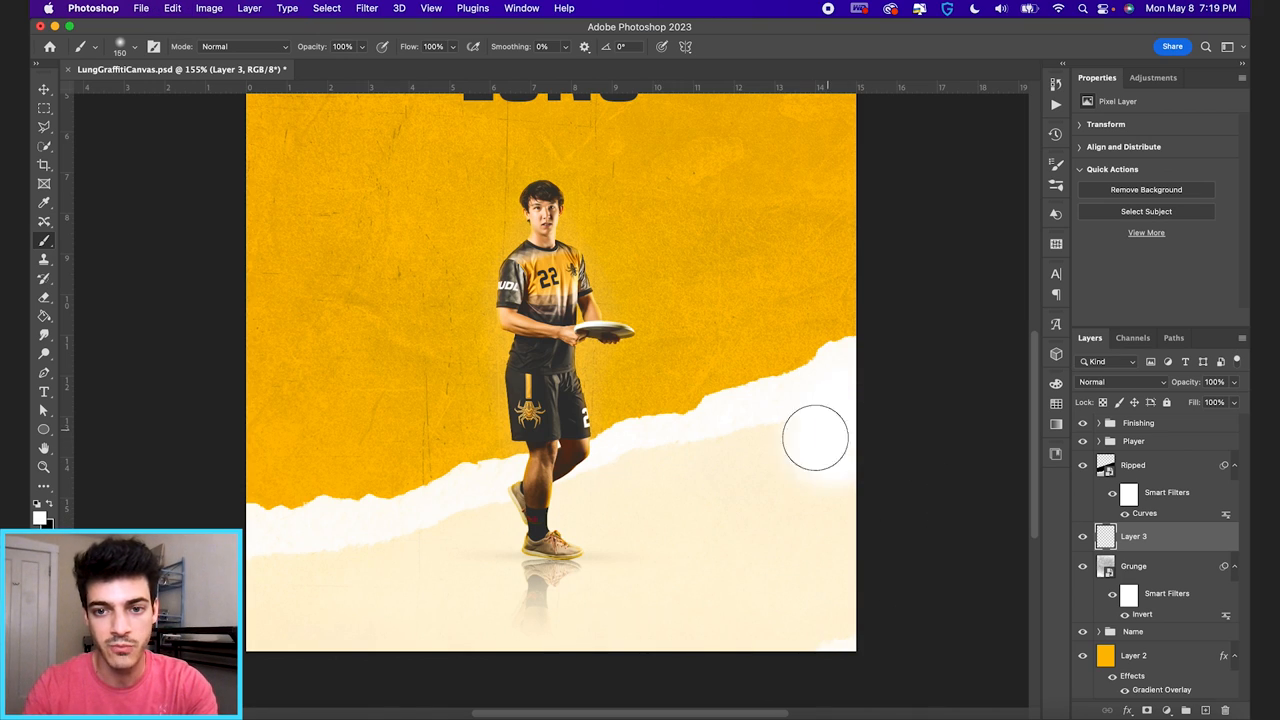
drag(815, 437, 433, 565)
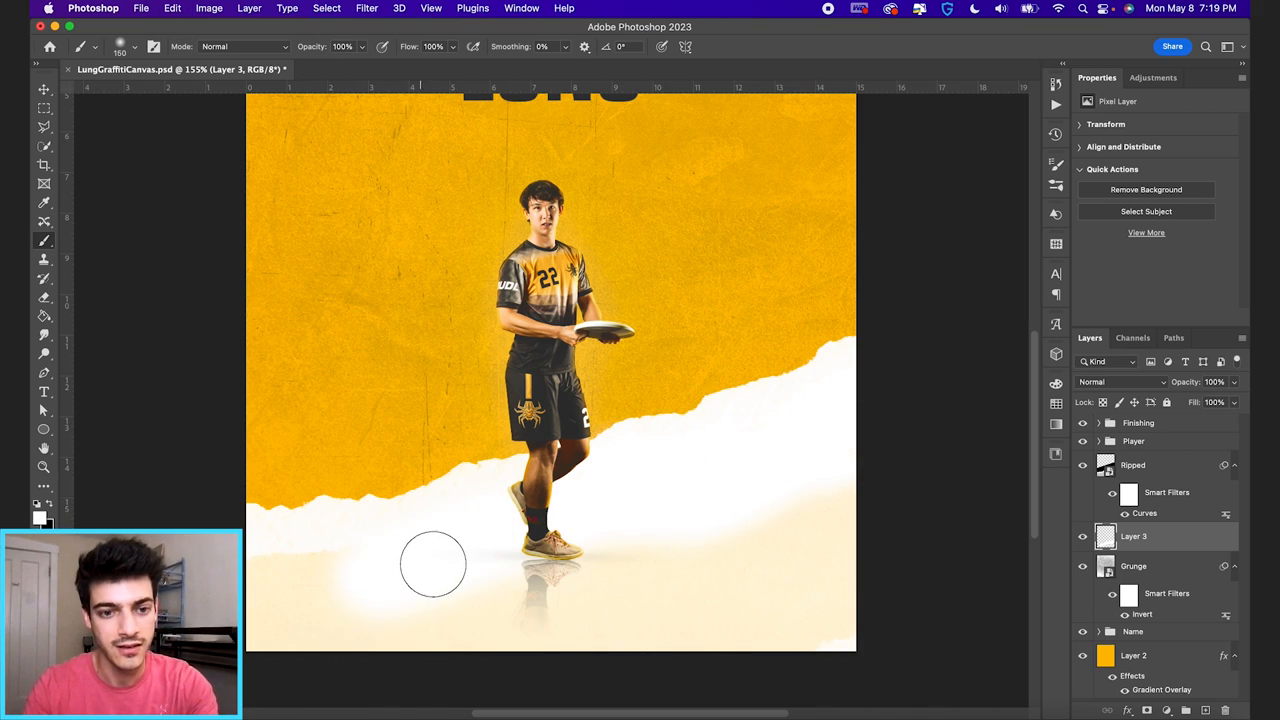
drag(433, 564, 780, 580)
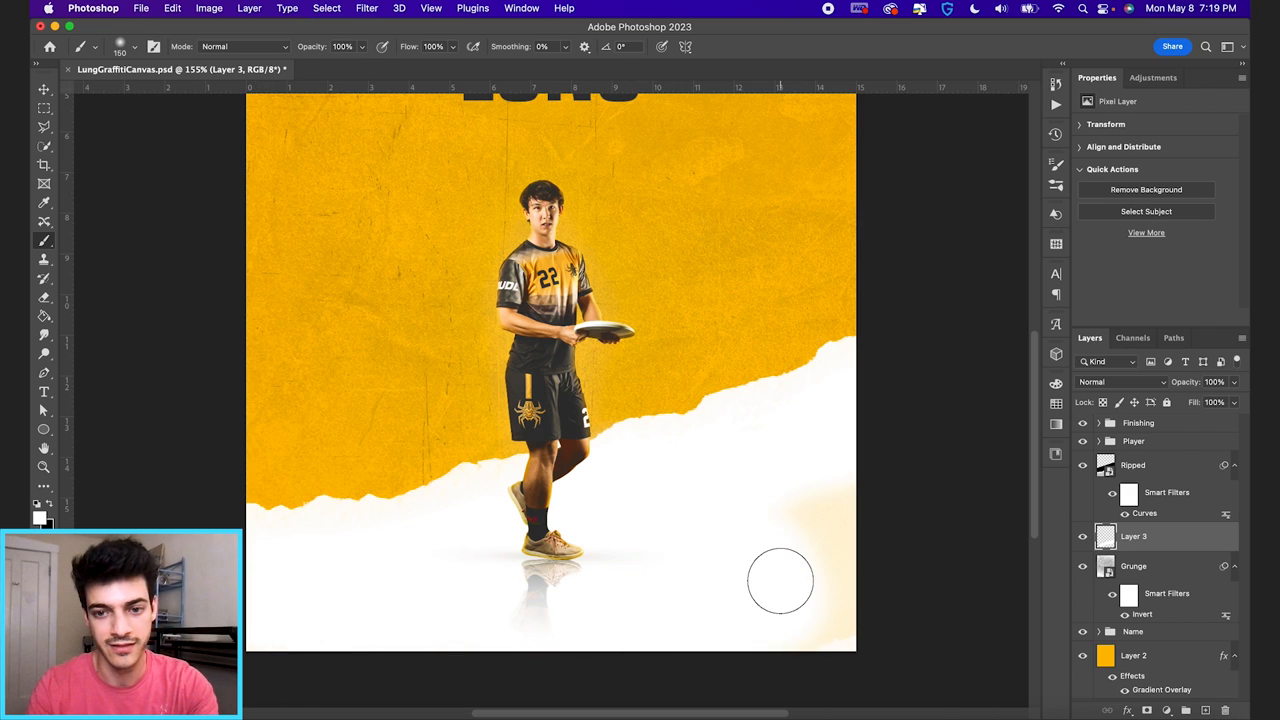
mouse_move(722, 510)
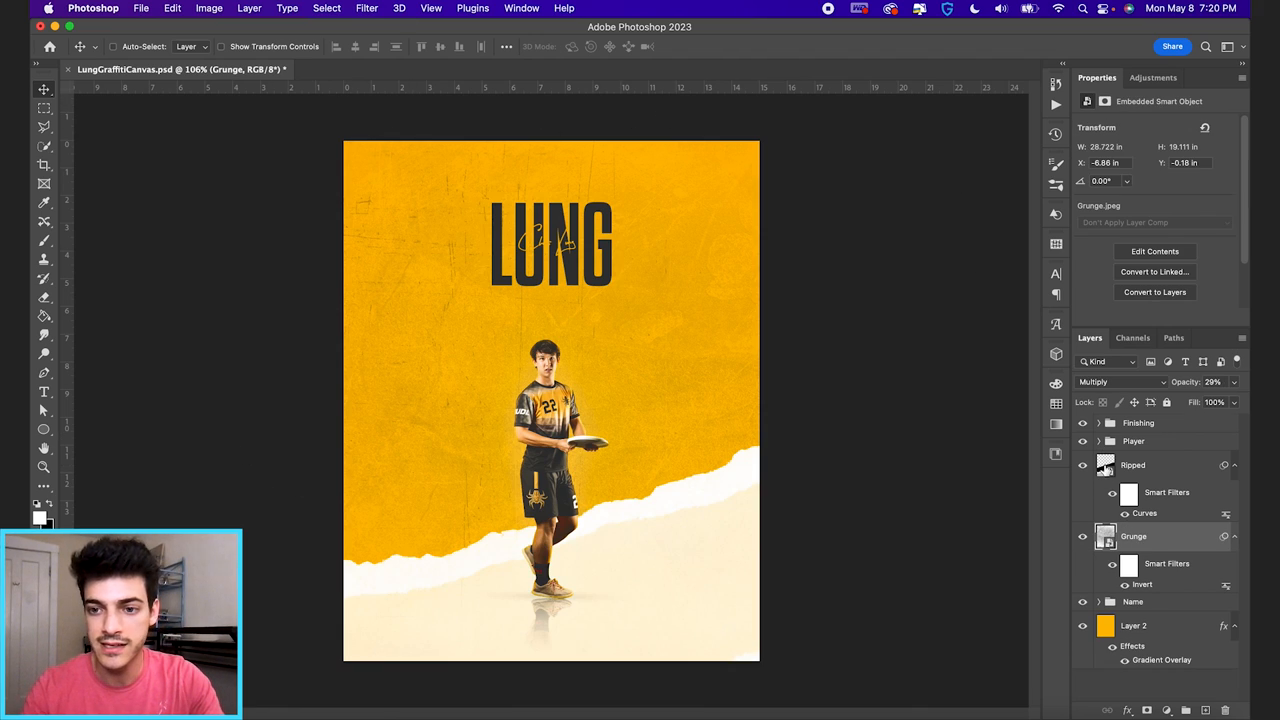
Select the Ripped layer and place a copied torn edge along the right side.
click(1160, 464)
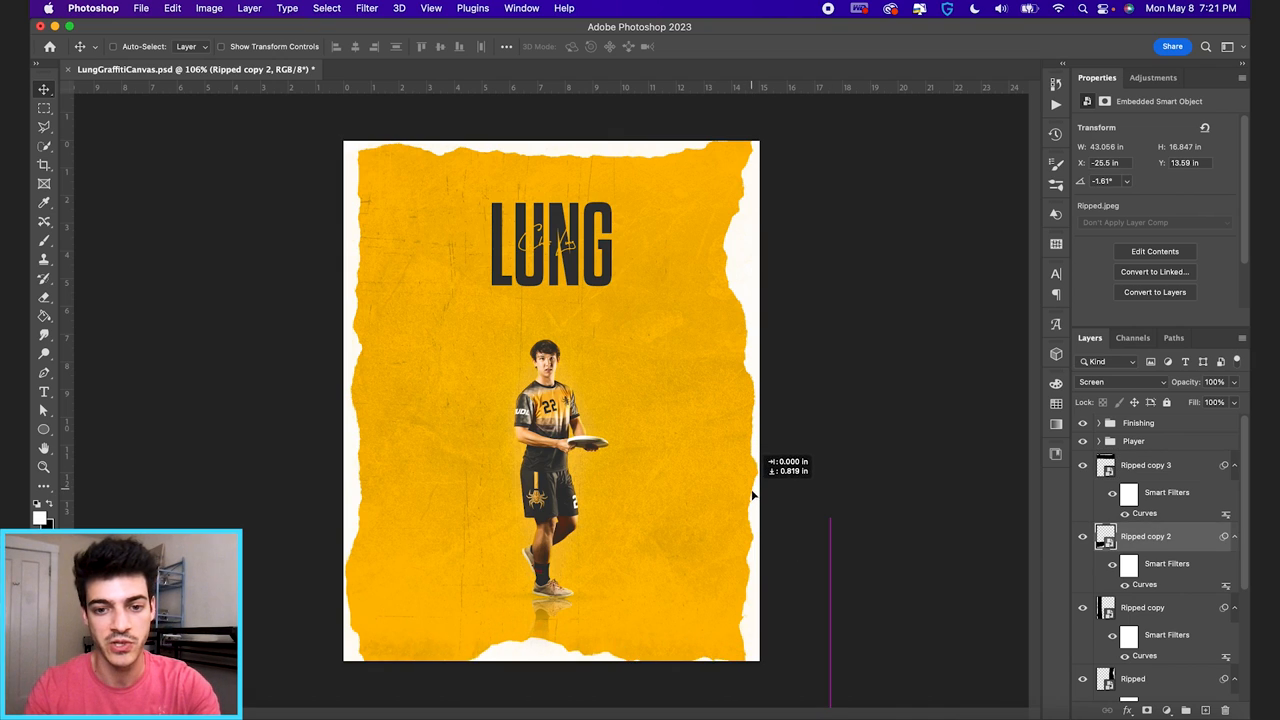
click(1142, 607)
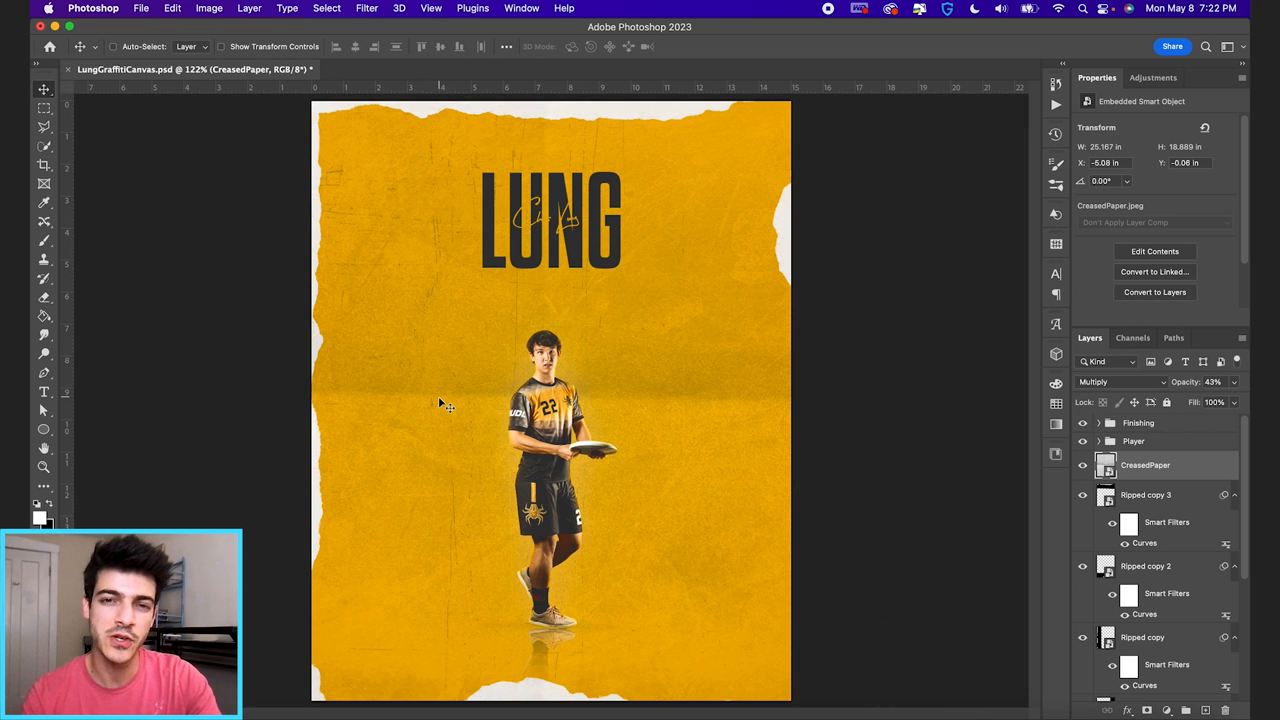
mouse_move(497, 314)
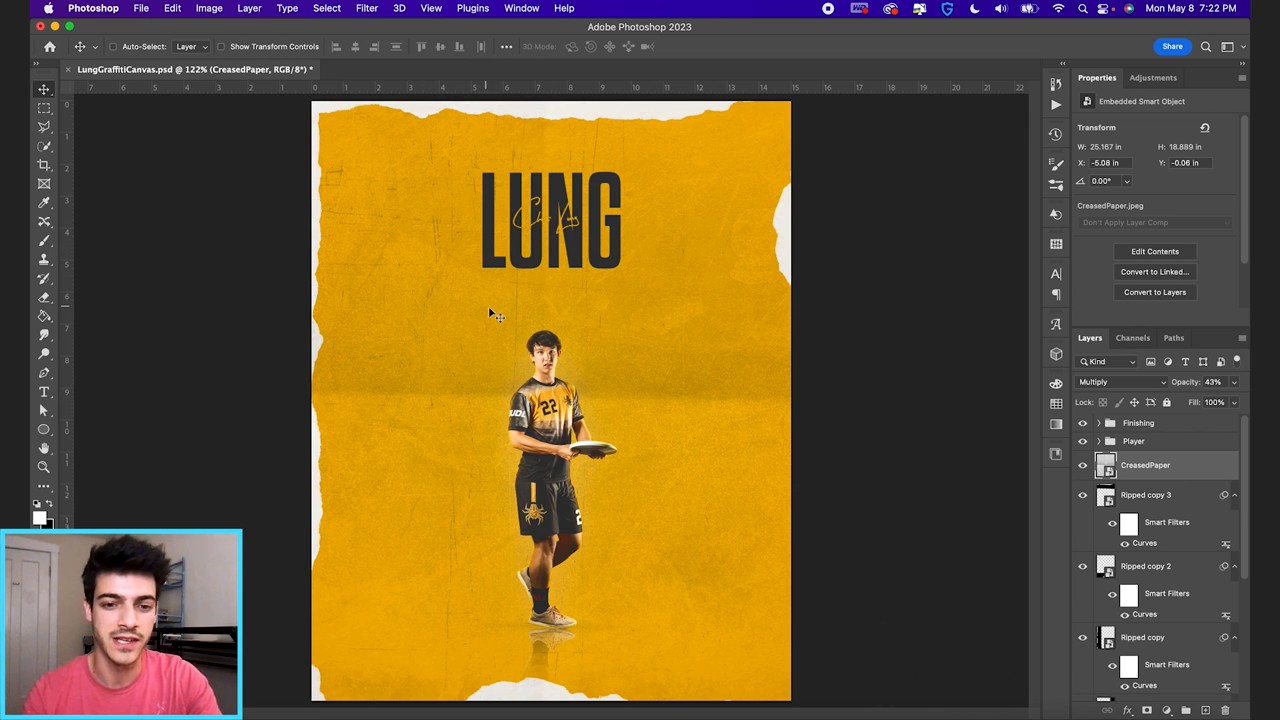
mouse_move(500, 388)
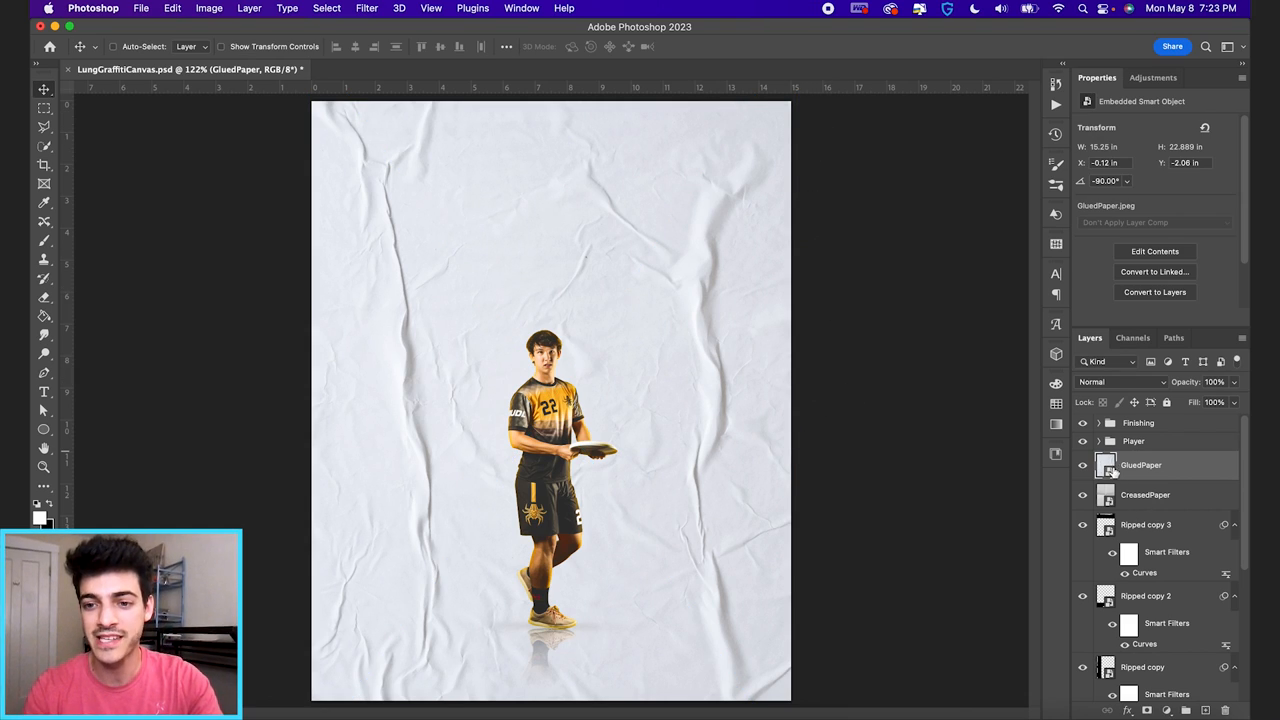
Move the glued paper to the top, set Multiply at 50% opacity, and enlarge it.
click(1122, 381)
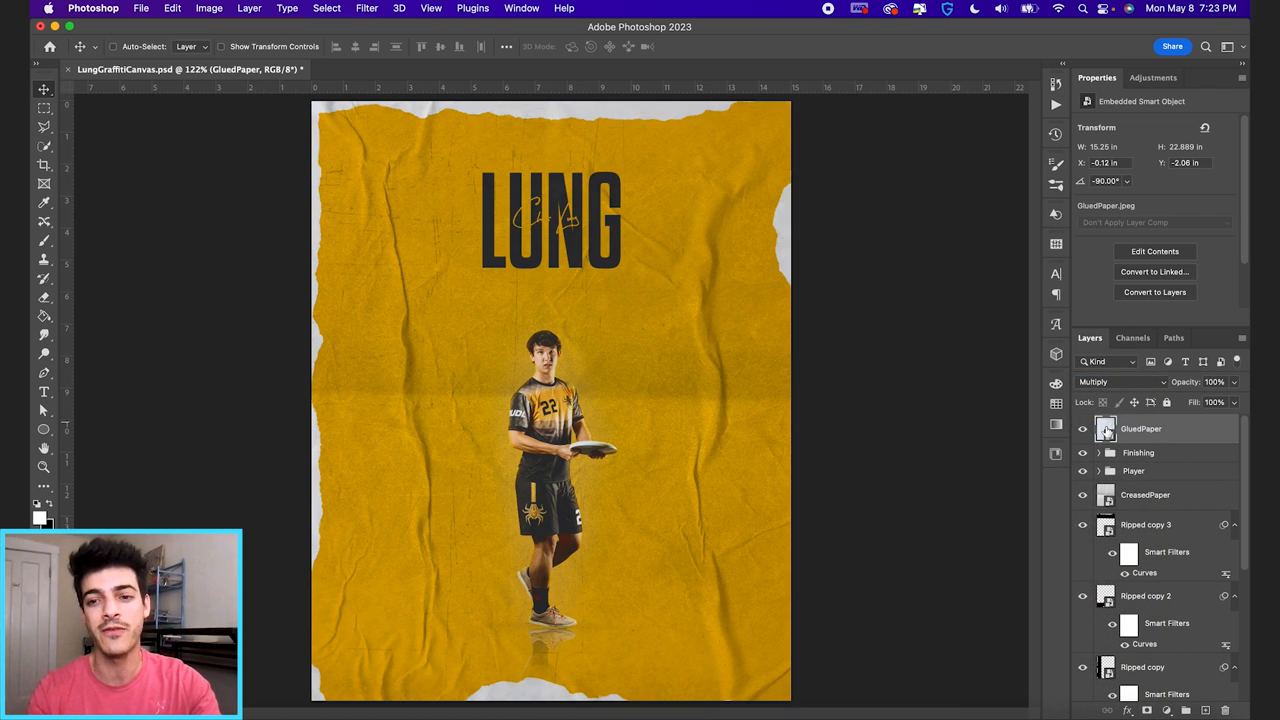
click(1120, 381)
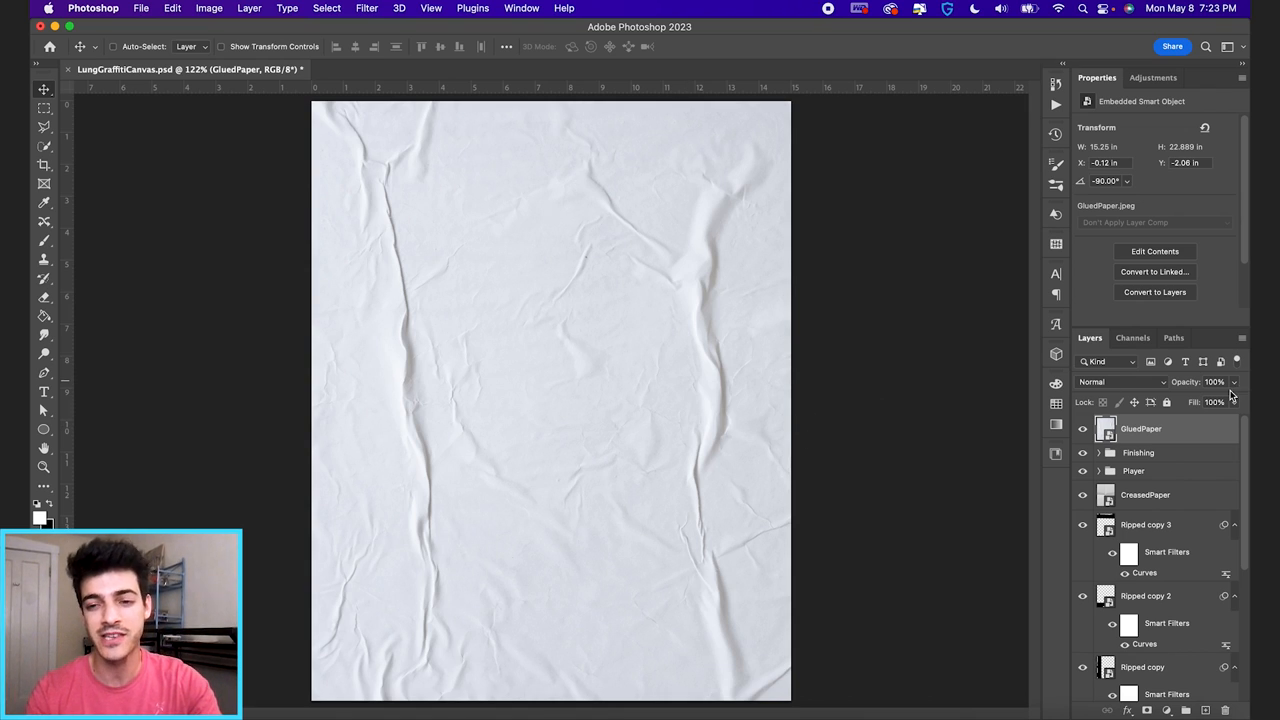
click(1120, 382)
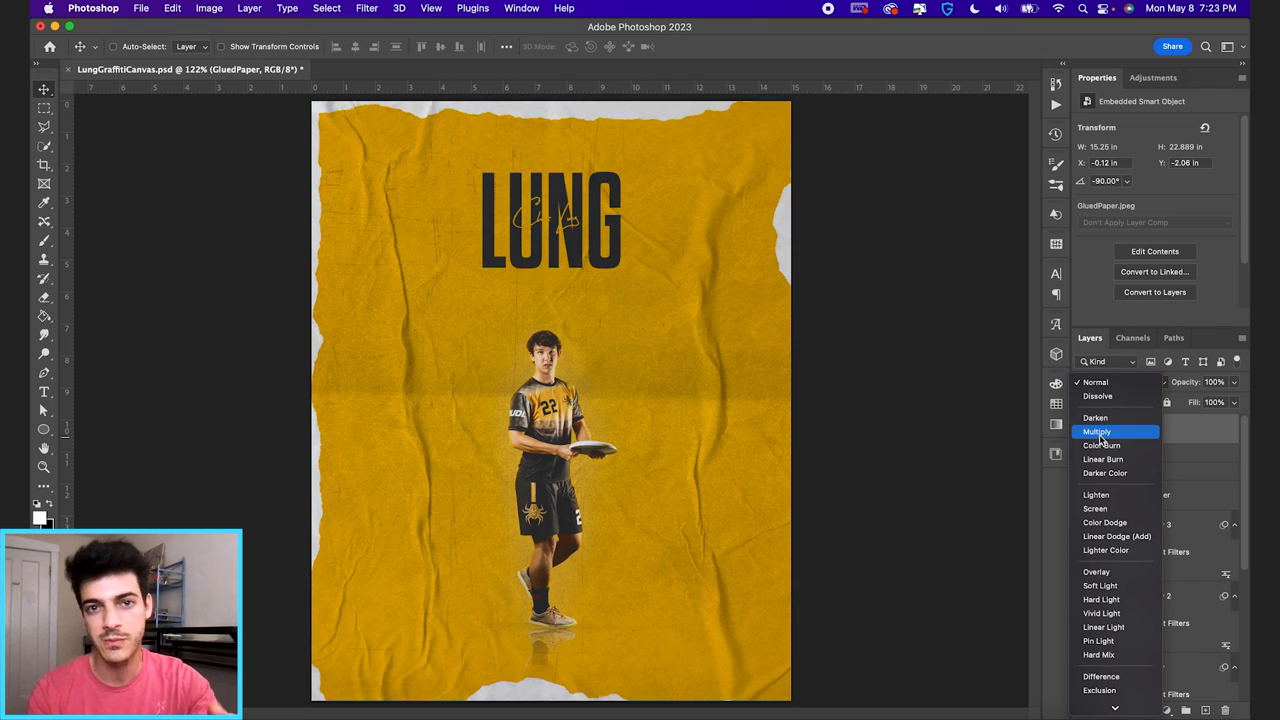
click(1095, 508)
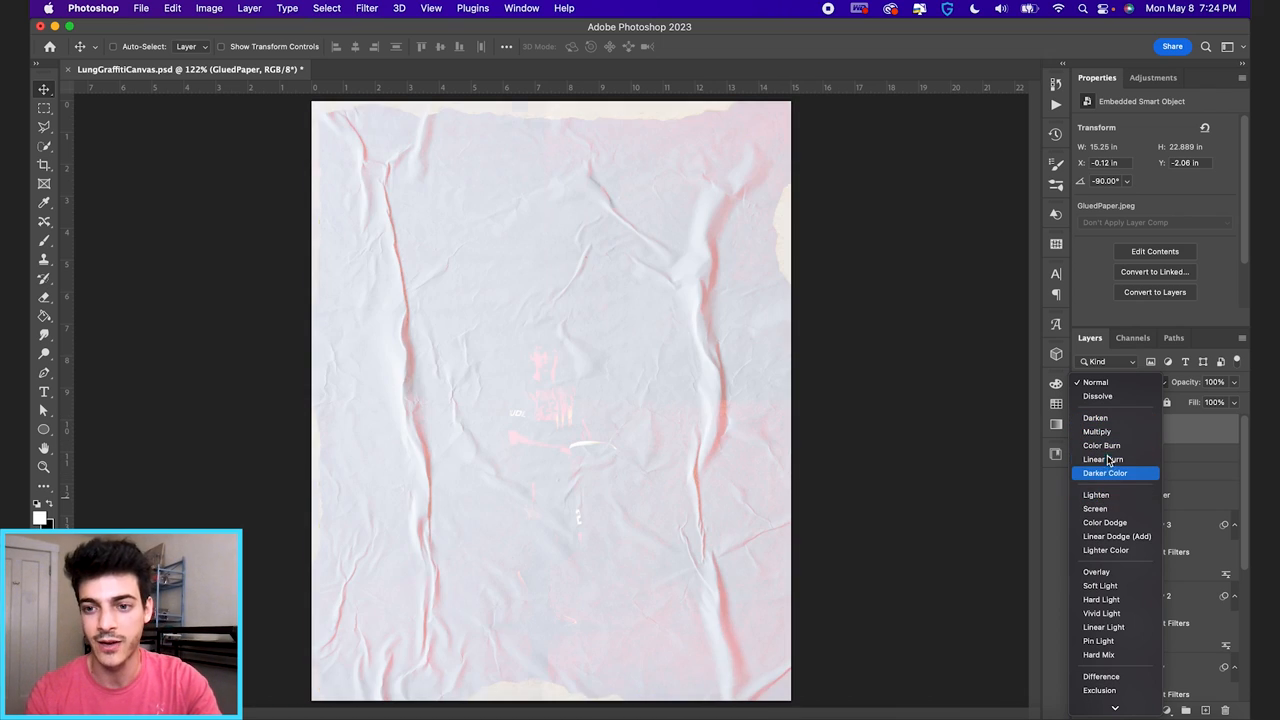
click(1097, 431)
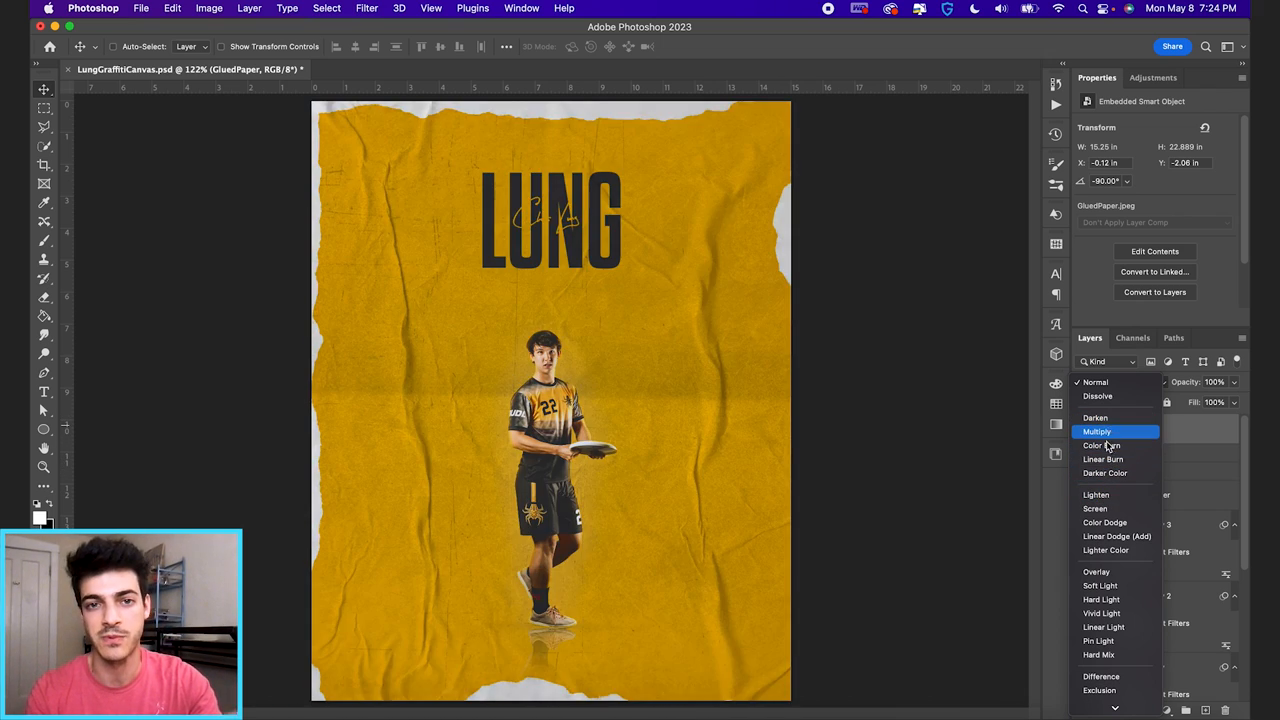
click(1097, 431)
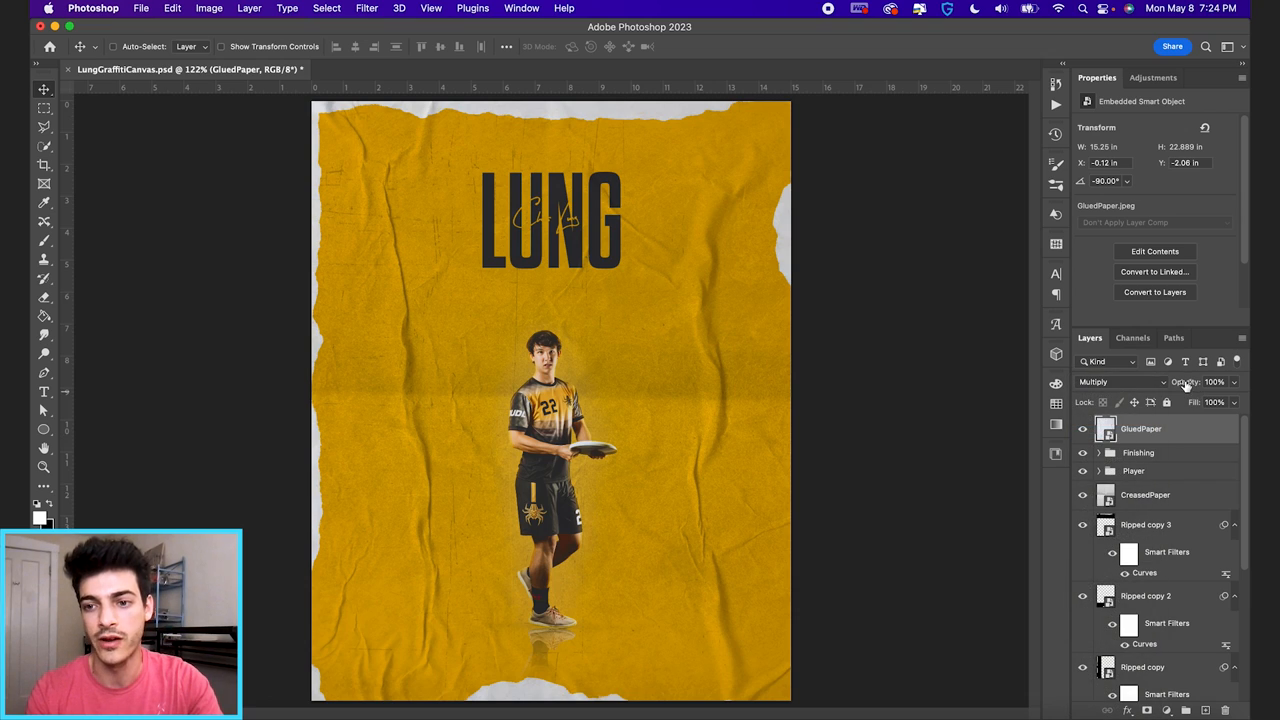
text(35)
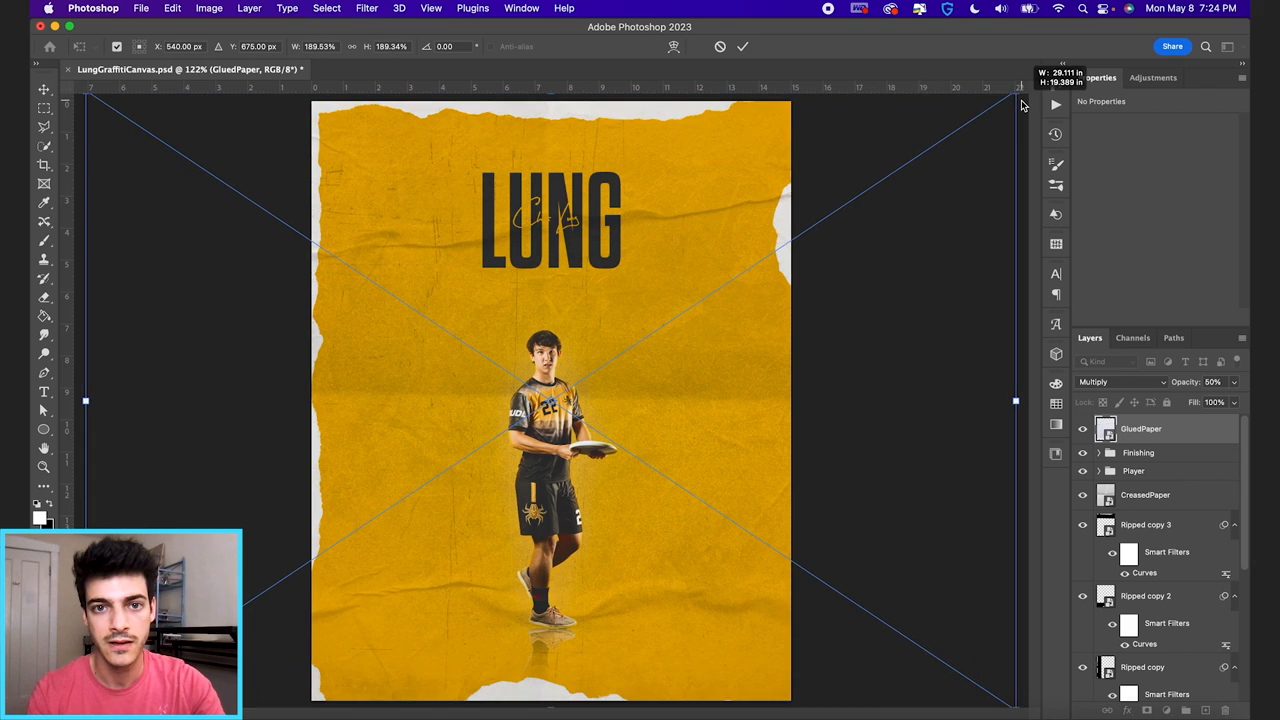
drag(1015, 110, 1007, 105)
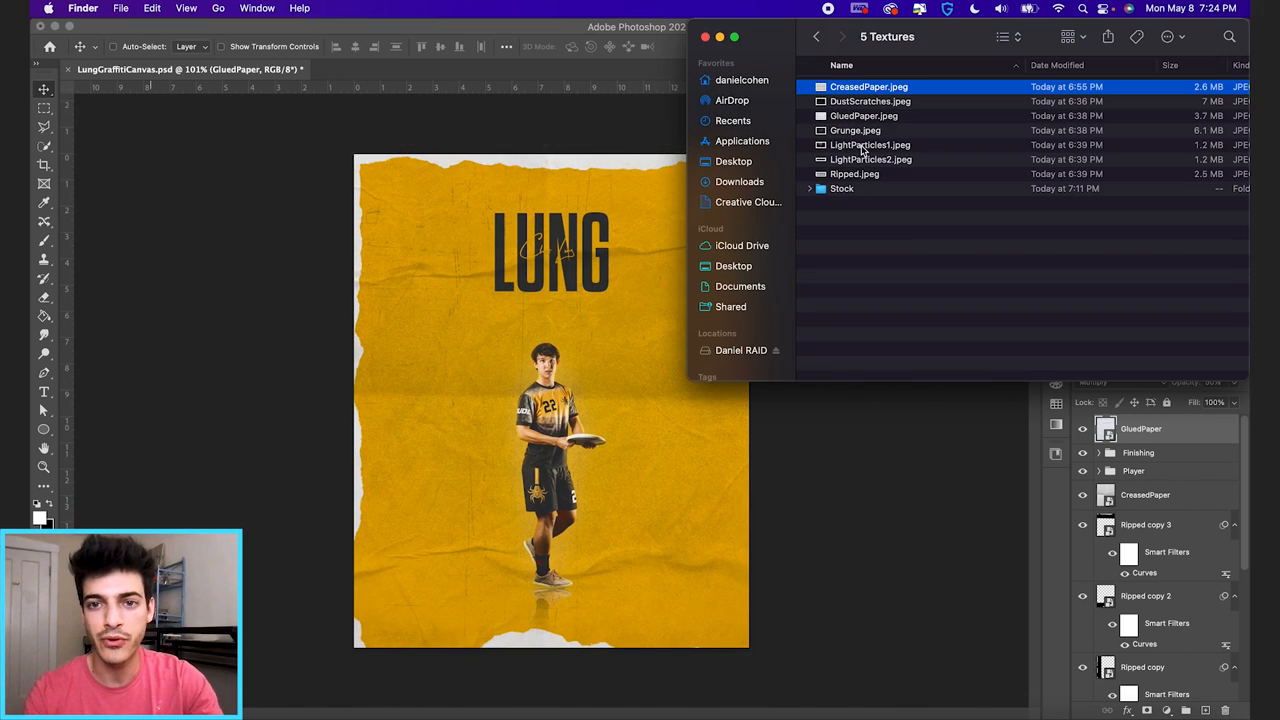
Bring in LightParticles1, scale it past the canvas edges, and set it to Screen.
double_click(870, 144)
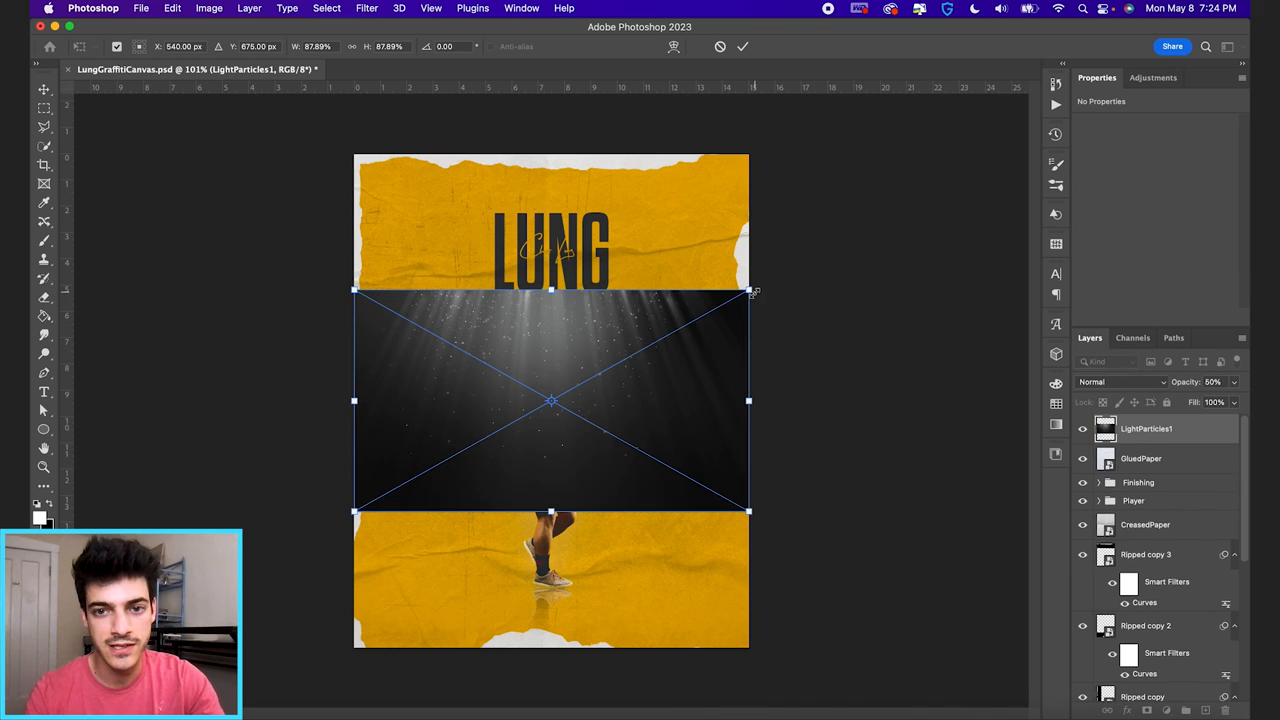
drag(753, 291, 1005, 147)
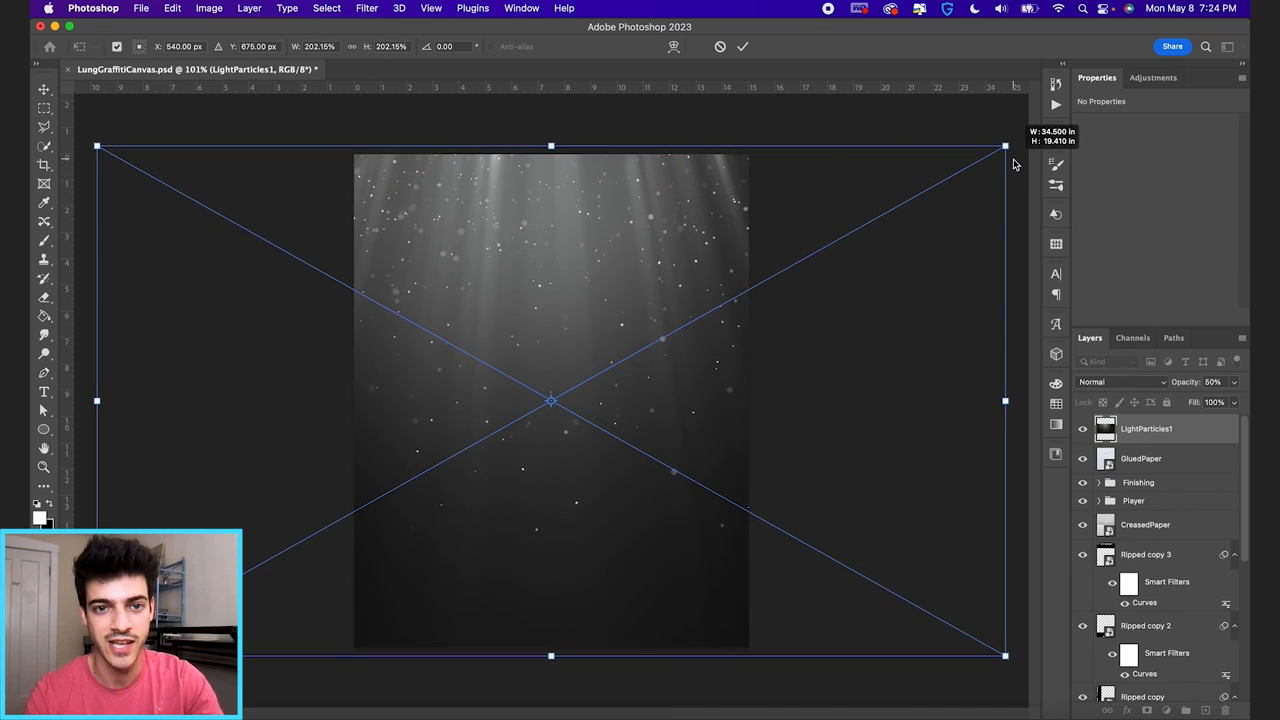
drag(1005, 147, 996, 159)
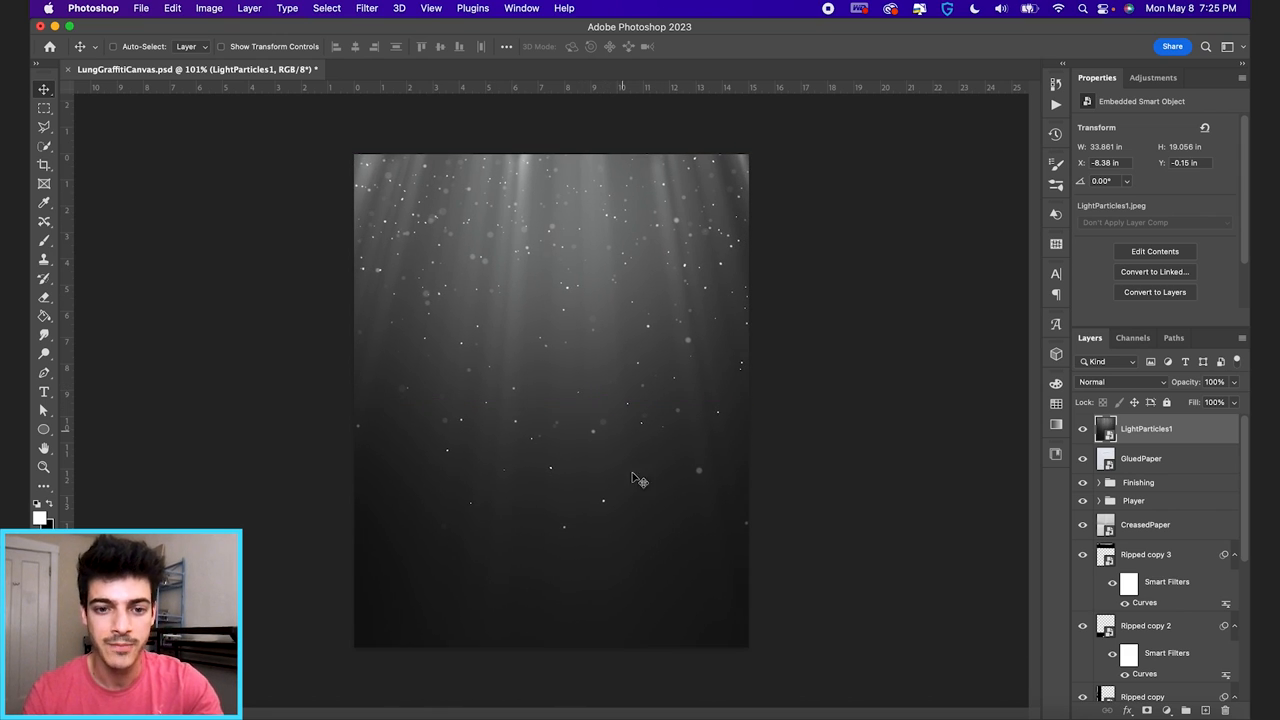
mouse_move(580, 324)
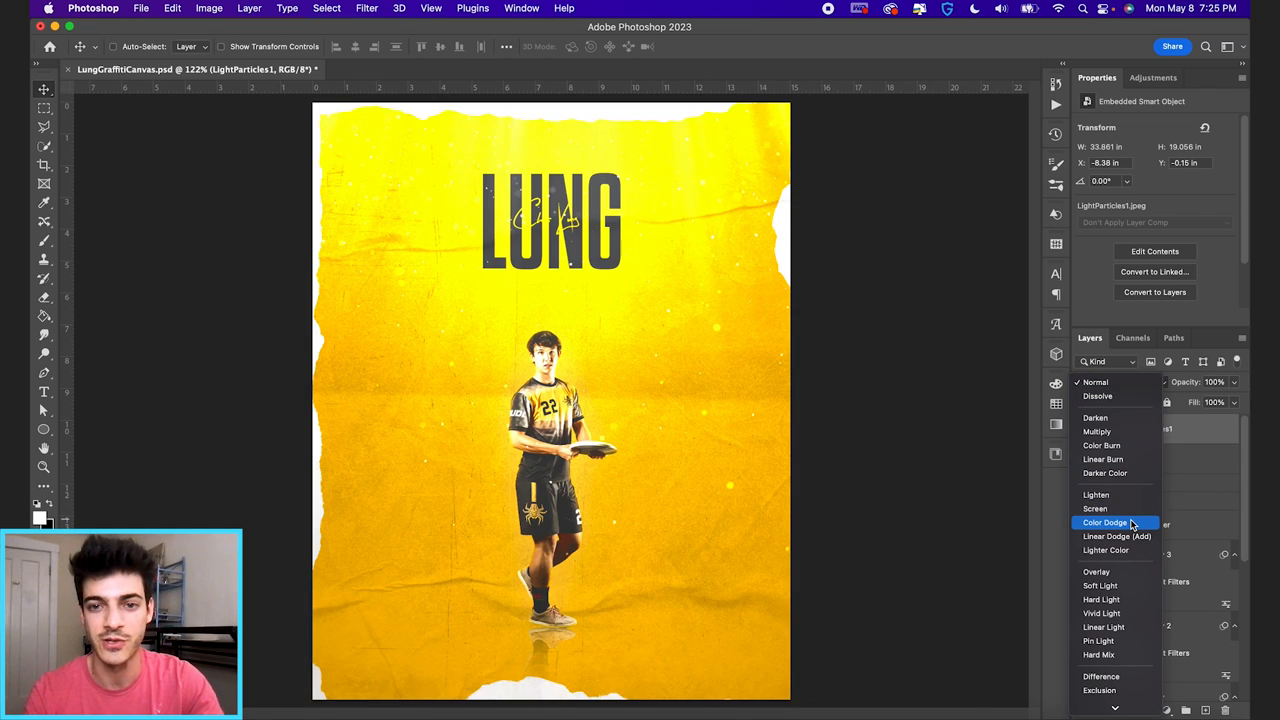
mouse_move(1116, 536)
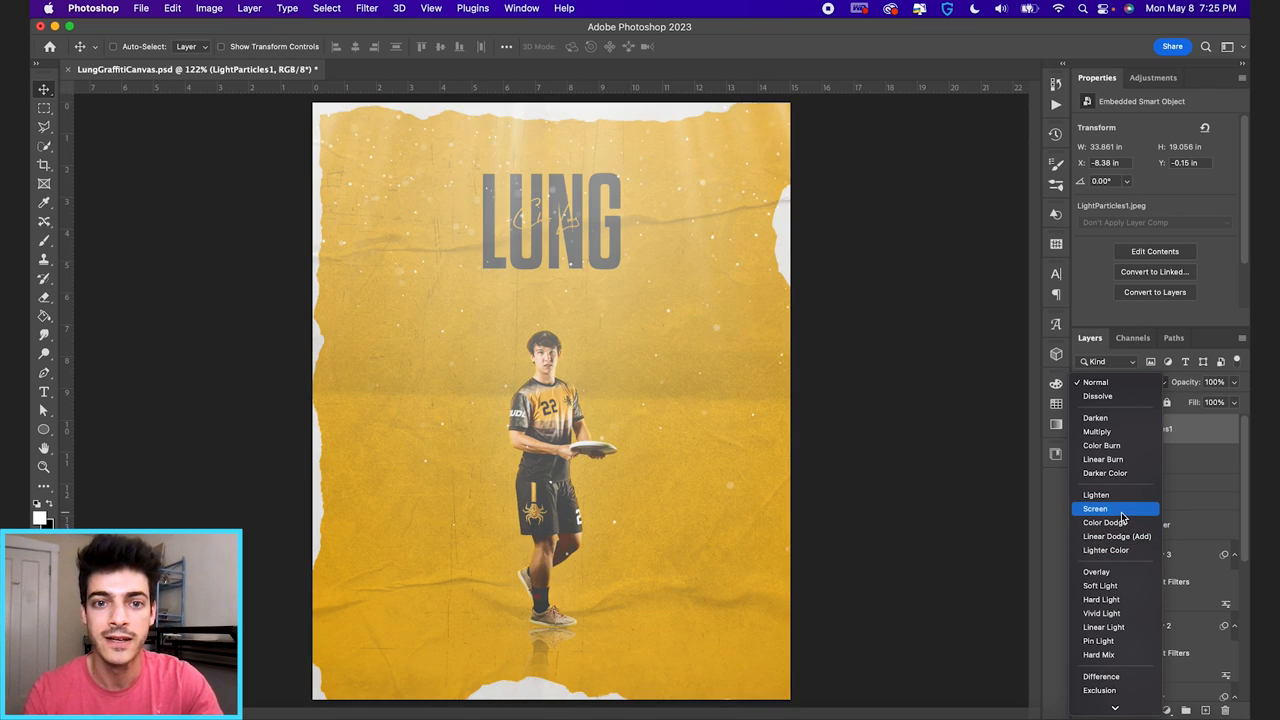
click(1095, 508)
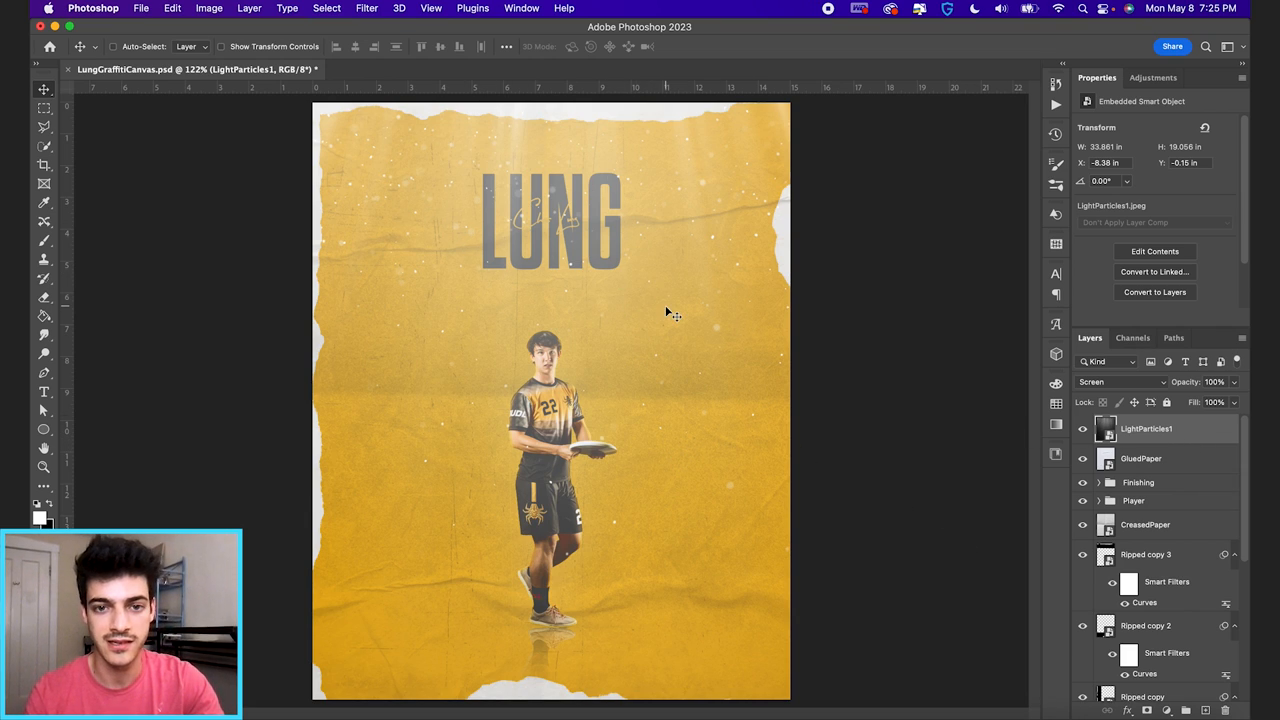
mouse_move(653, 528)
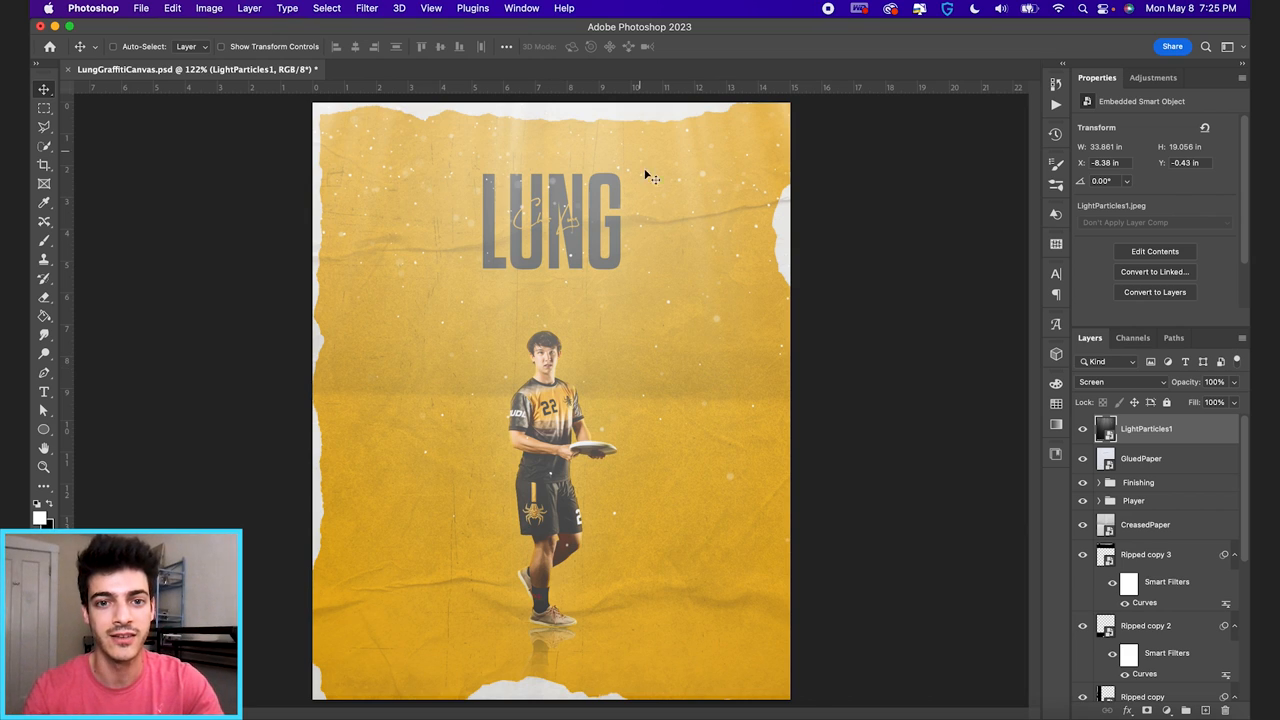
mouse_move(657, 326)
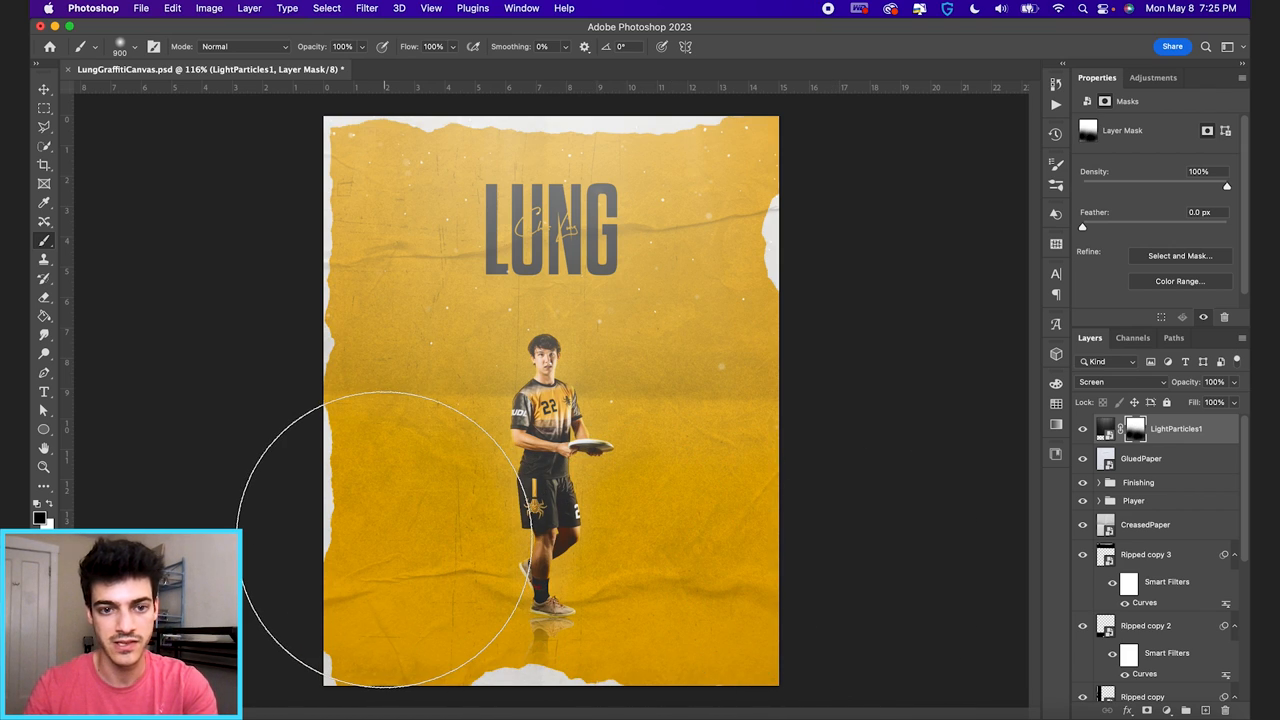
Mask out LightParticles1 over the bottom of the poster, then reselect the layer thumbnail.
click(43, 89)
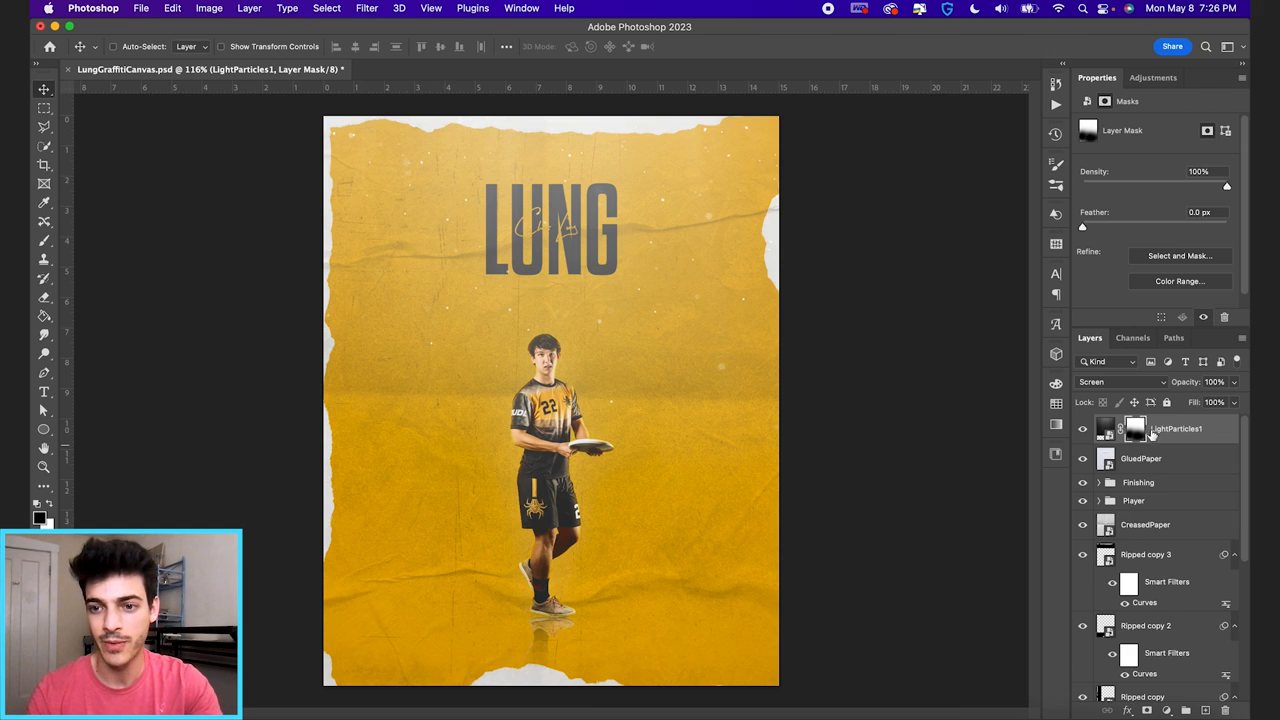
click(1105, 428)
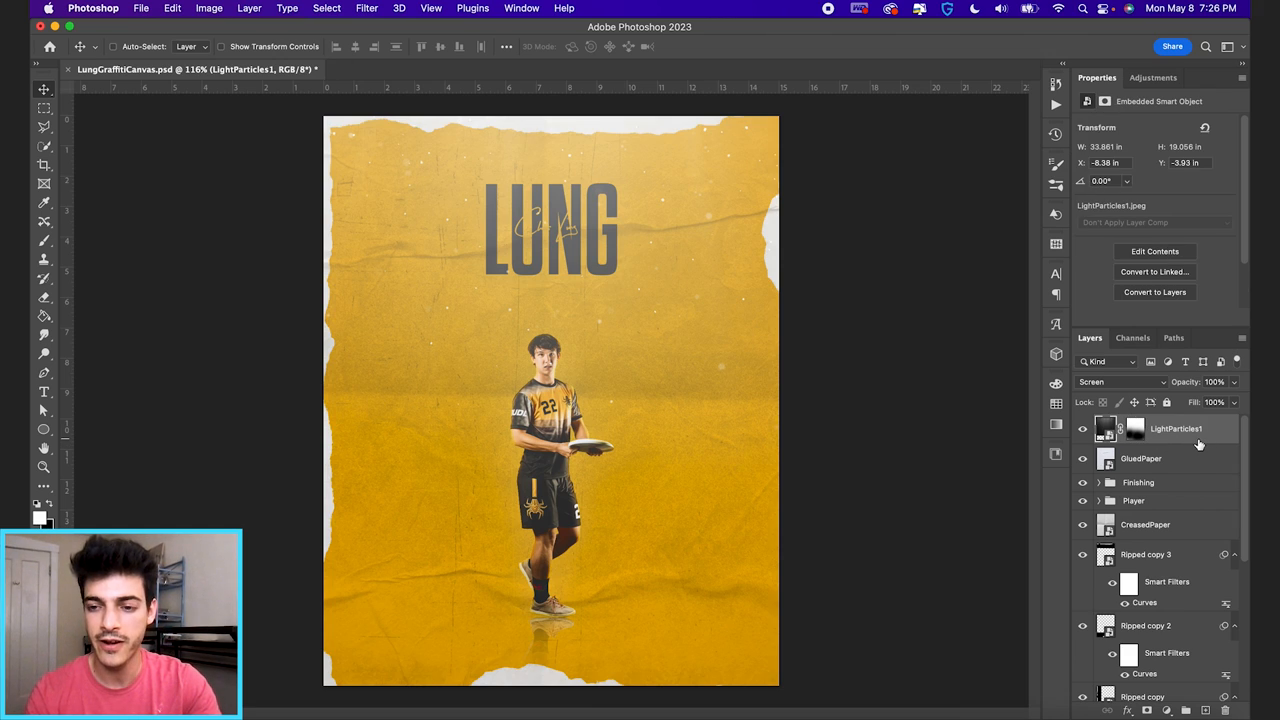
Drag the LightParticles1 Blend If Current Layer black slider right to drop its dark haze.
double_click(1176, 428)
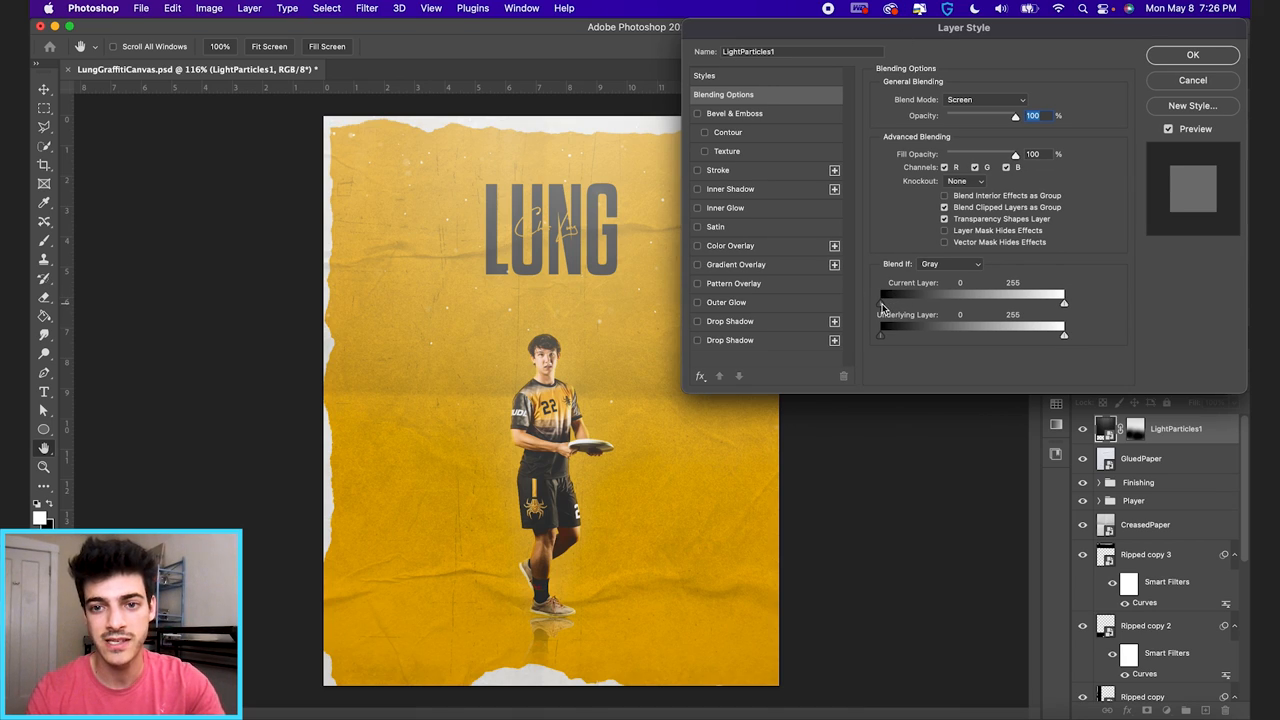
drag(881, 295, 910, 295)
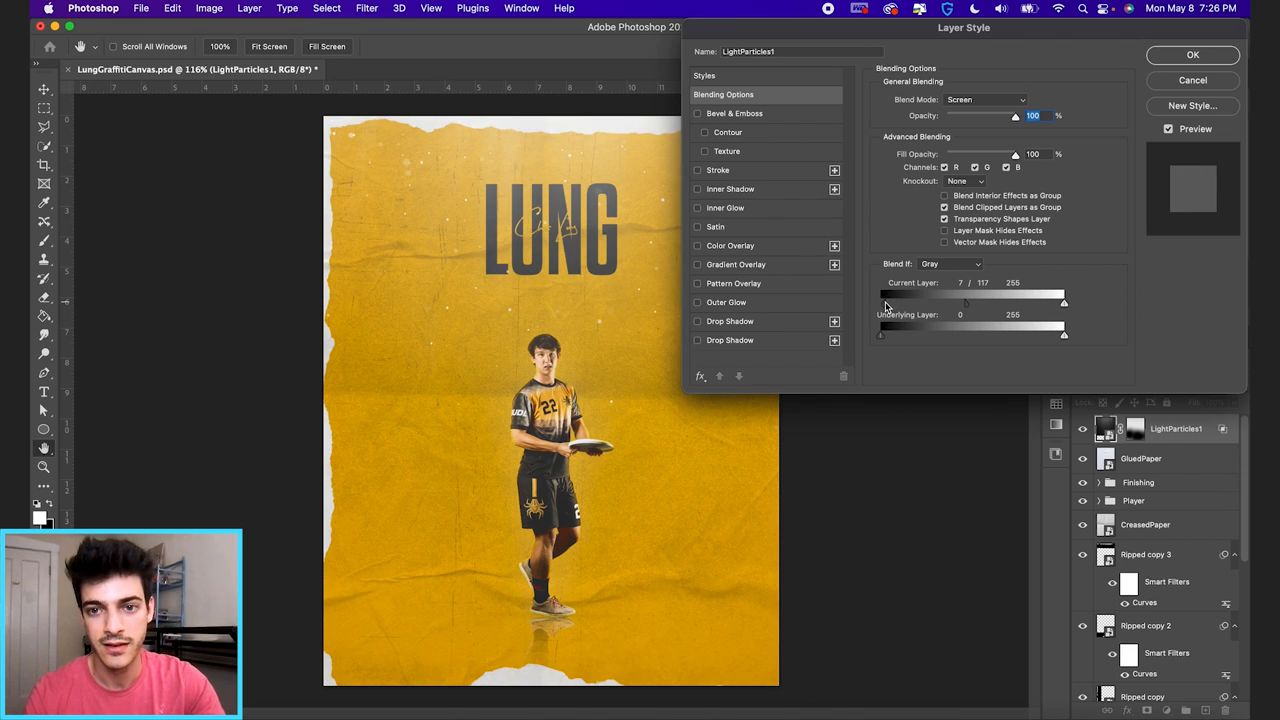
drag(882, 303, 928, 303)
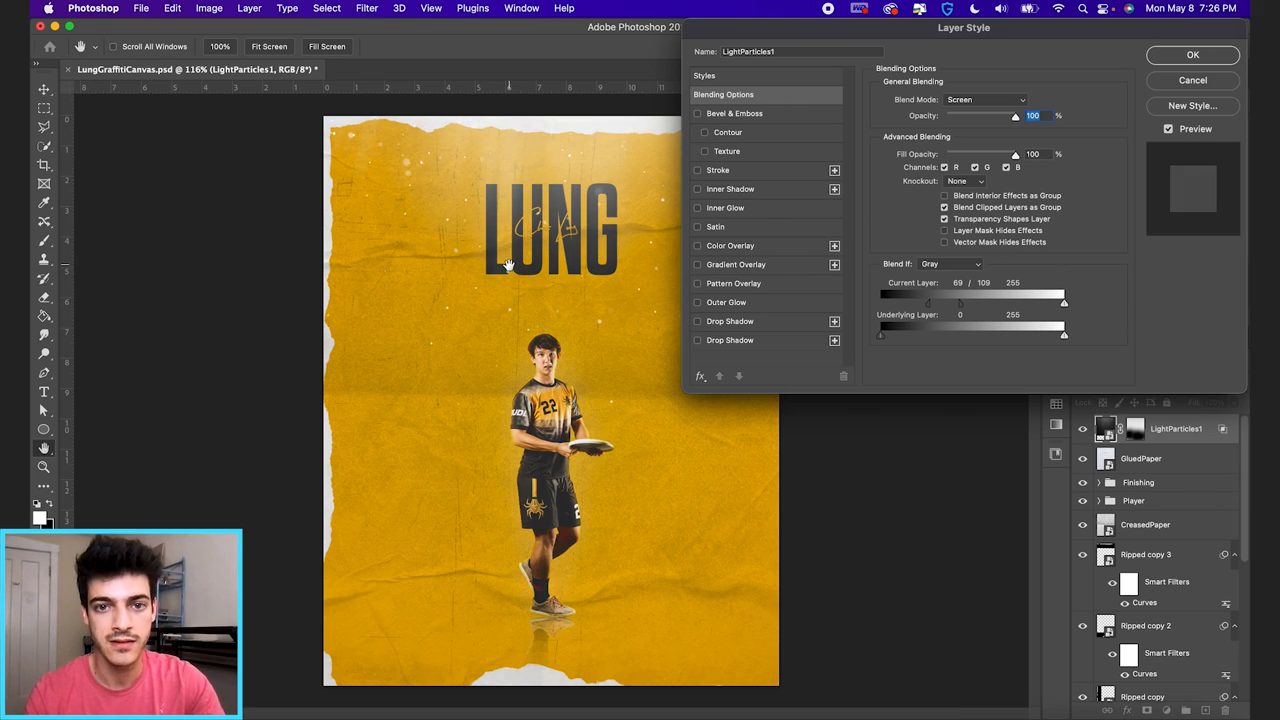
click(1192, 54)
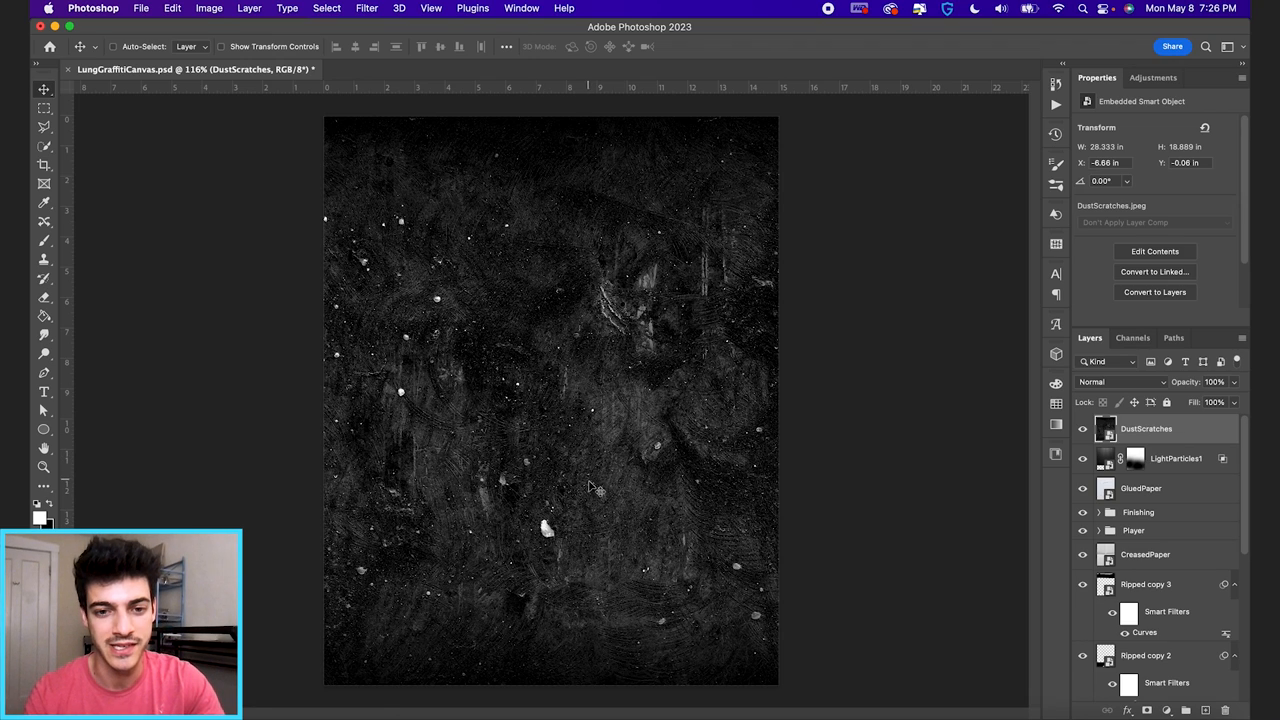
mouse_move(550, 310)
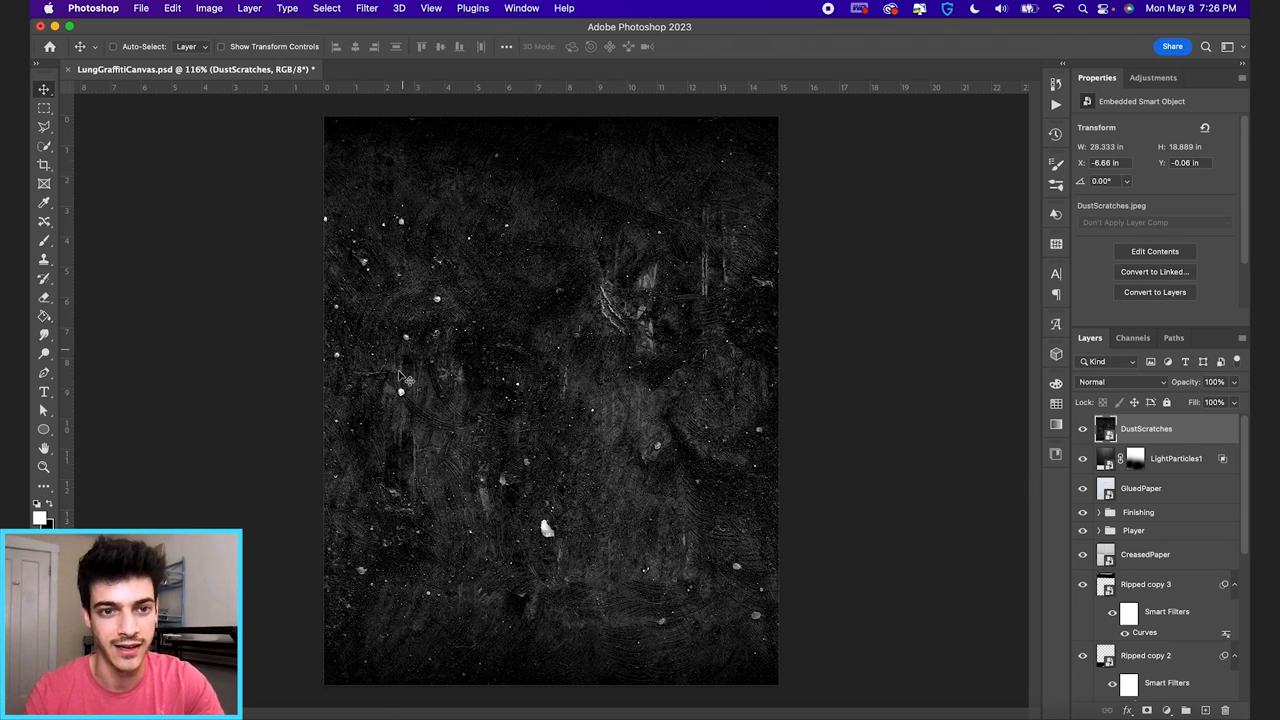
mouse_move(460, 318)
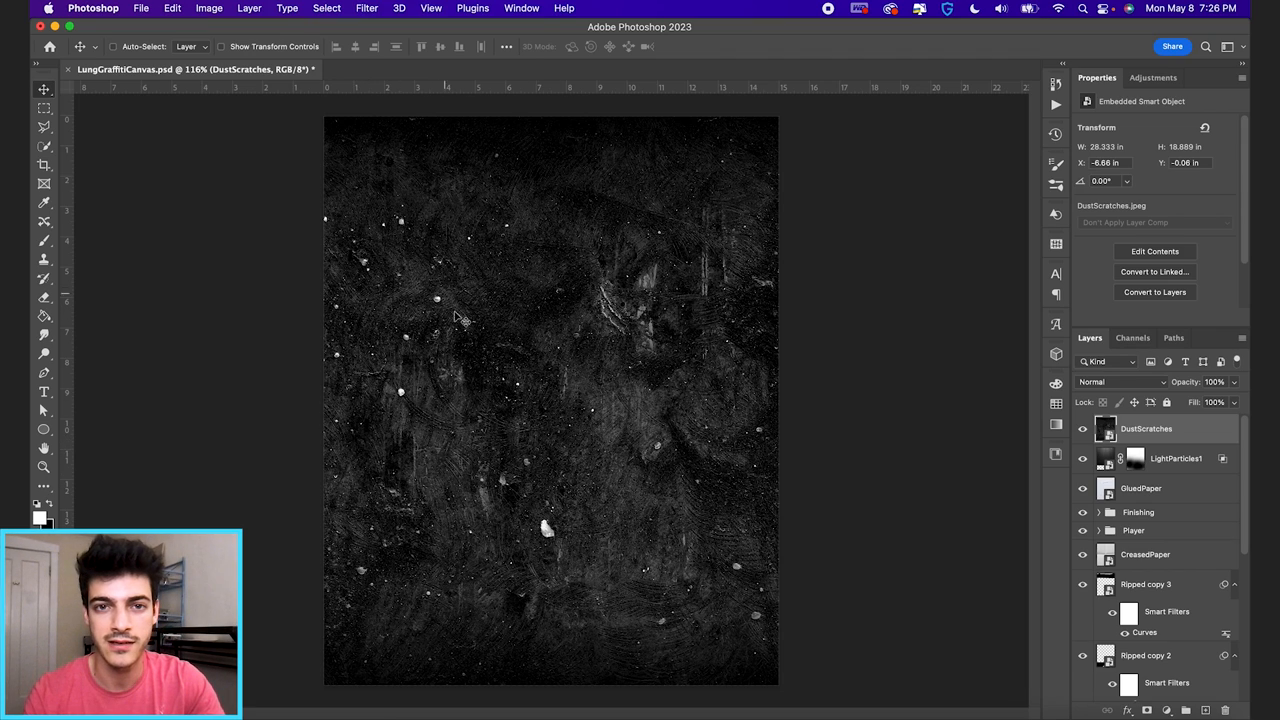
mouse_move(685, 407)
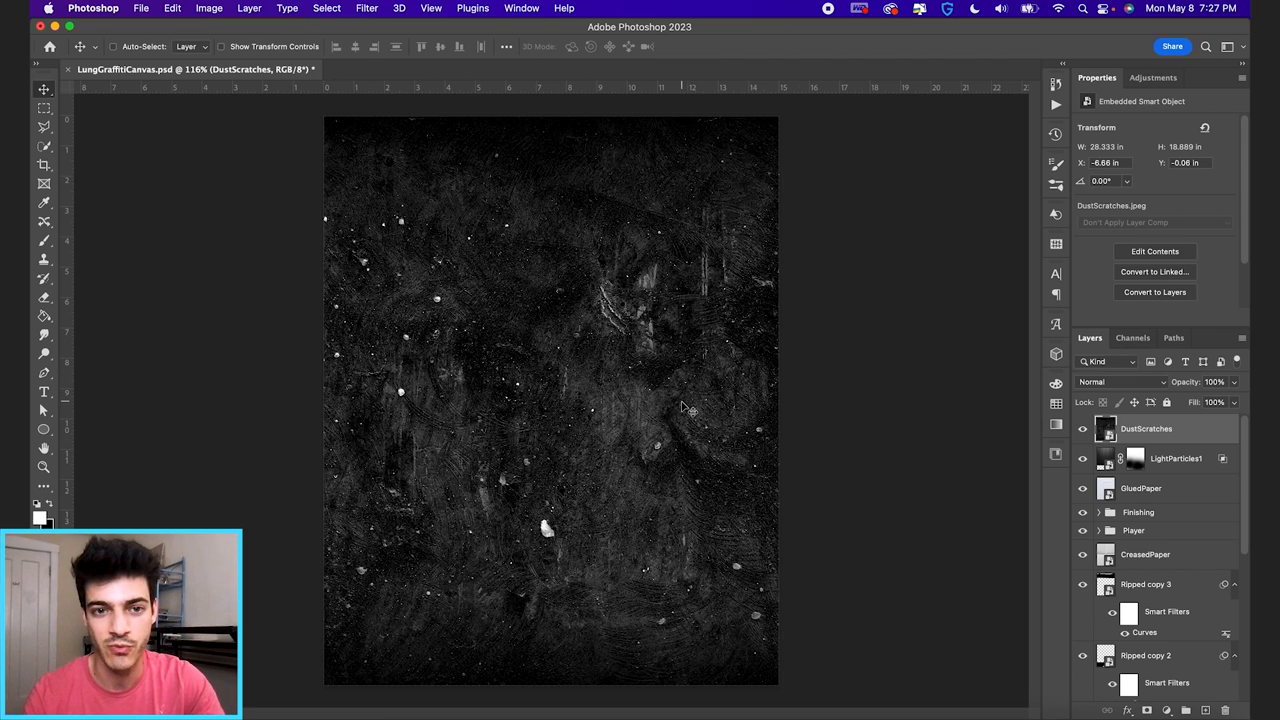
mouse_move(595, 362)
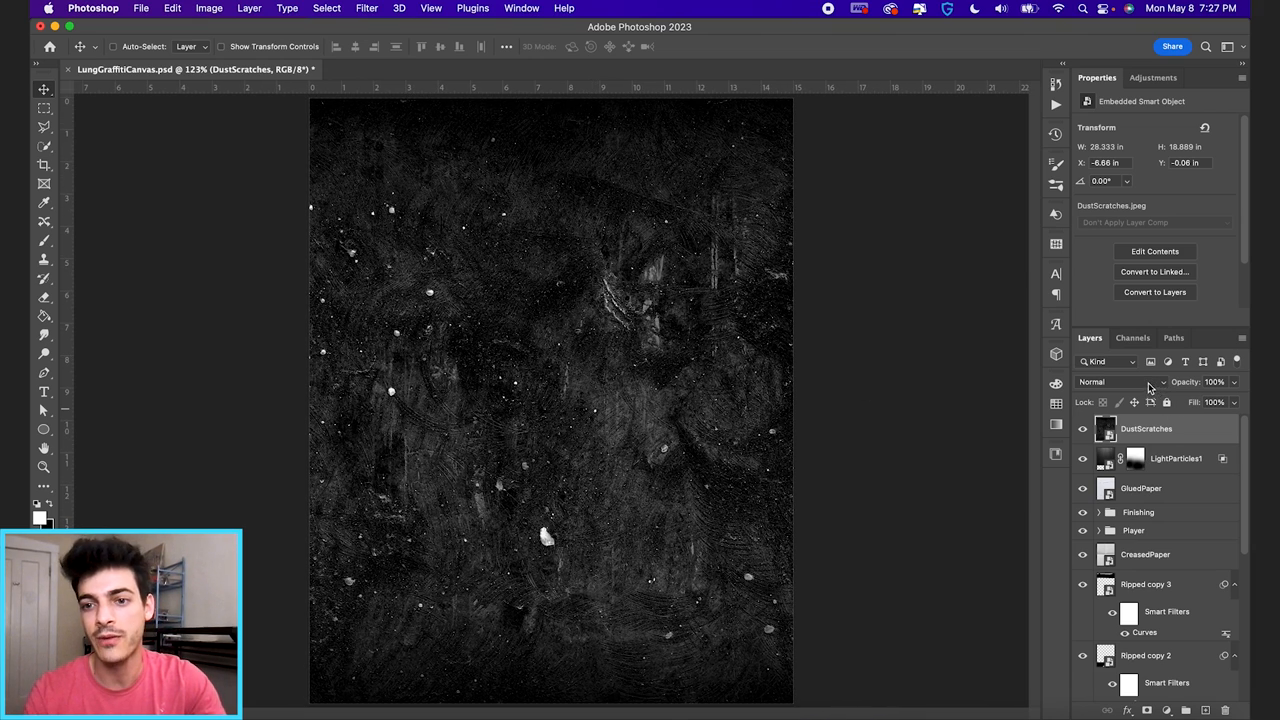
Set DustScratches to Screen and drag its Blend If black slider right.
click(1120, 381)
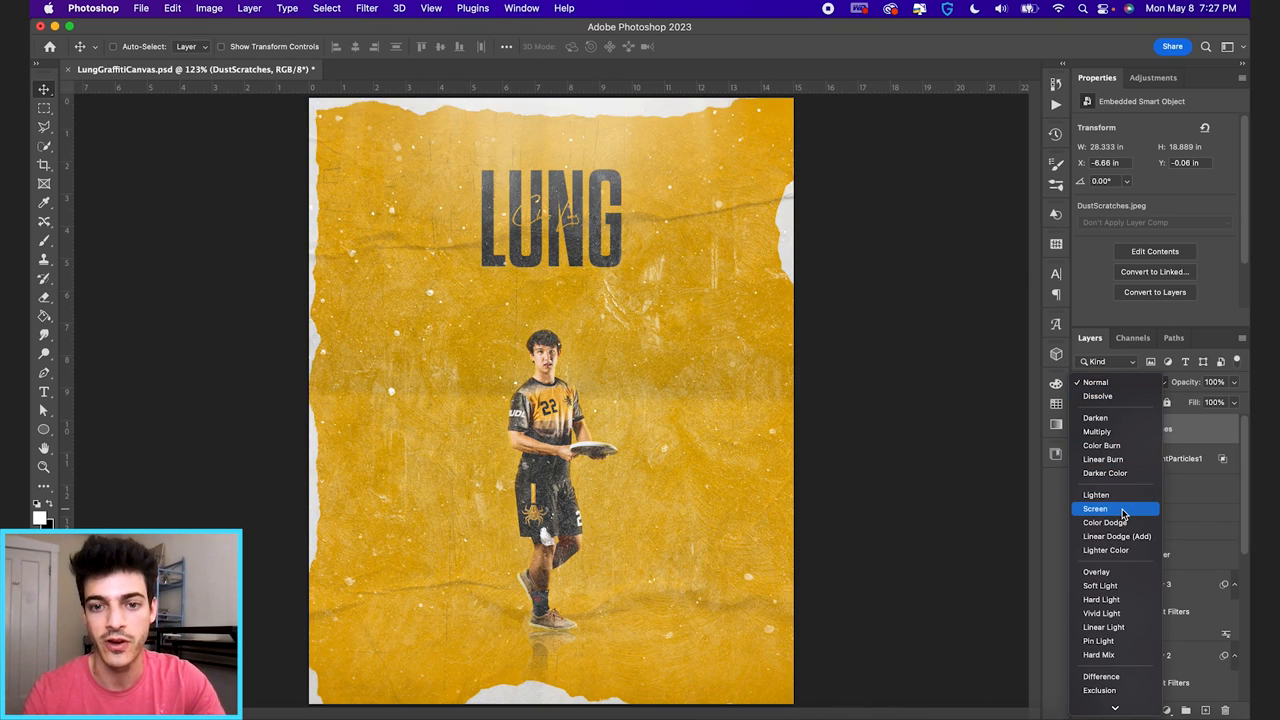
click(1095, 508)
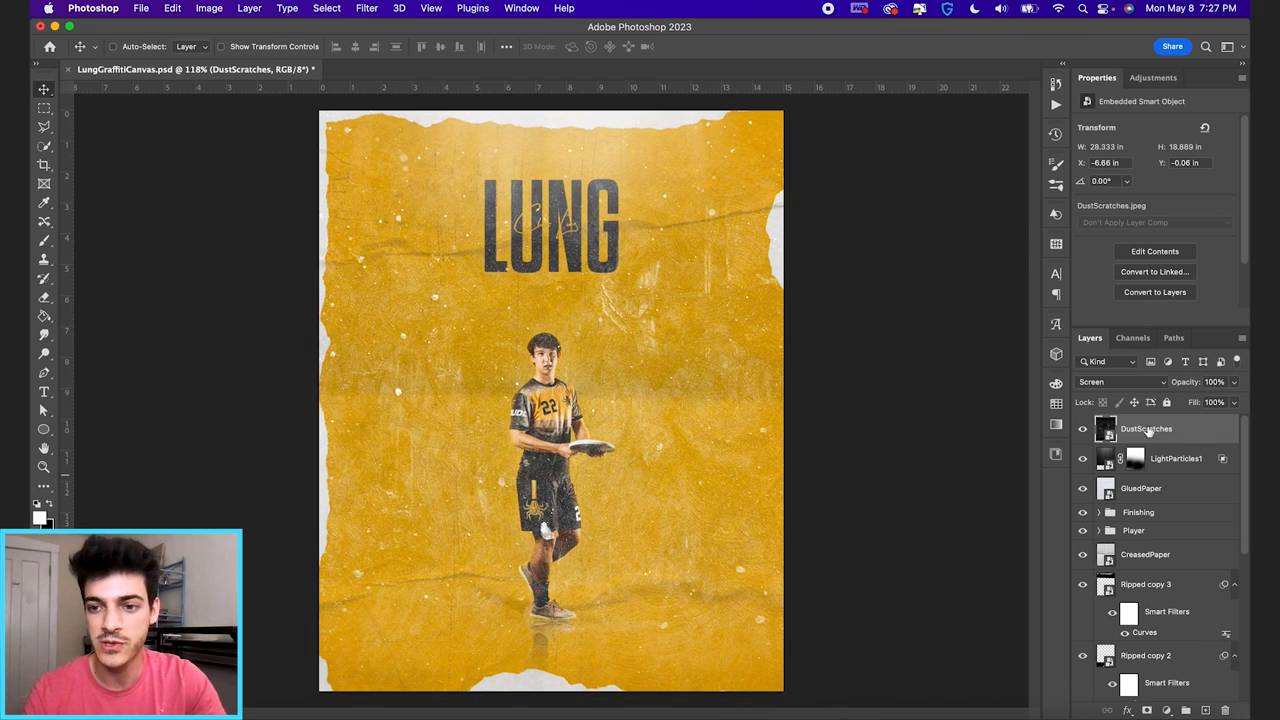
mouse_move(1172, 448)
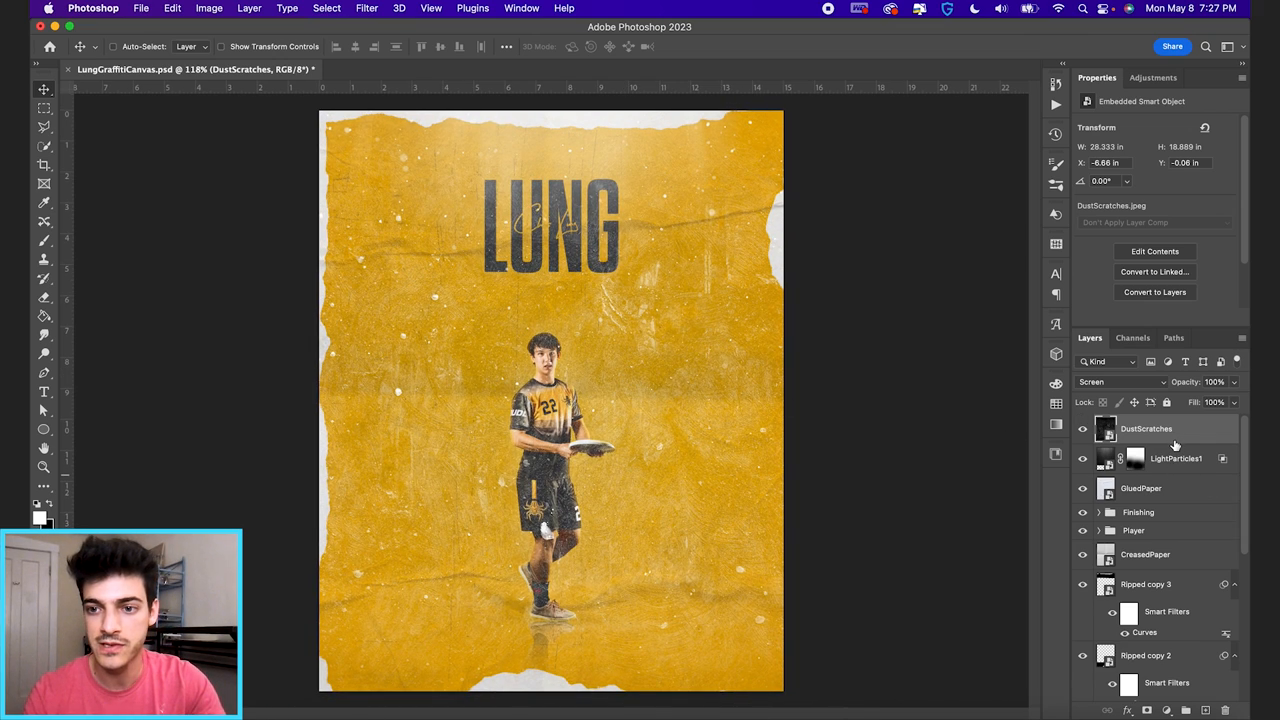
double_click(1146, 428)
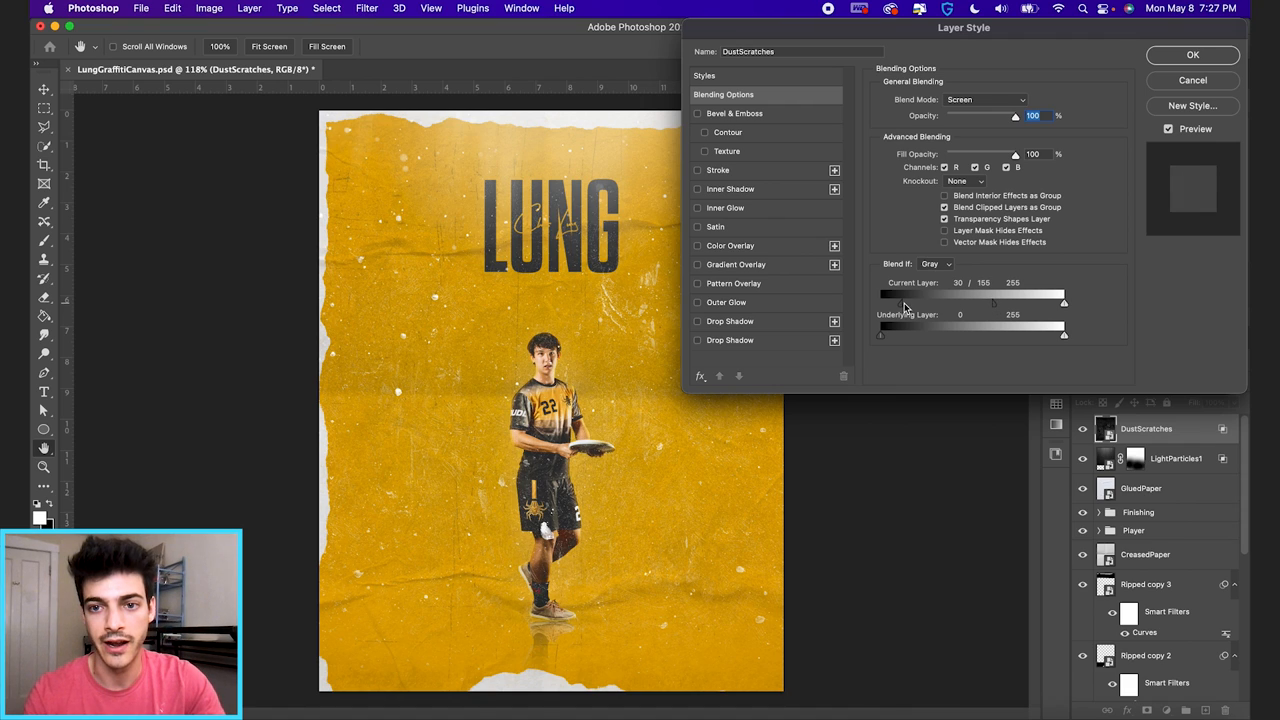
drag(885, 295, 992, 295)
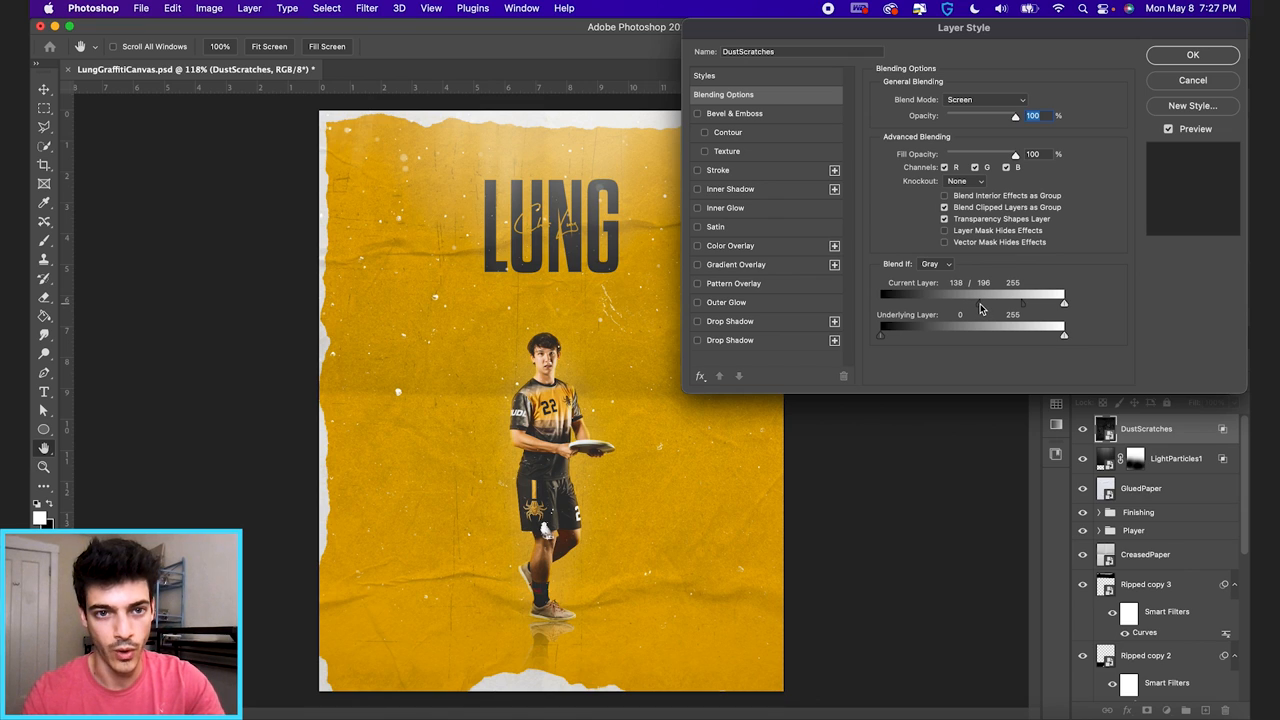
click(1192, 55)
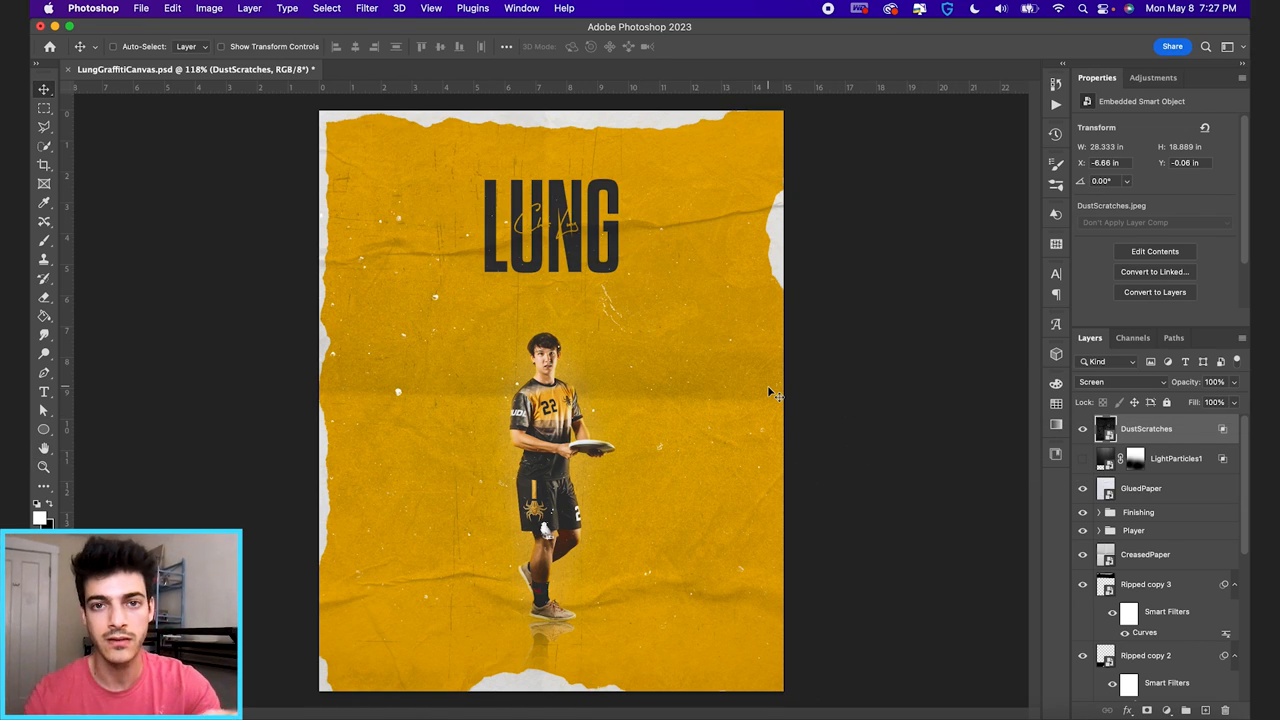
mouse_move(885, 415)
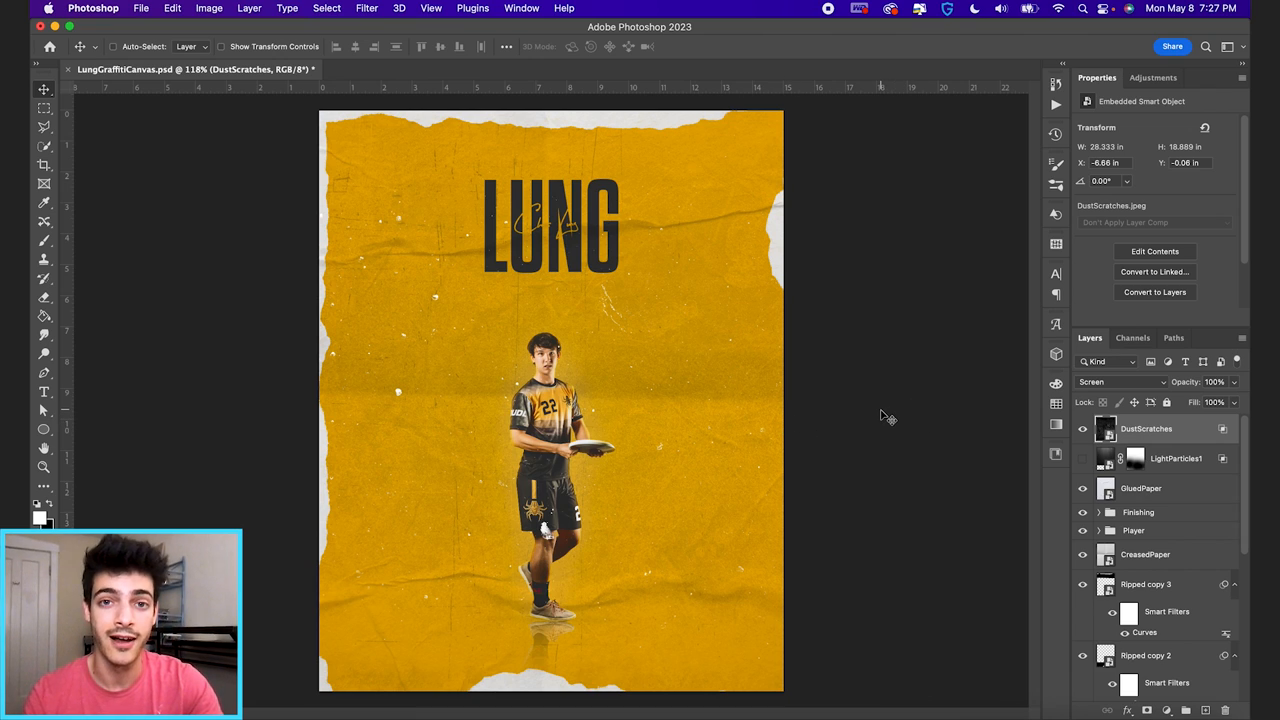
mouse_move(941, 440)
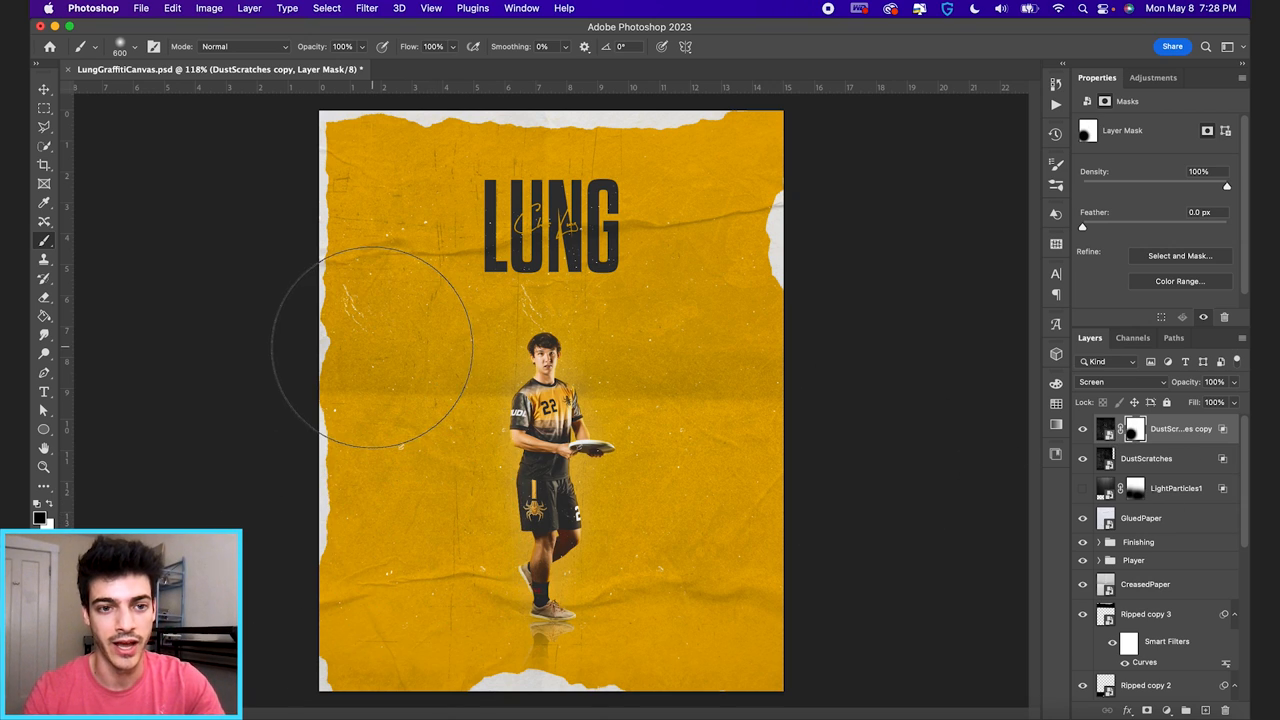
mouse_move(850, 585)
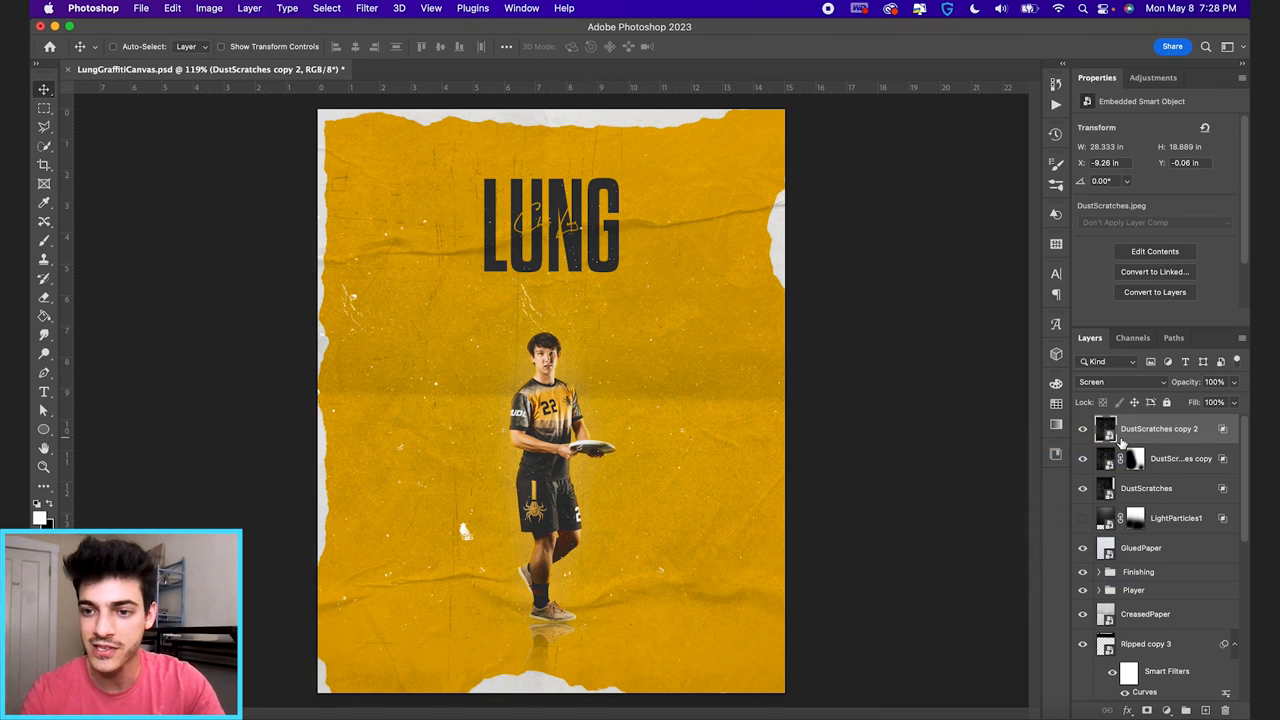
Set DustScratches copy 2 to Multiply with Blend If Current Layer sliders at 46/110.
double_click(1158, 428)
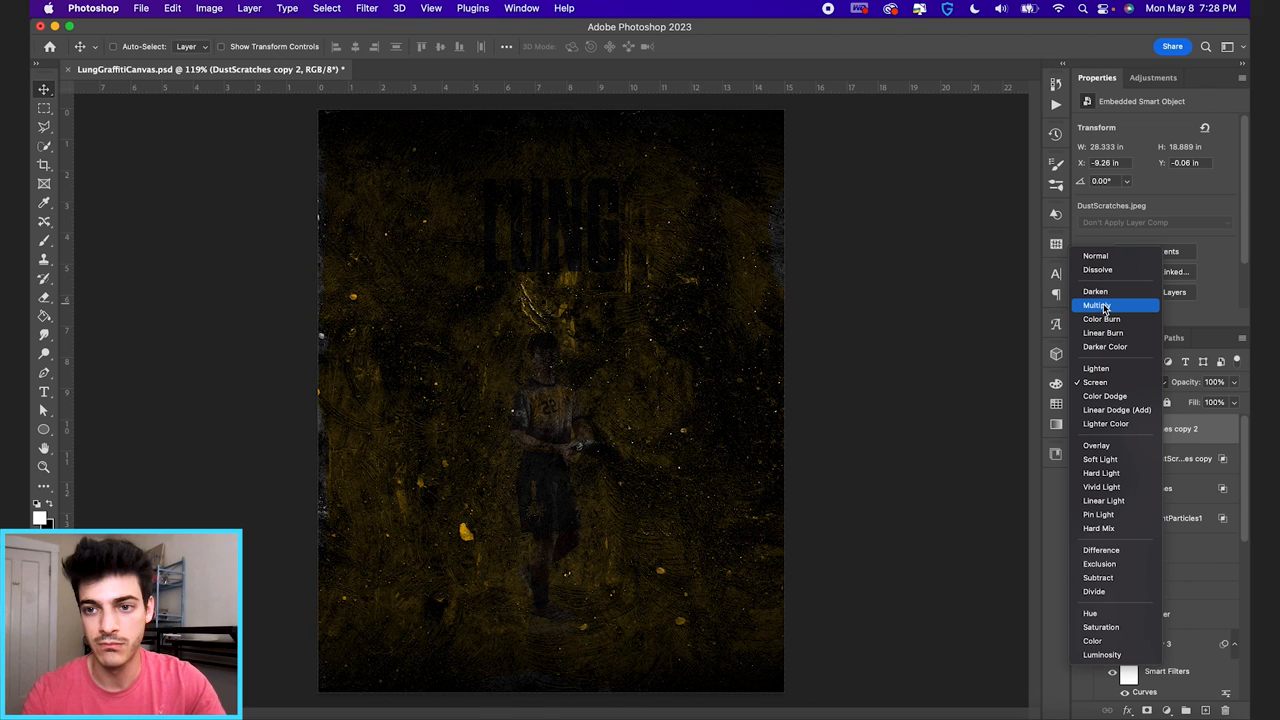
click(1097, 305)
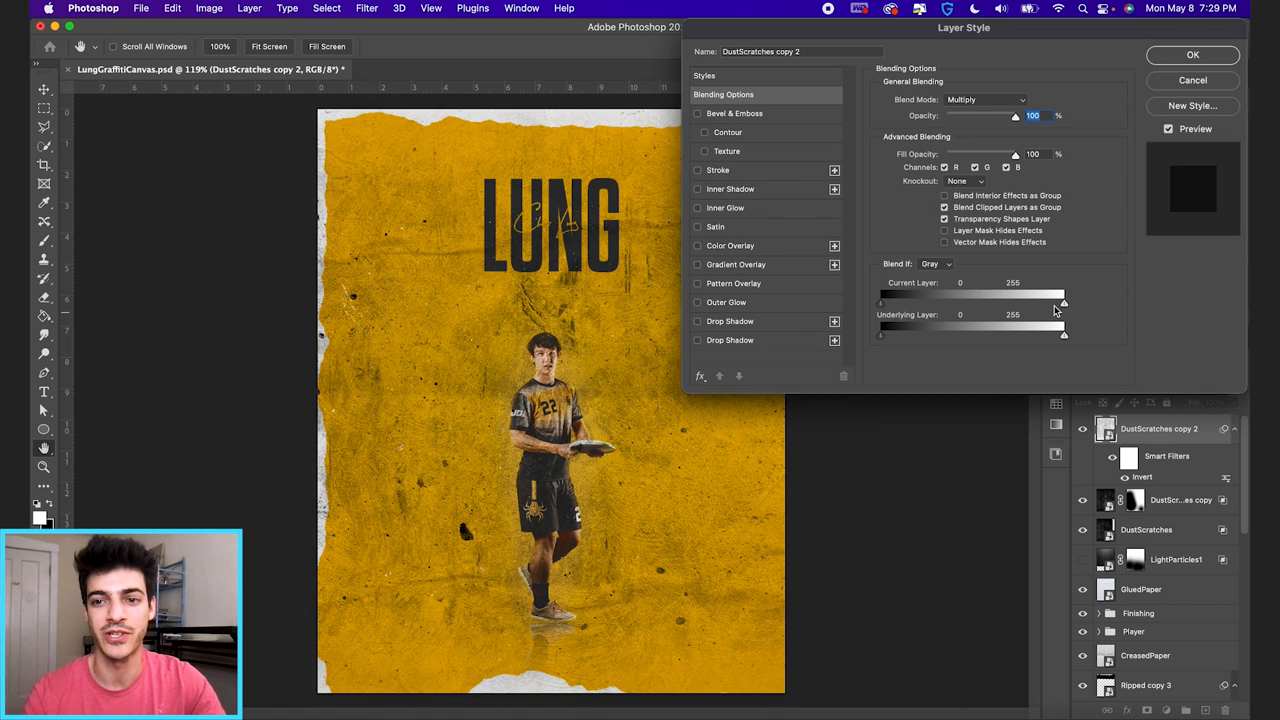
drag(1063, 305, 997, 305)
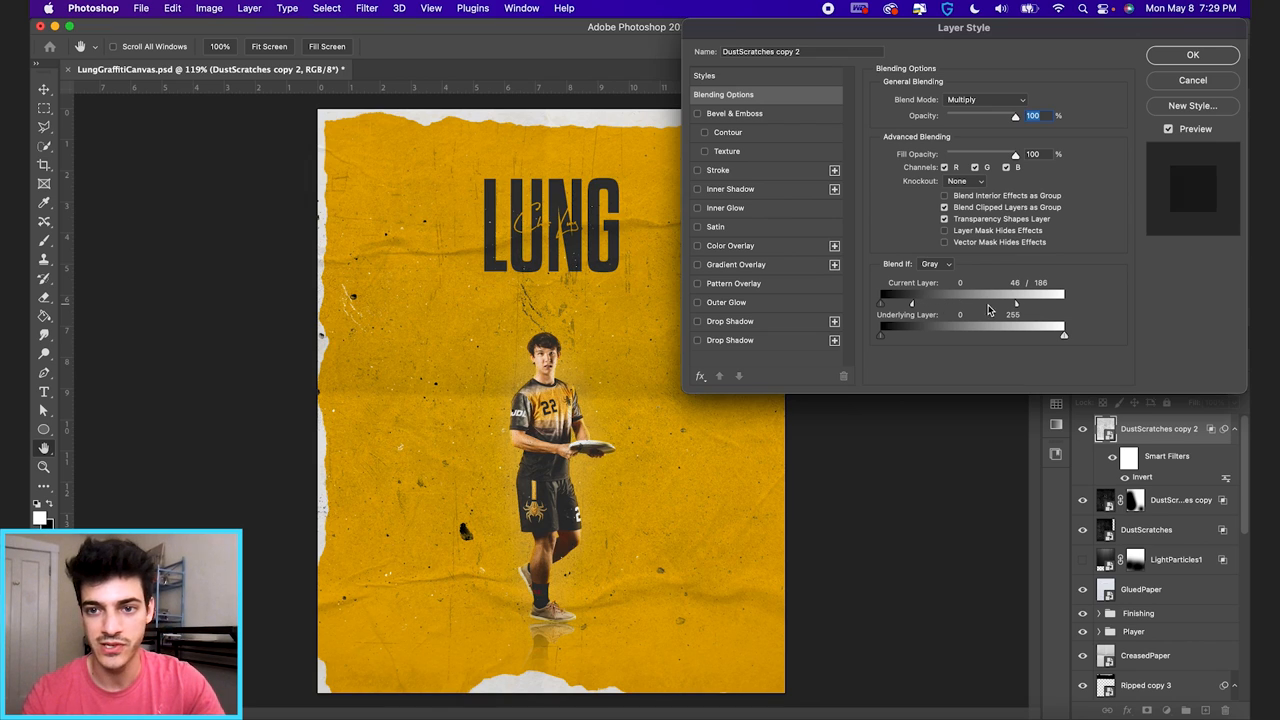
drag(1015, 305, 960, 305)
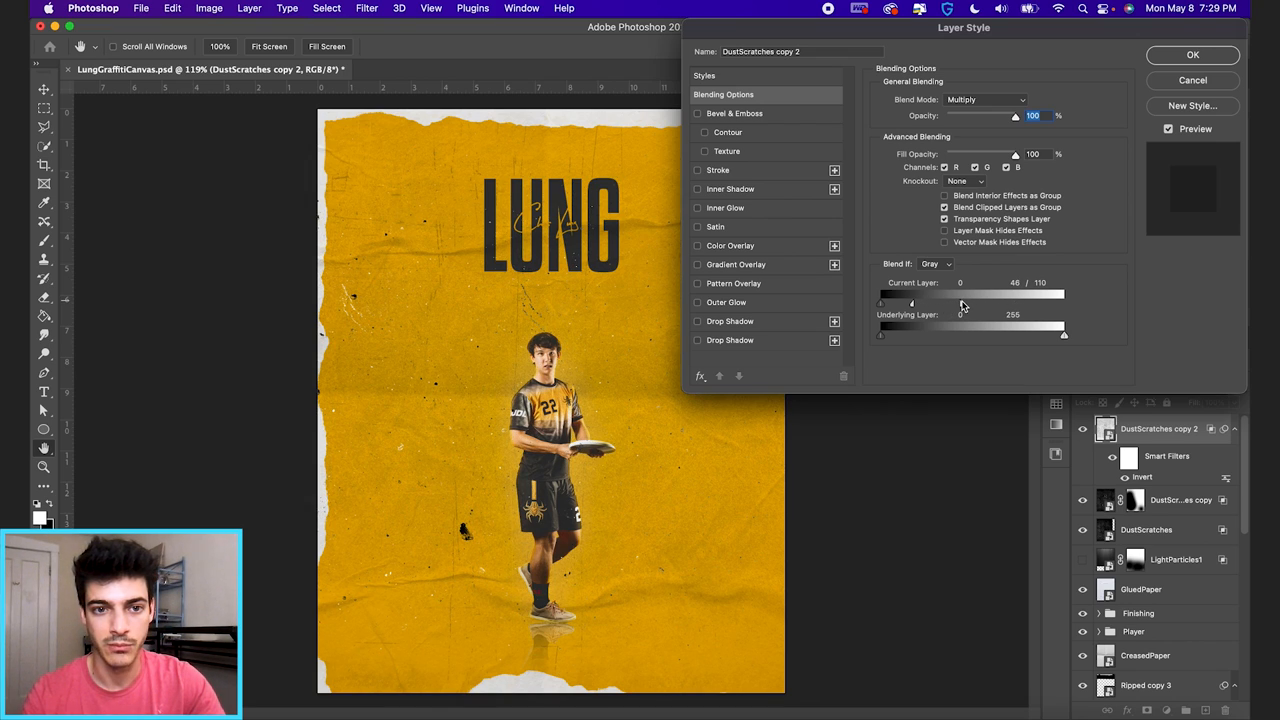
click(1192, 54)
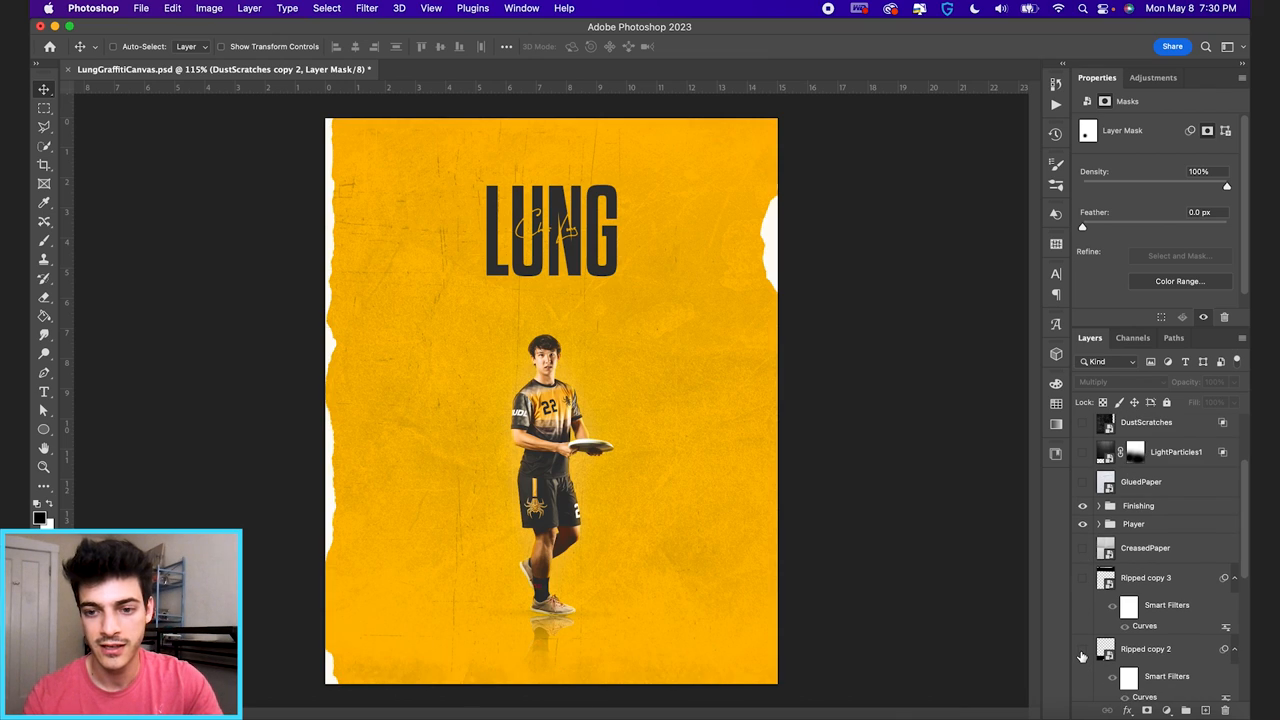
Fill the selected new layer's whole canvas with 50% Gray.
scroll(down, 3)
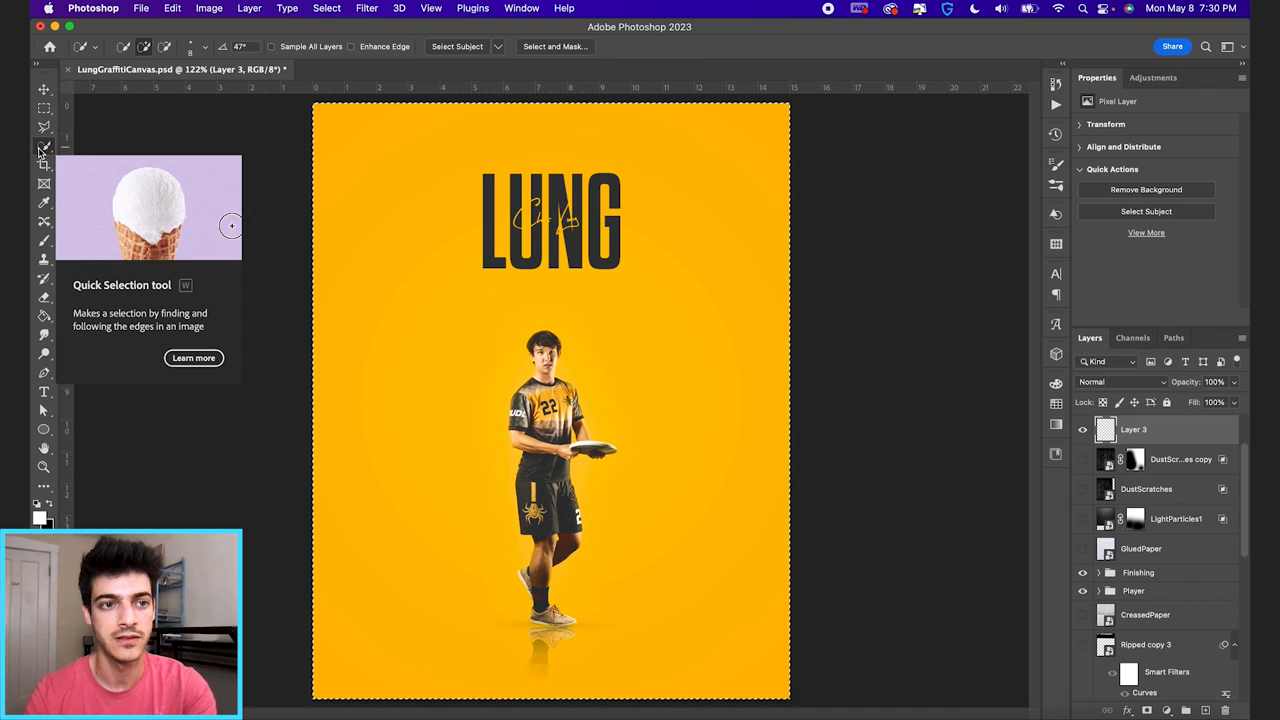
right_click(683, 385)
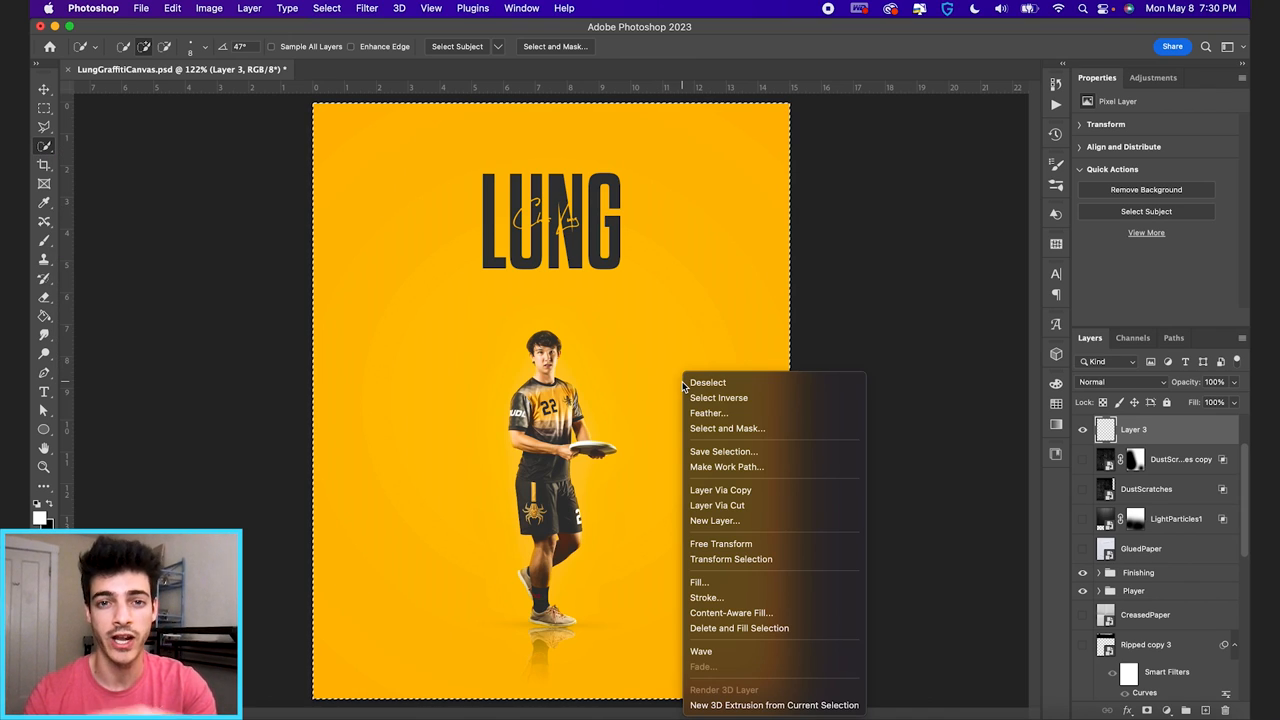
mouse_move(725, 582)
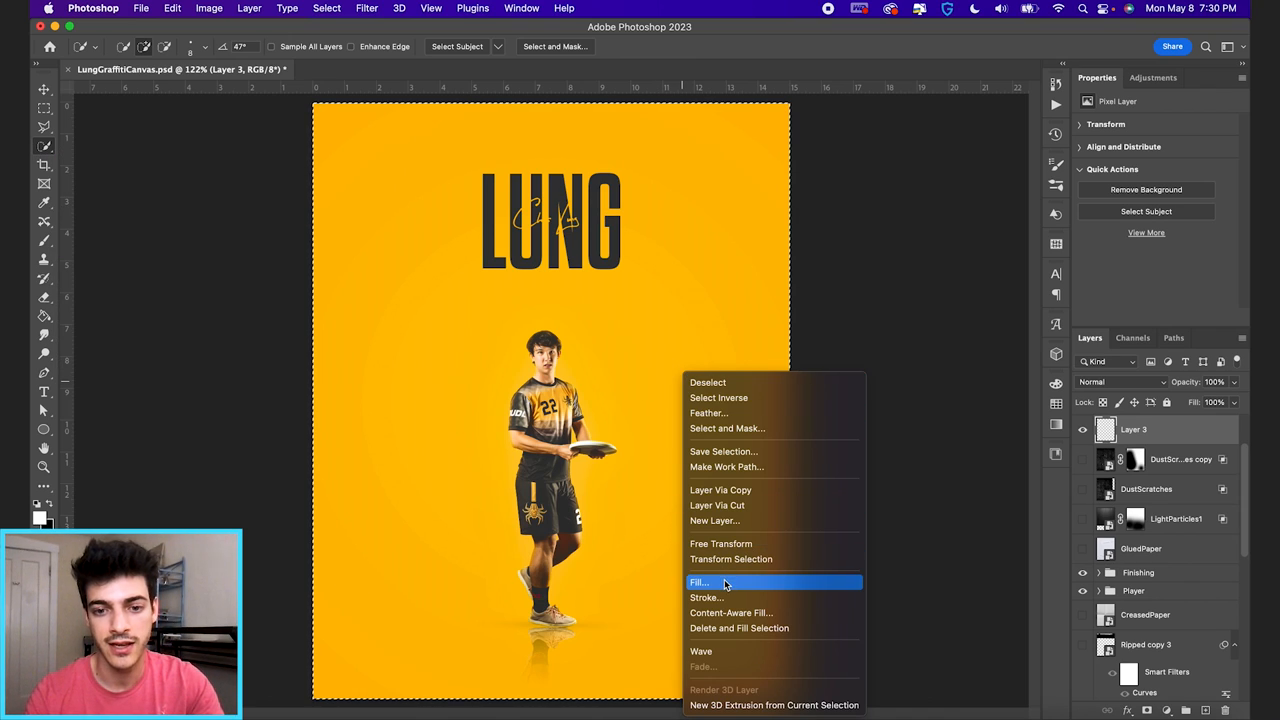
click(699, 582)
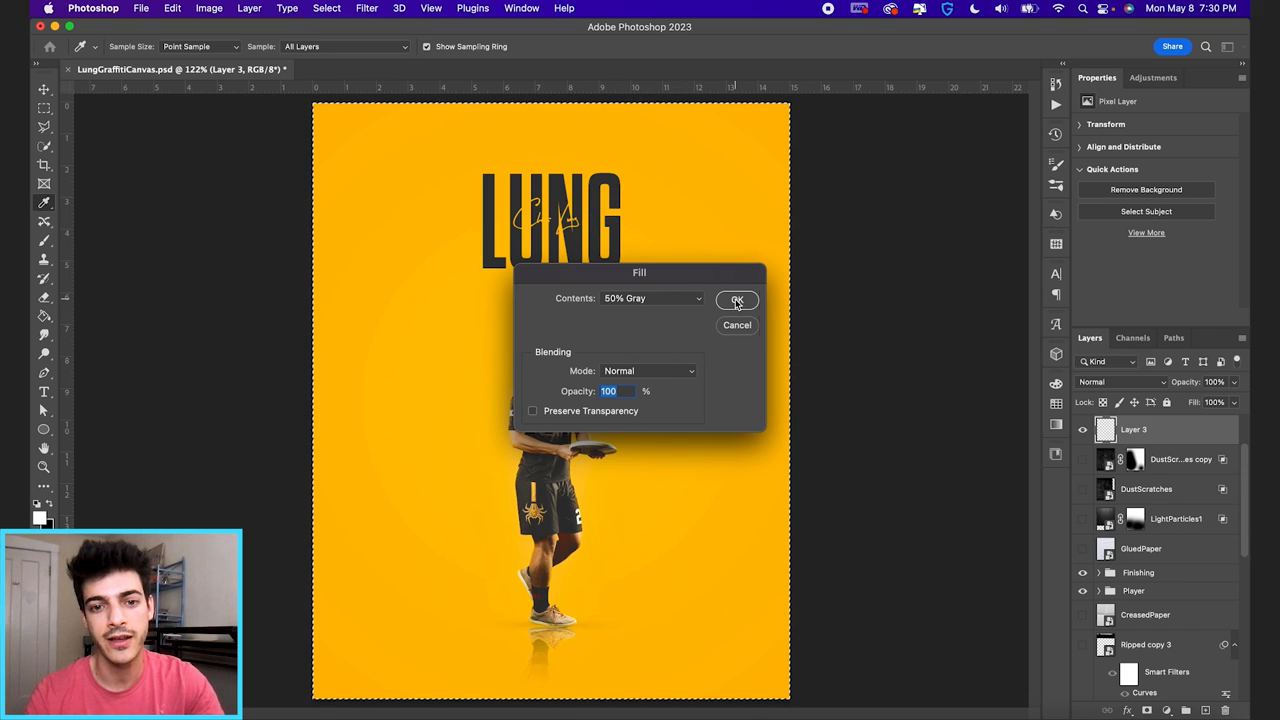
click(737, 300)
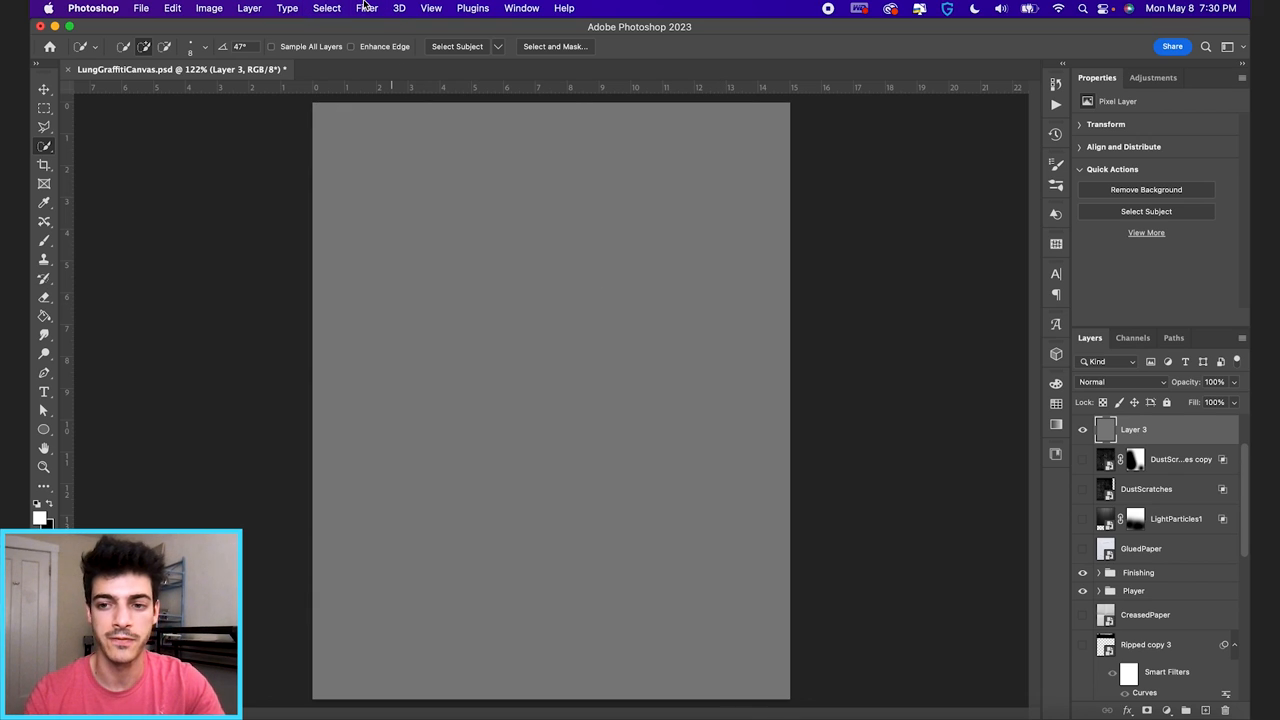
Convert the gray layer for Smart Filters, add about 23.6% noise, and blend as Soft Light.
click(366, 8)
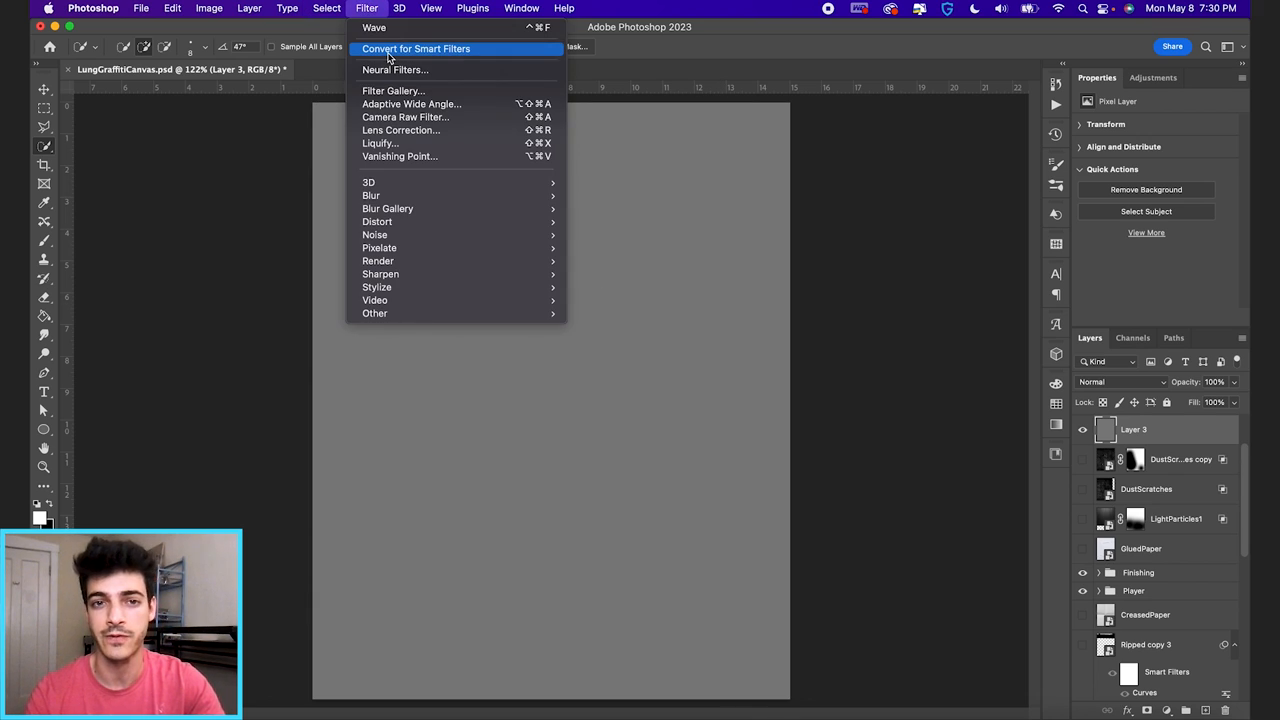
click(415, 48)
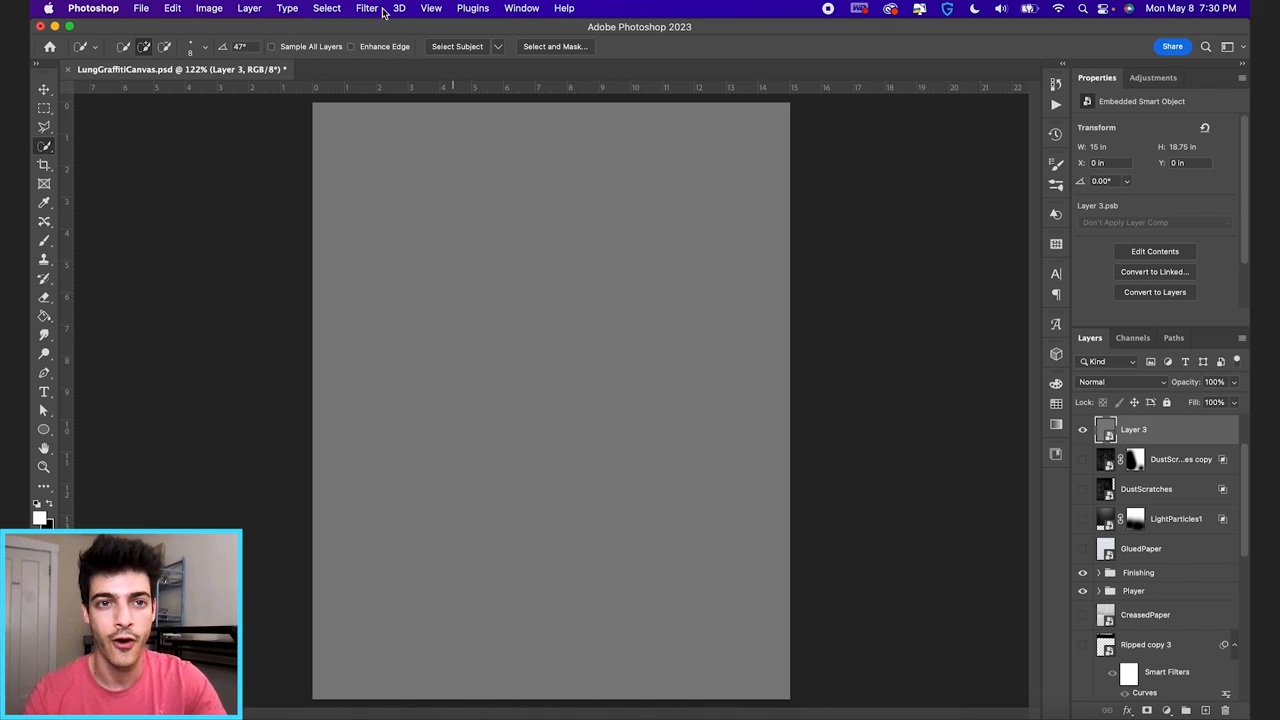
click(366, 8)
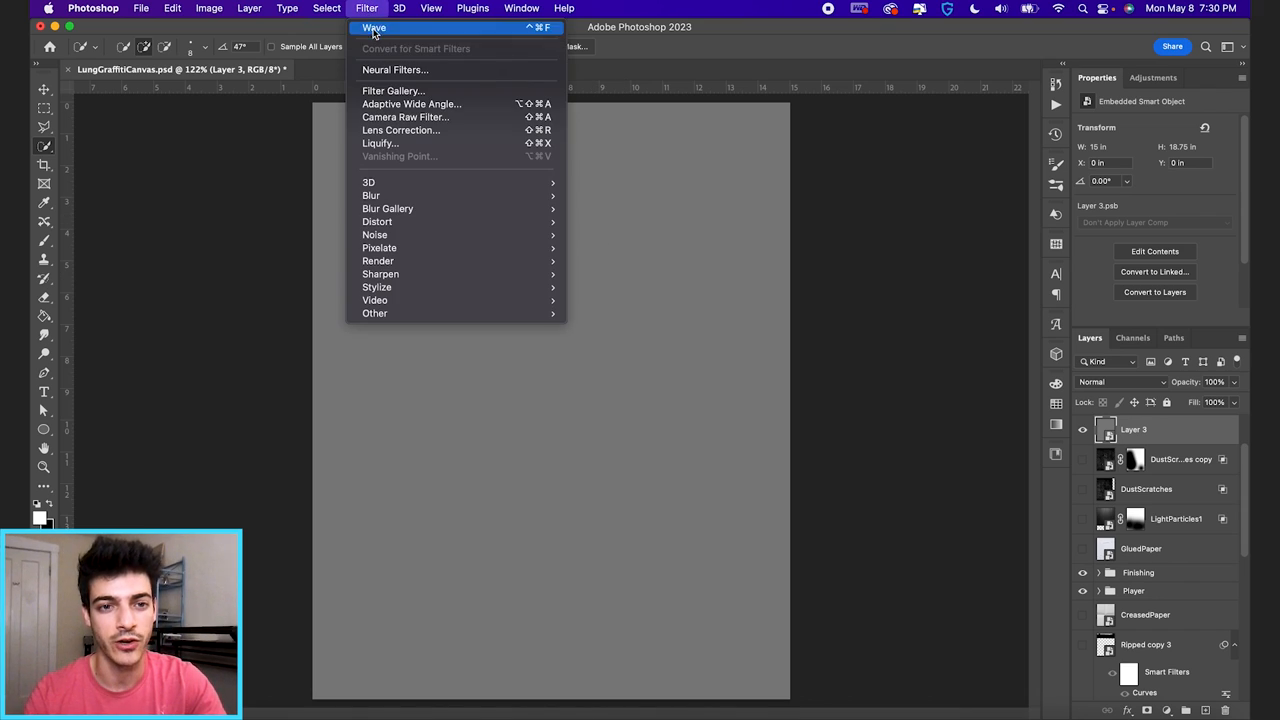
mouse_move(375, 234)
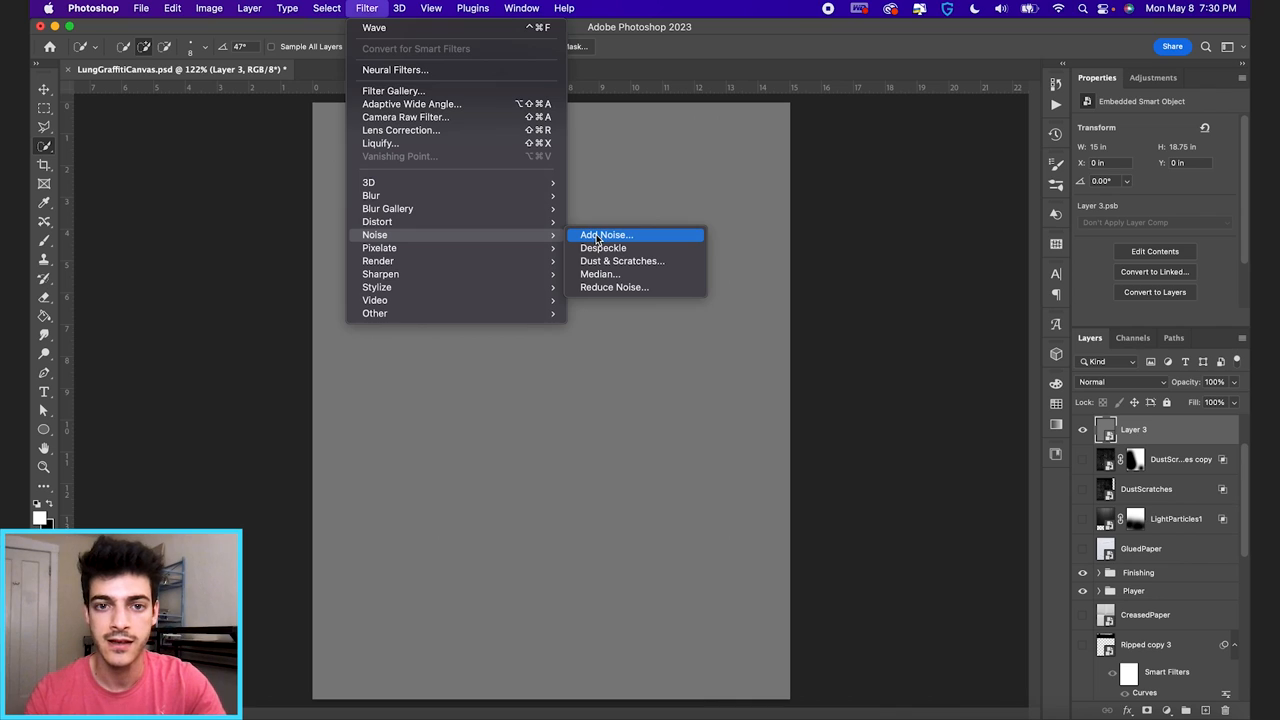
click(606, 234)
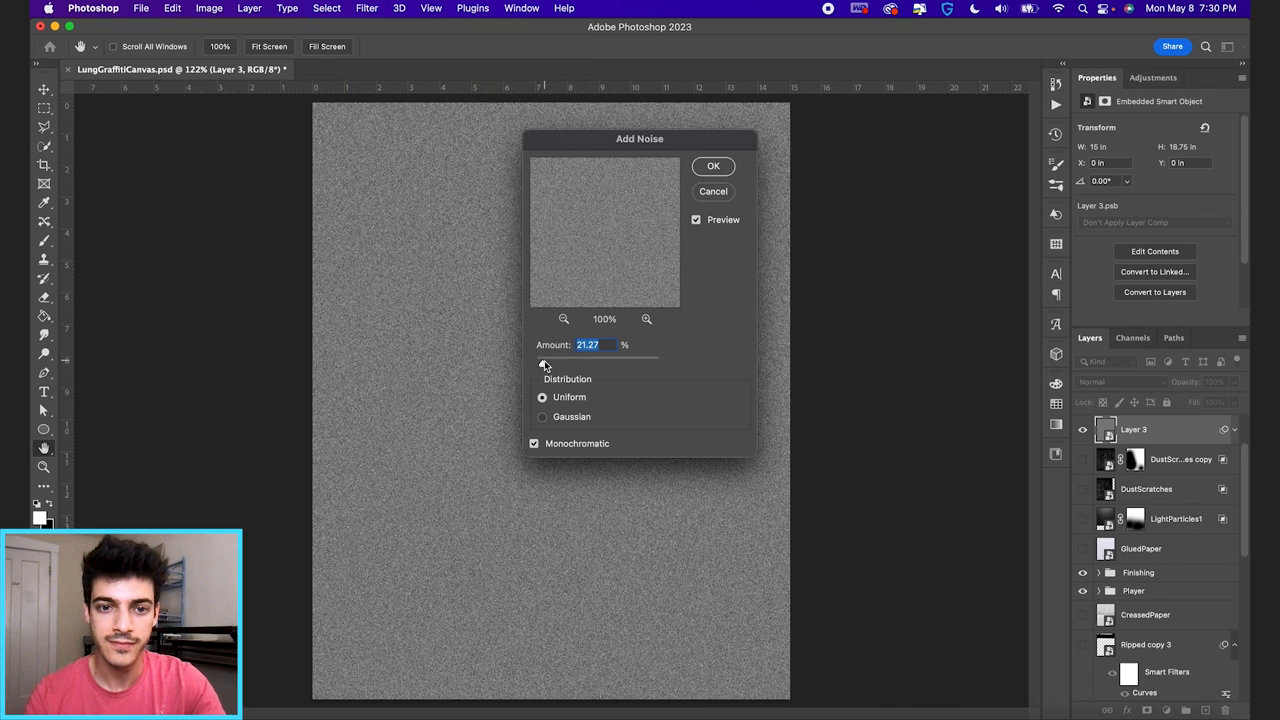
drag(544, 362, 549, 362)
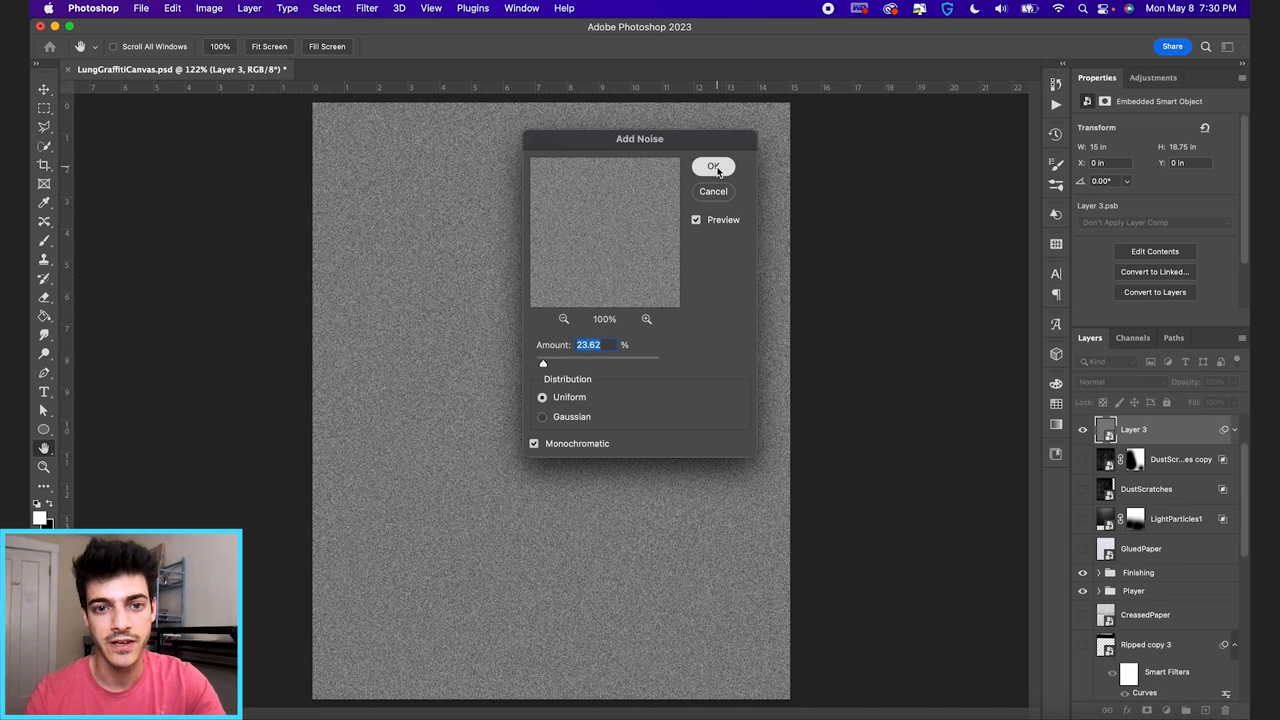
click(713, 166)
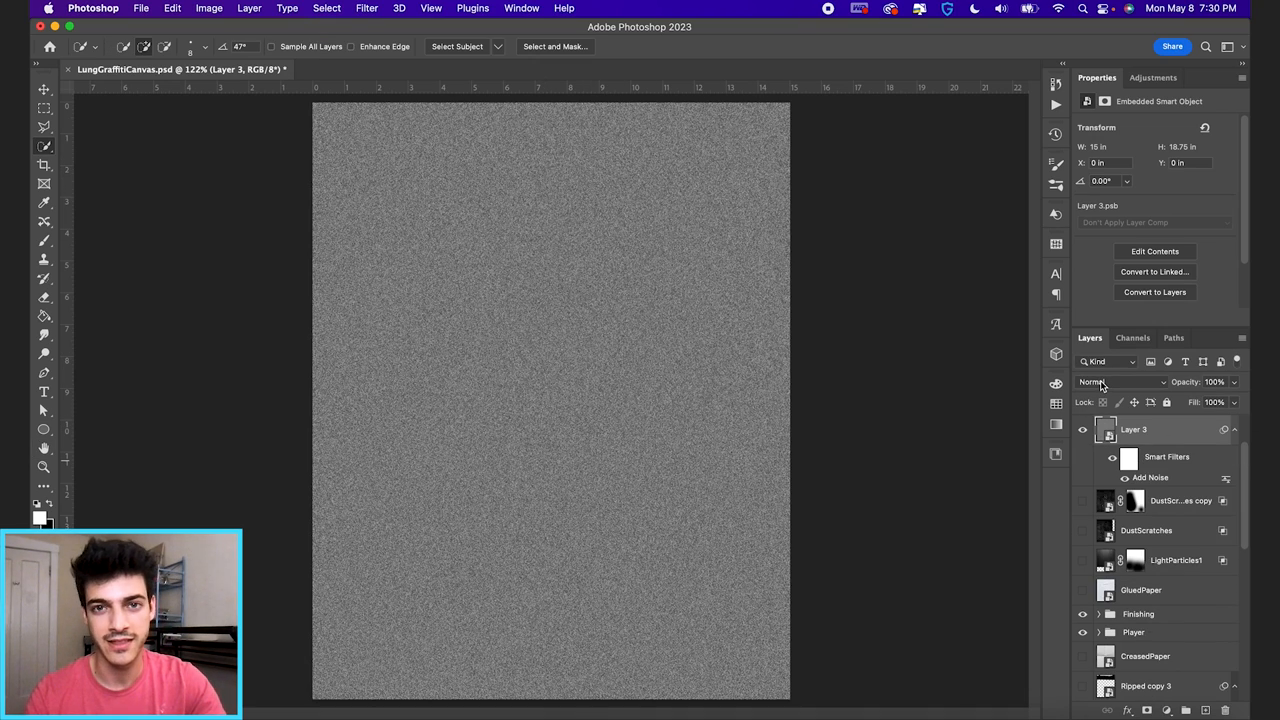
click(1120, 382)
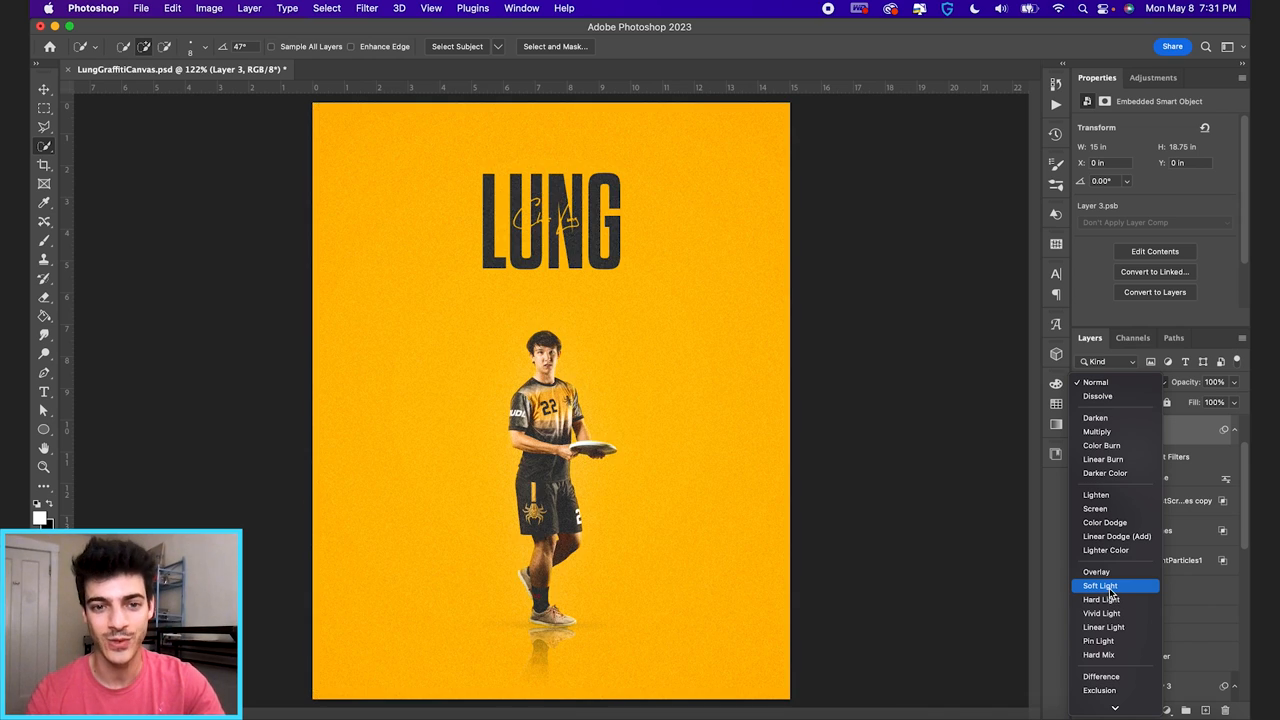
click(1100, 585)
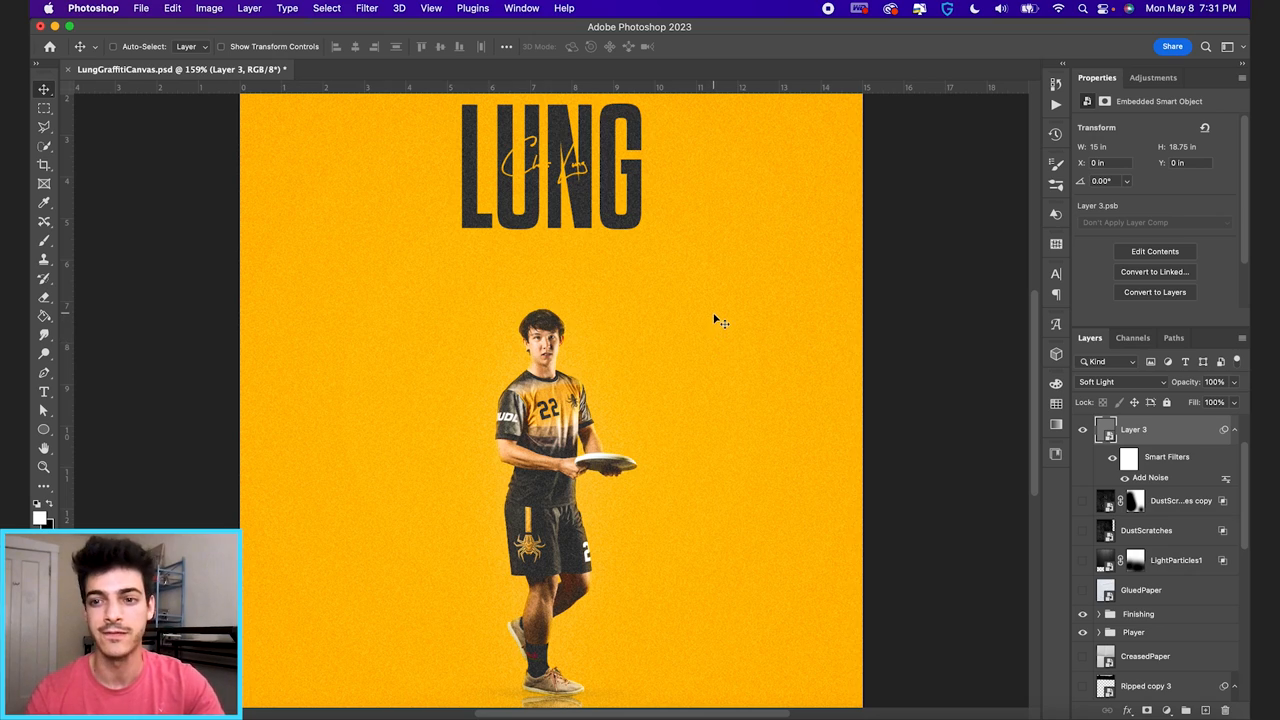
mouse_move(675, 303)
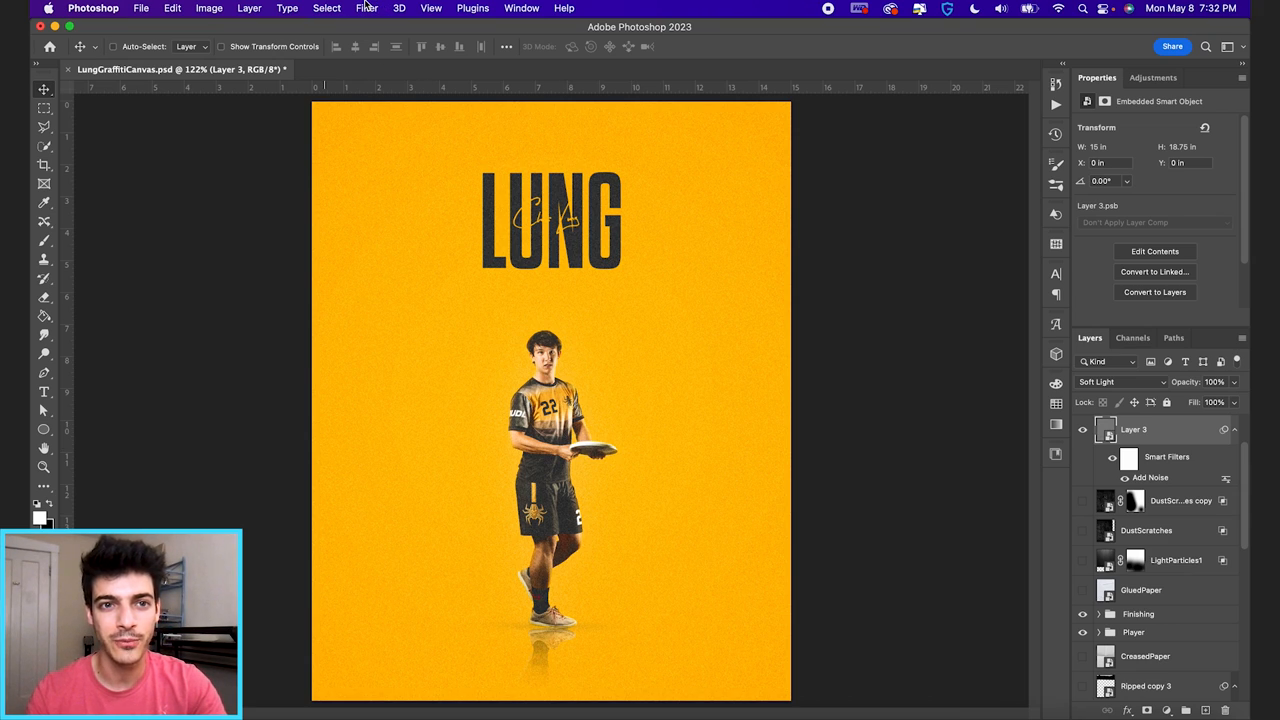
Apply a Square Wave filter with wavelengths around 451/537 to the noise layer.
click(366, 8)
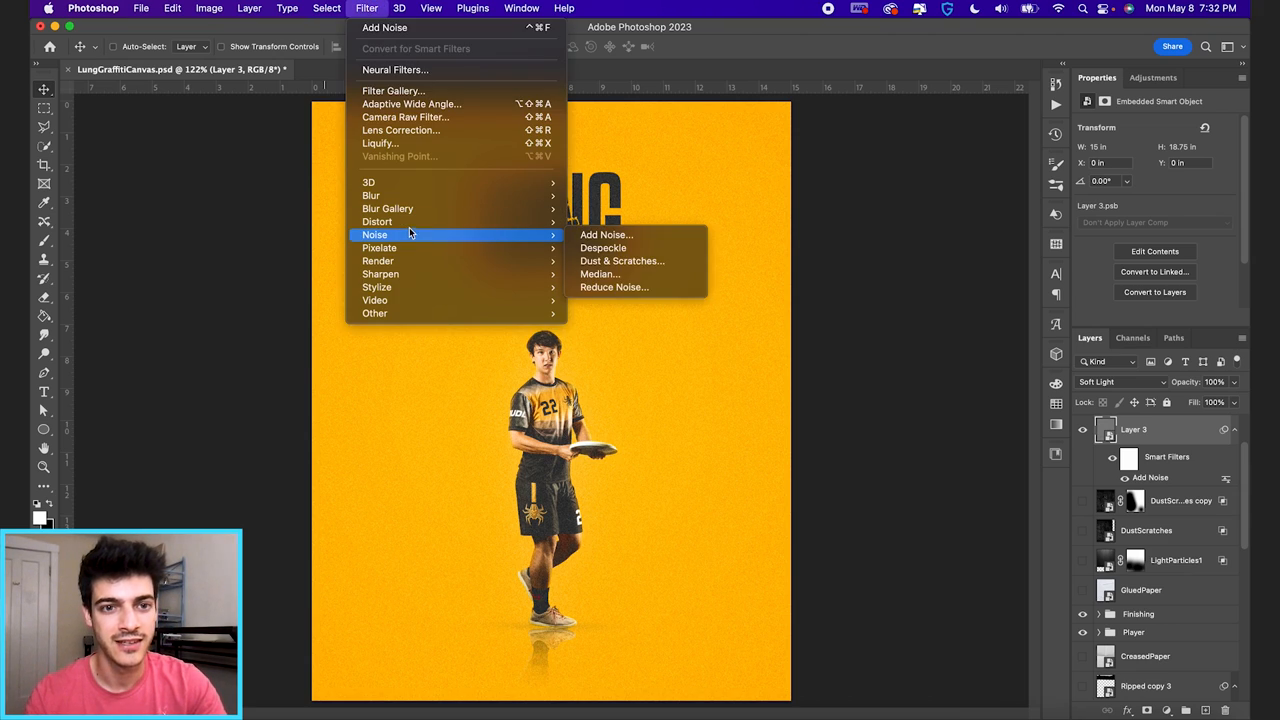
mouse_move(377, 221)
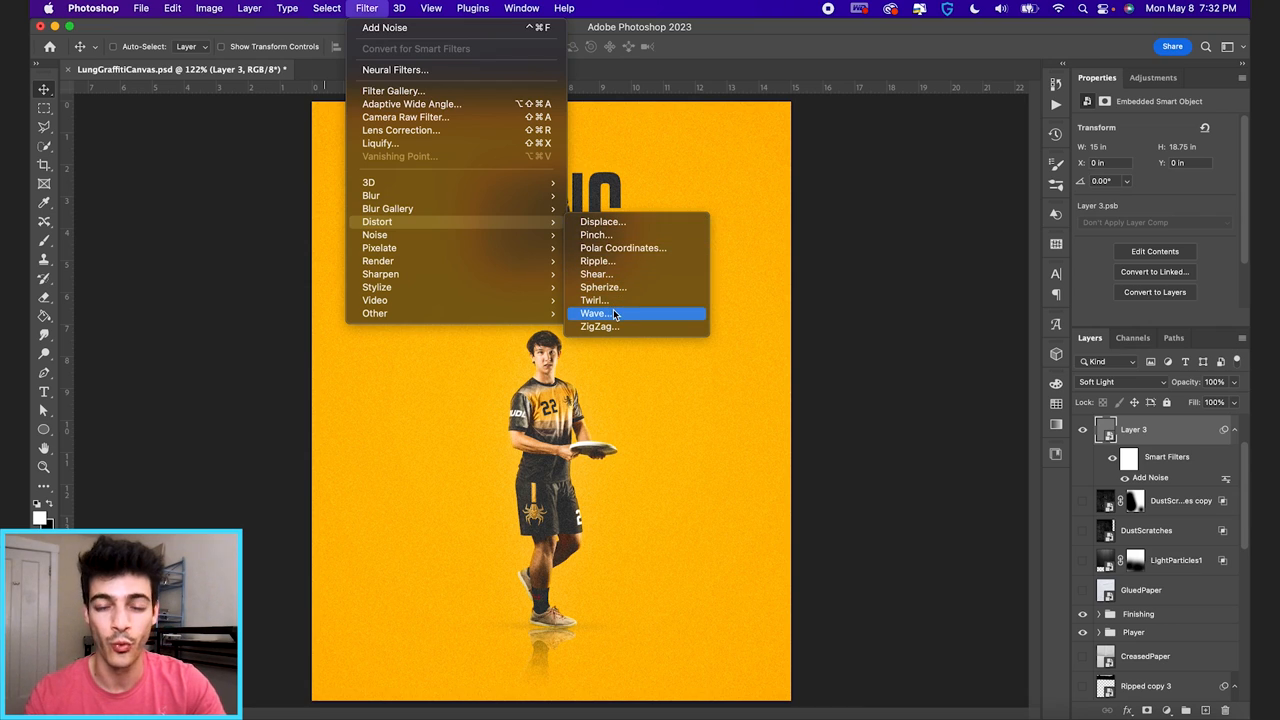
click(595, 313)
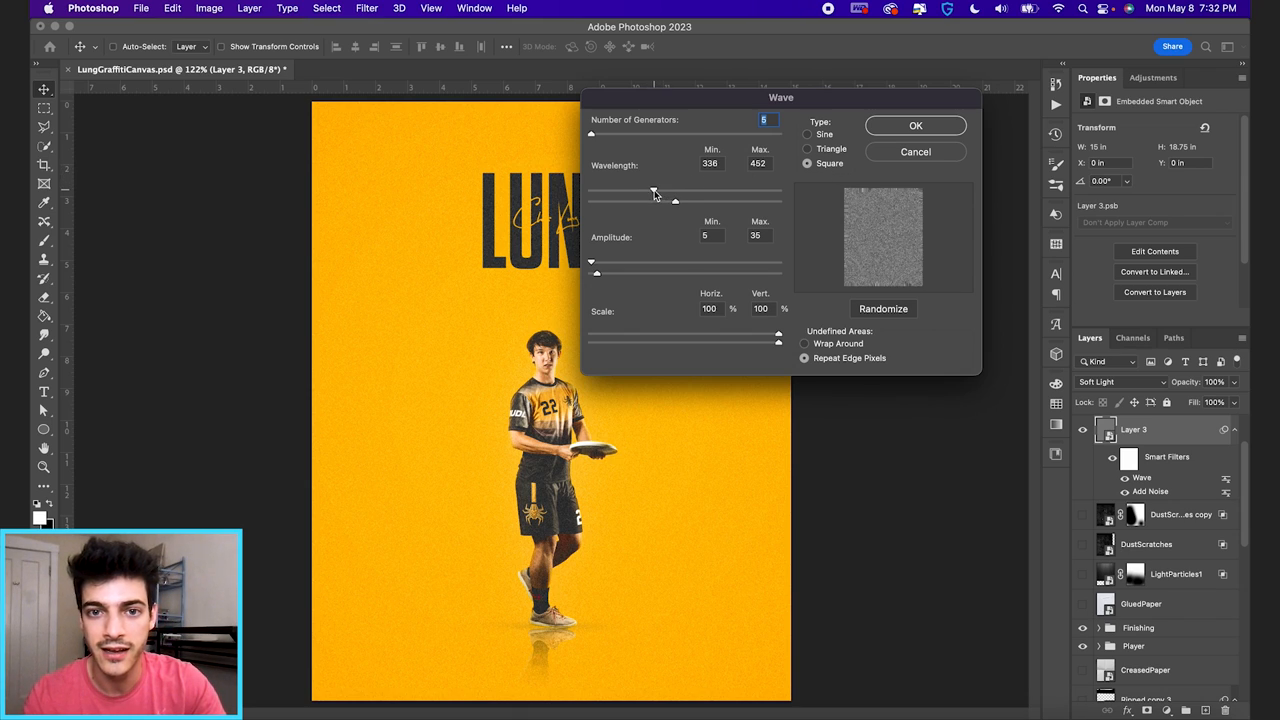
drag(674, 200, 685, 200)
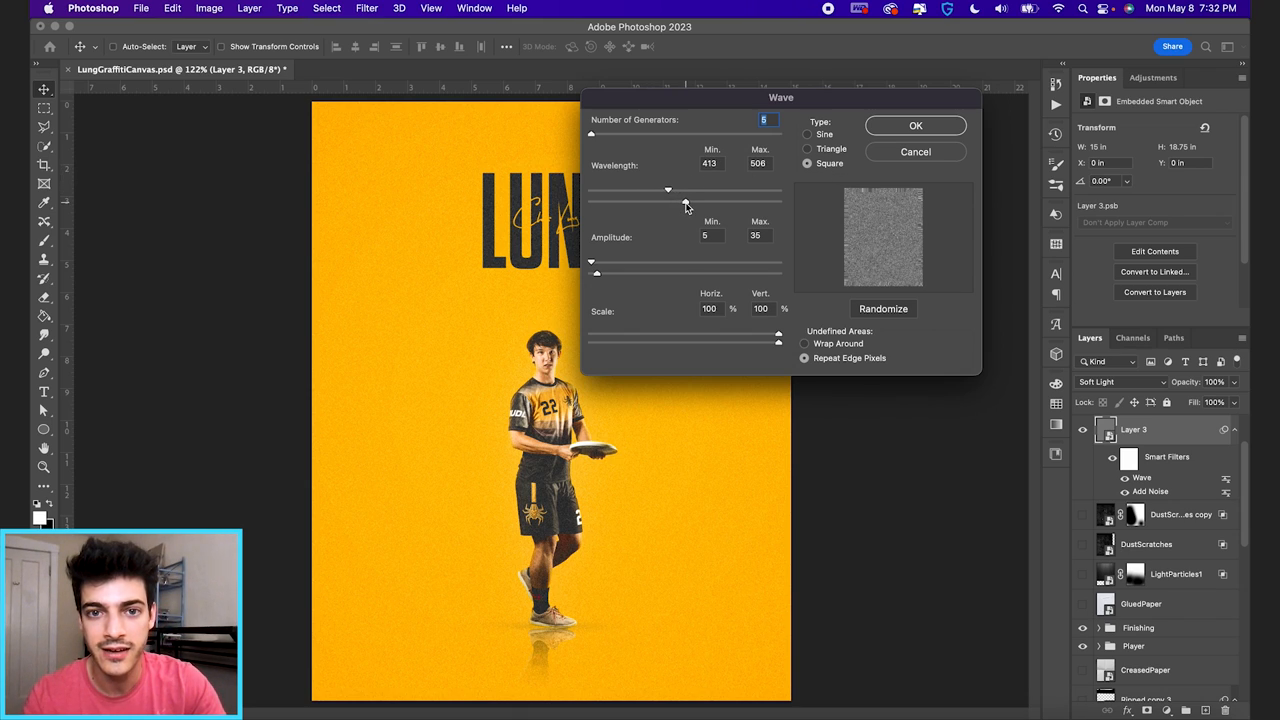
drag(668, 190, 690, 201)
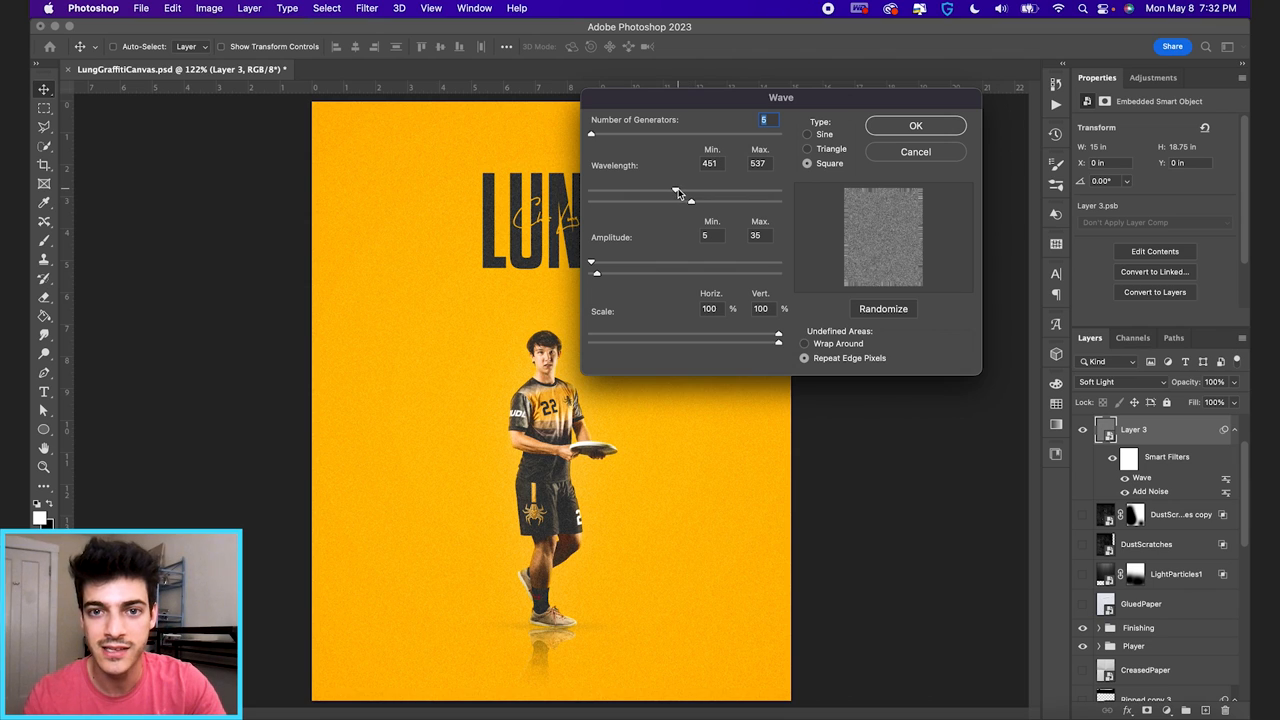
click(914, 125)
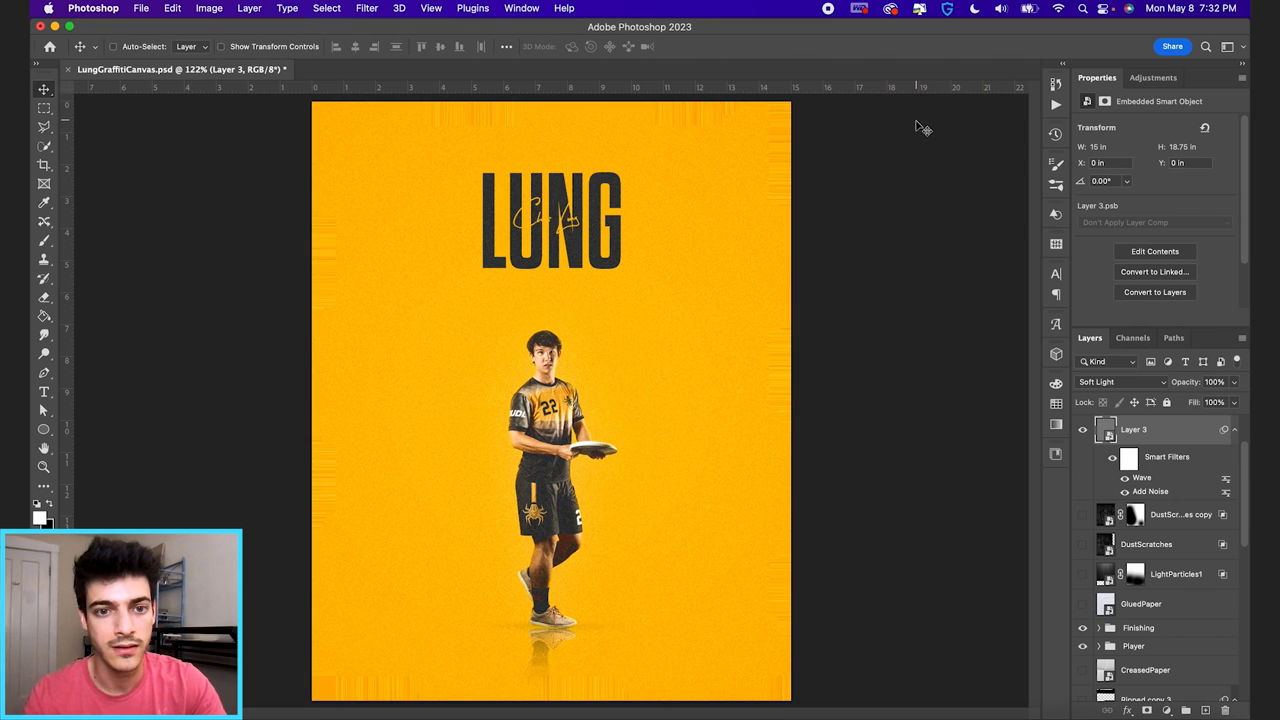